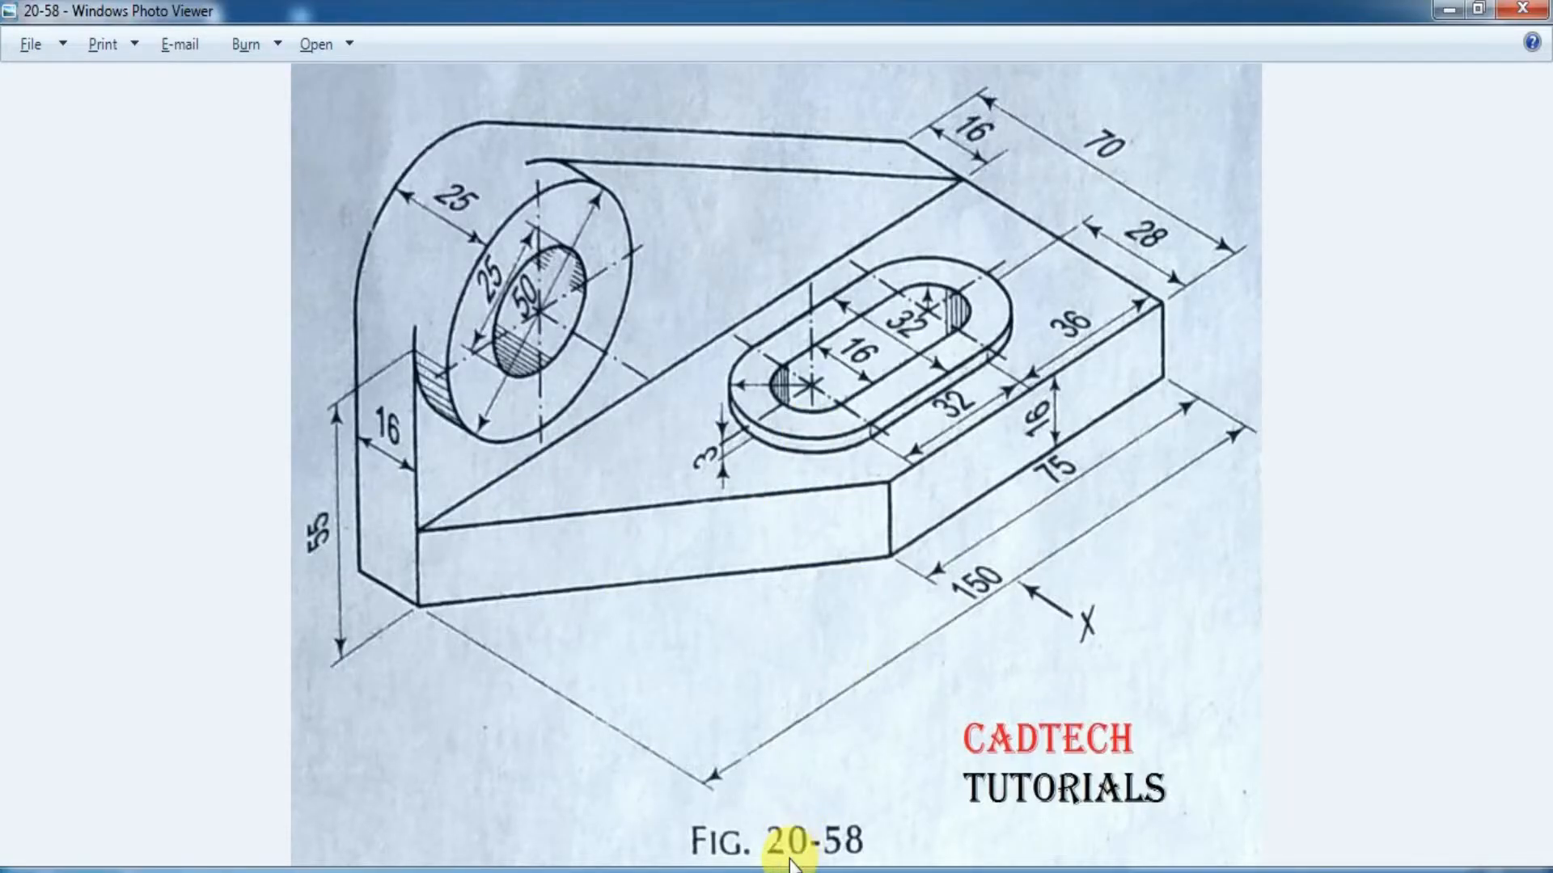
pyautogui.moveTo(882, 832)
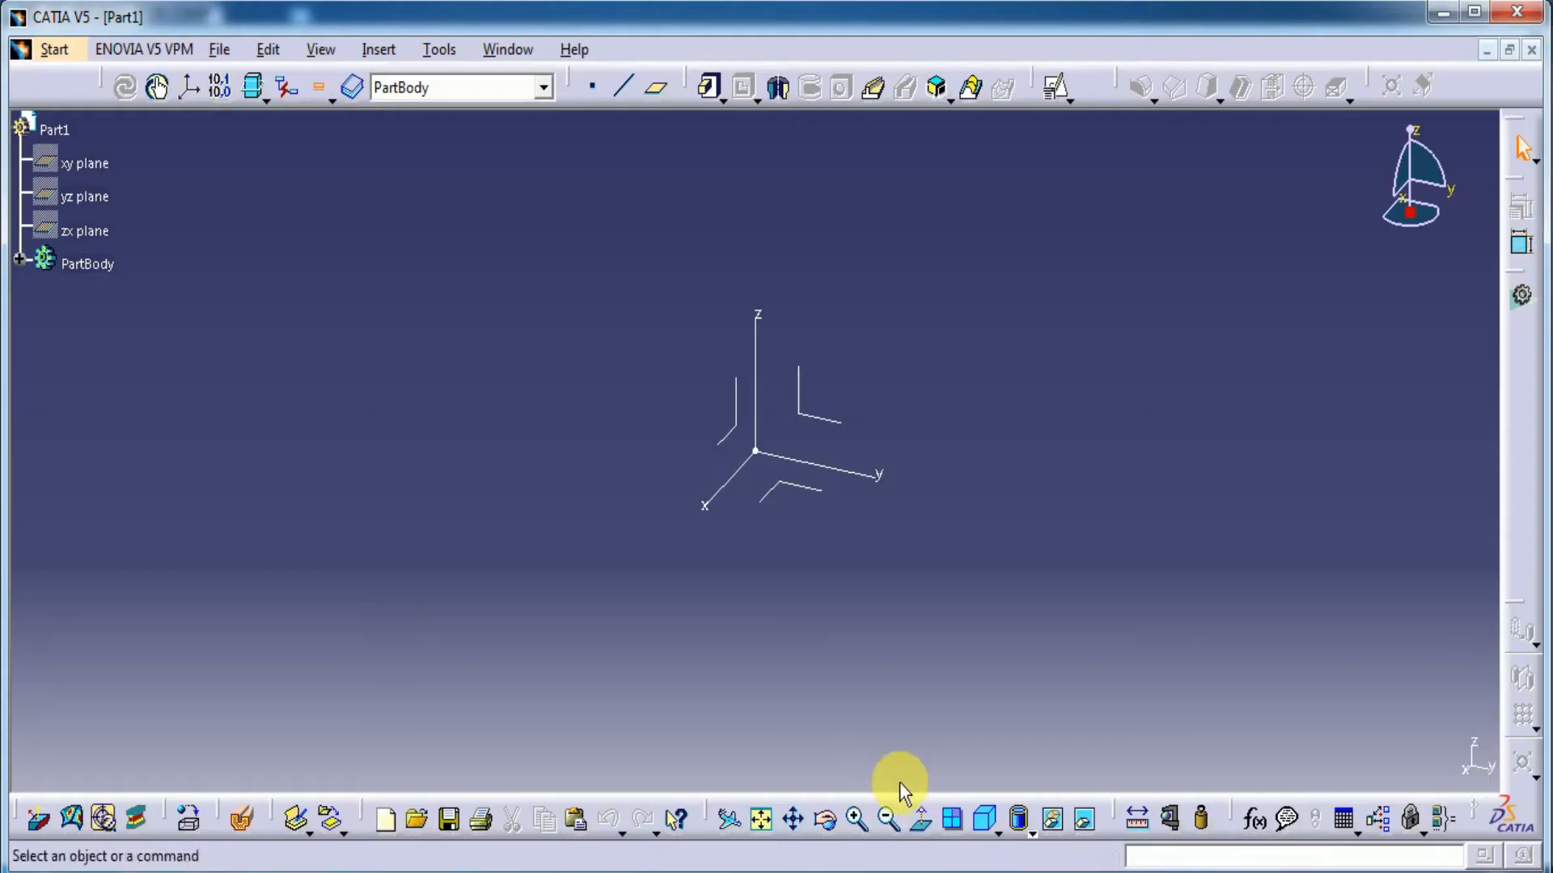
# Start a sketch on the xy plane and begin the five-sided Profile outline with a slanted edge
pyautogui.click(1057, 89)
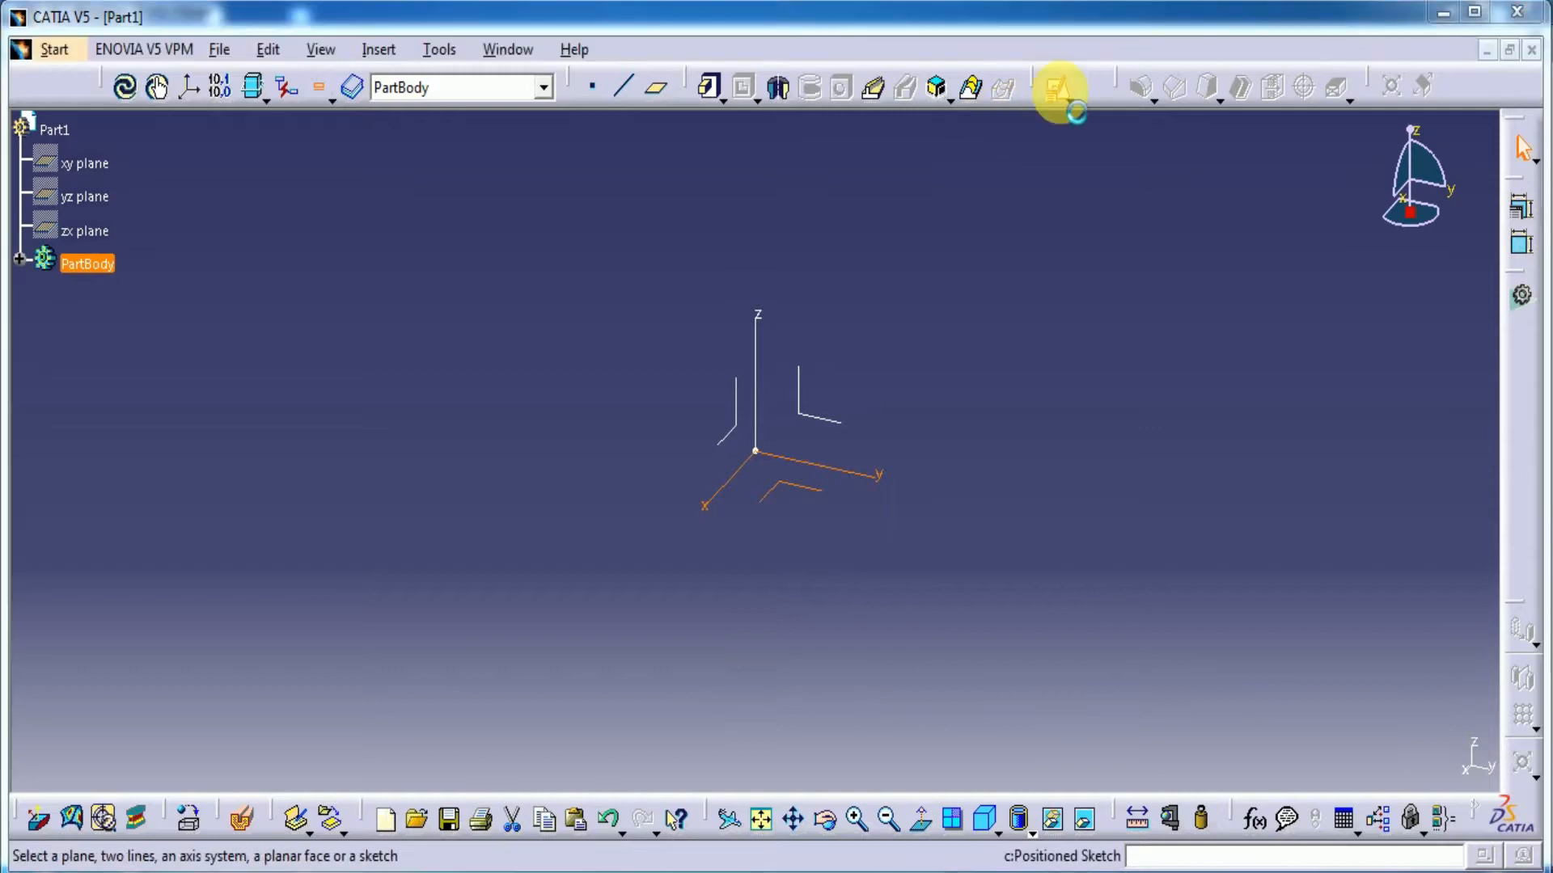
pyautogui.click(1059, 86)
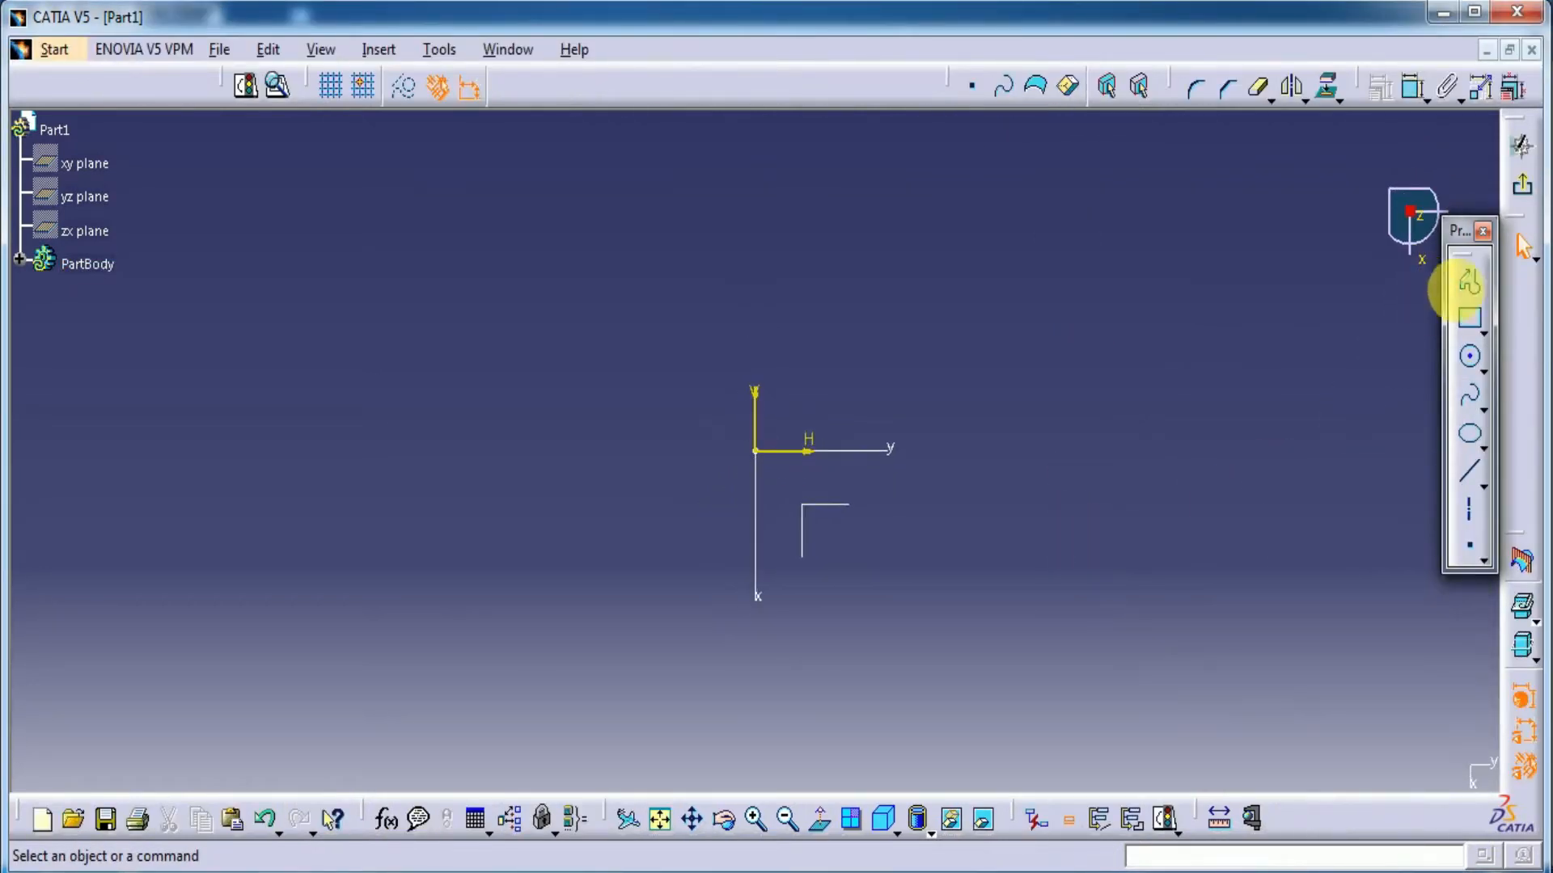
pyautogui.click(1468, 285)
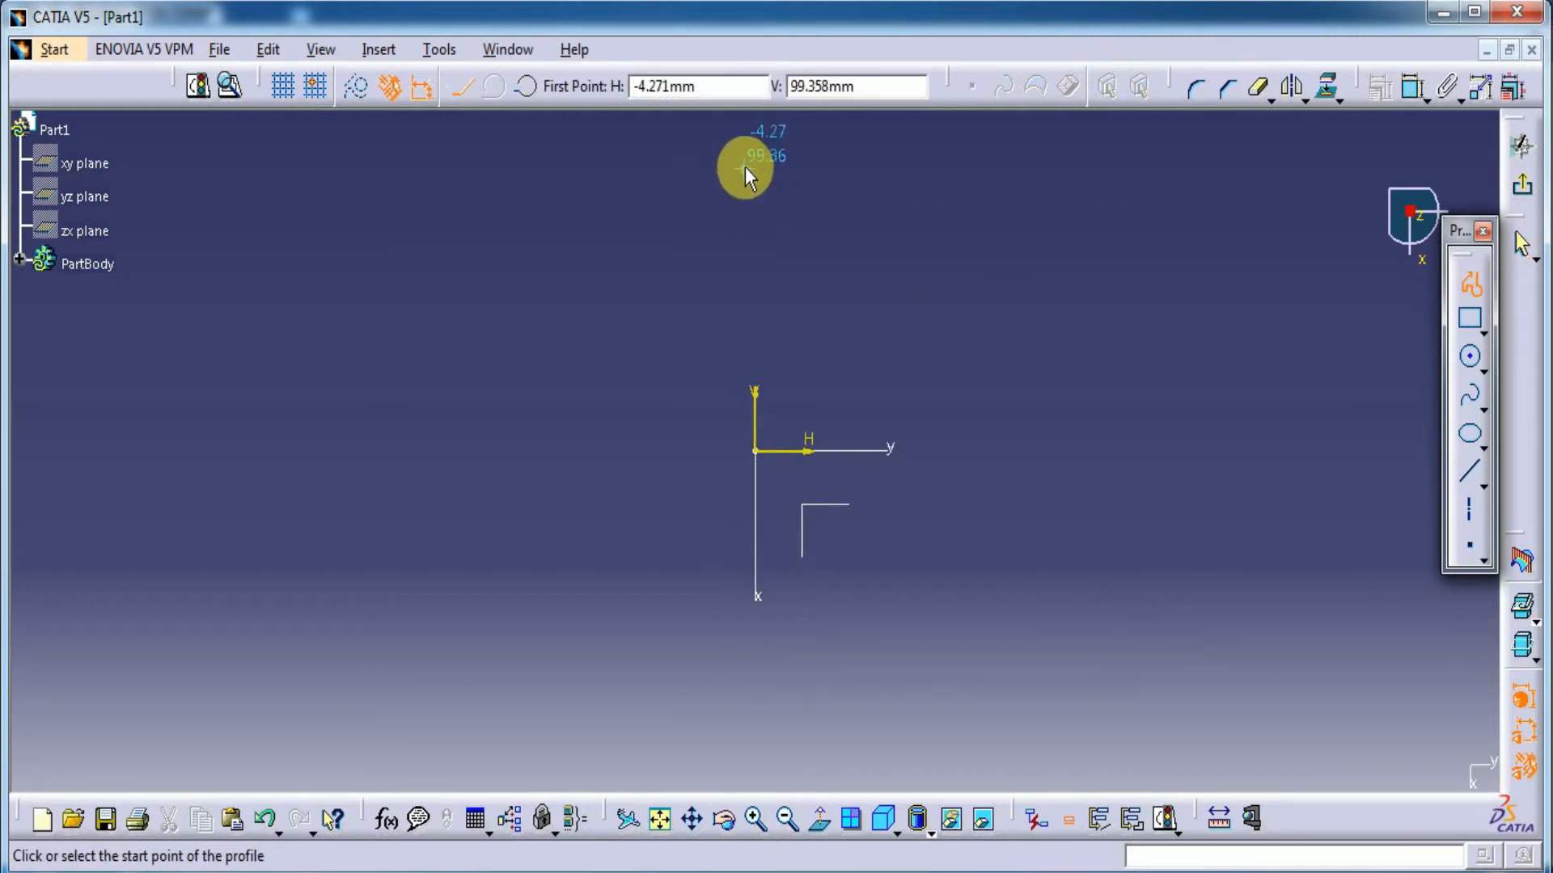
pyautogui.click(745, 173)
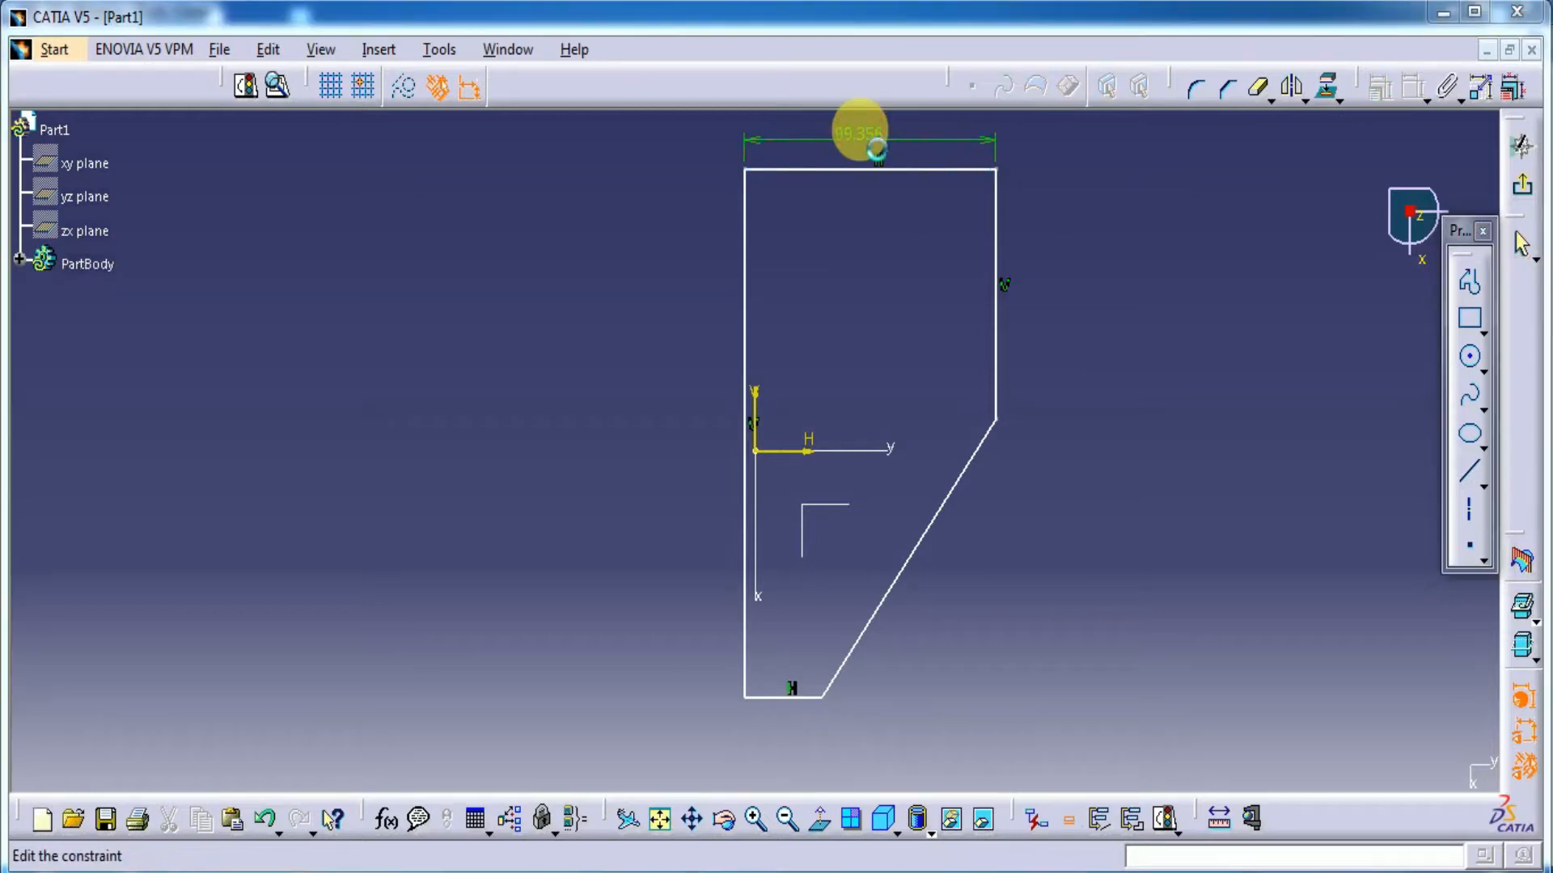
# Constrain the outline to 70 top width, 75 right edge, 150 height, 16 bottom edge, then exit
pyautogui.doubleClick(861, 134)
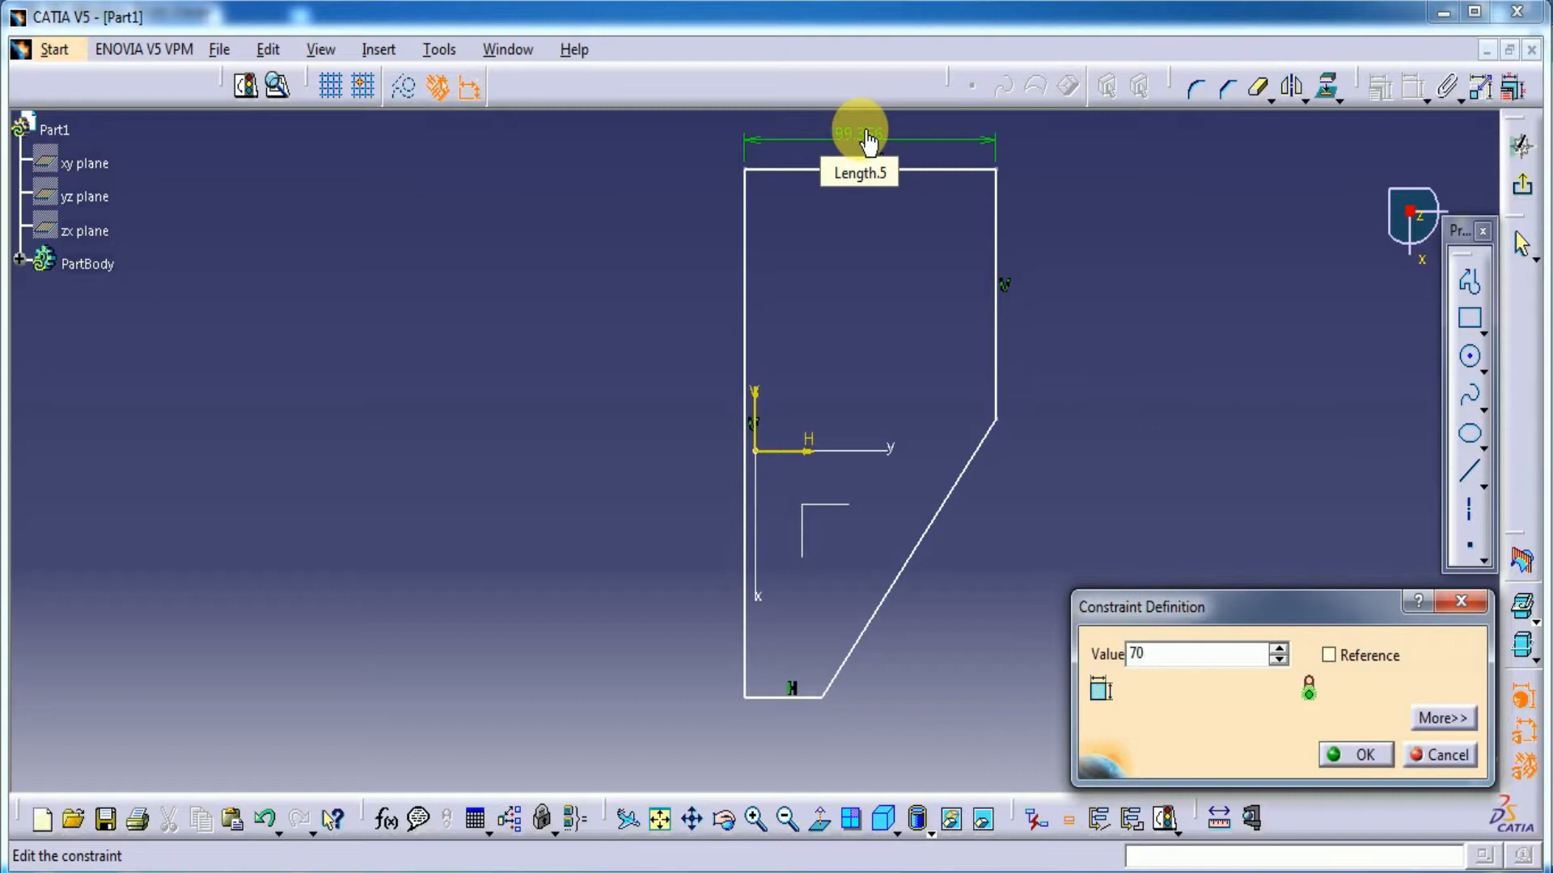
pyautogui.click(1355, 755)
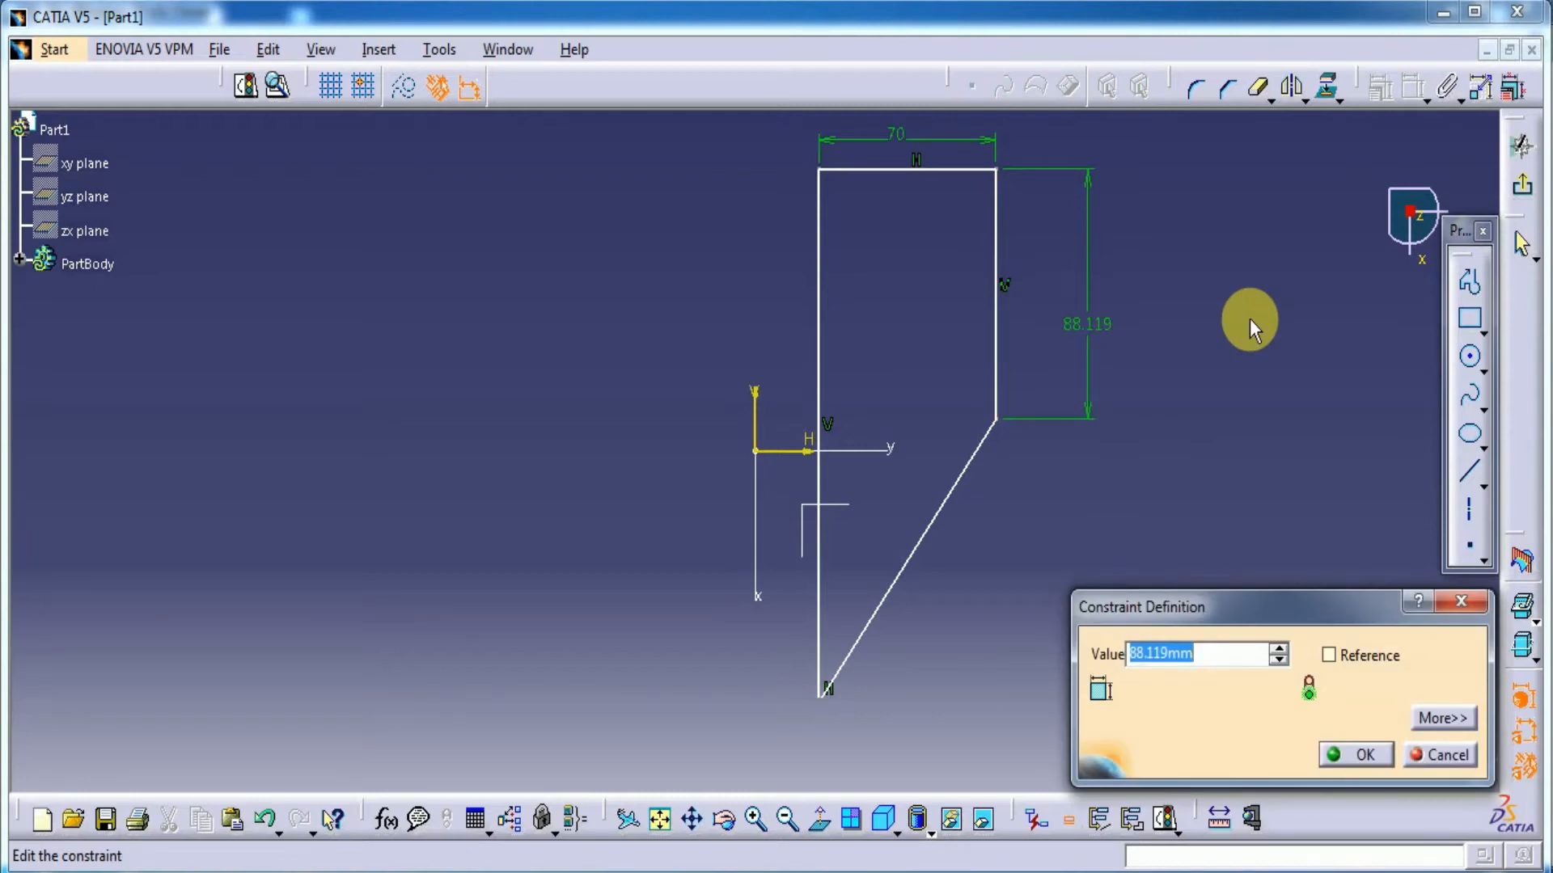
pyautogui.click(1355, 754)
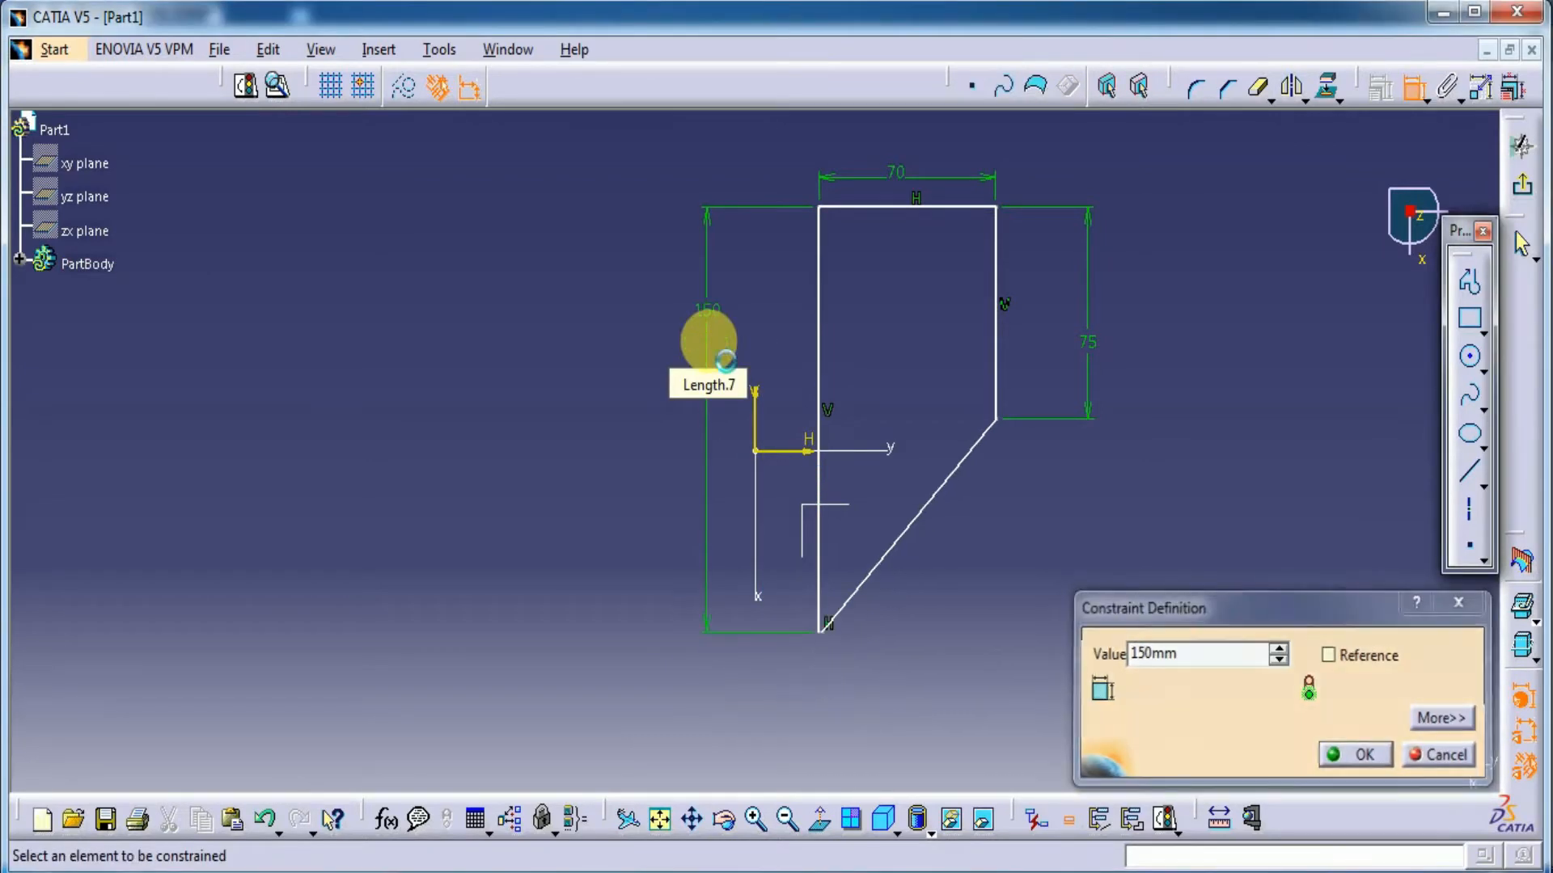
pyautogui.click(1354, 754)
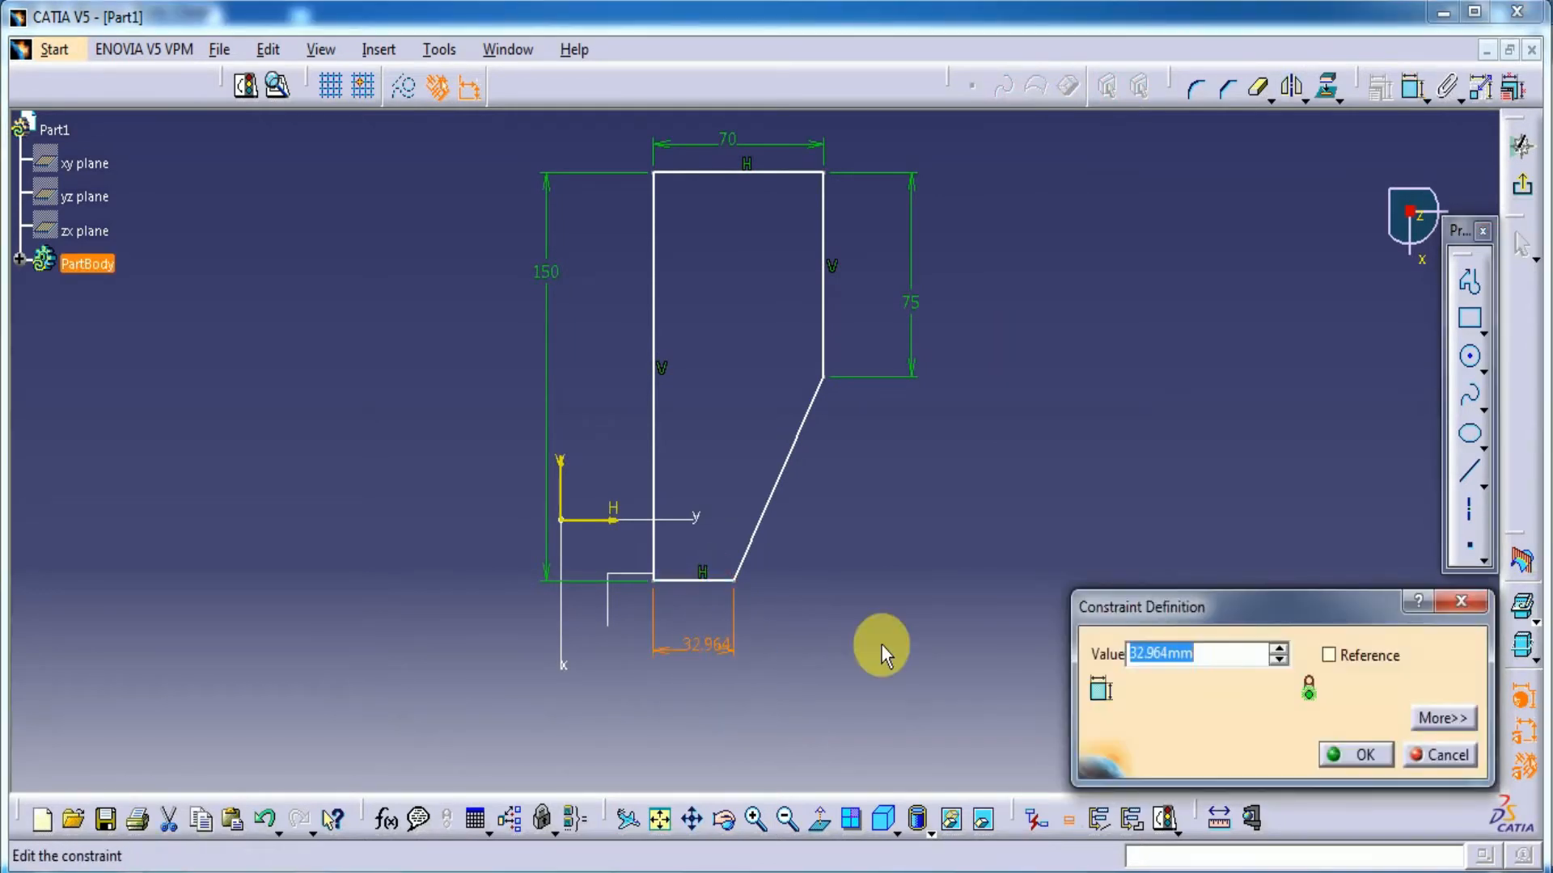
pyautogui.write('16')
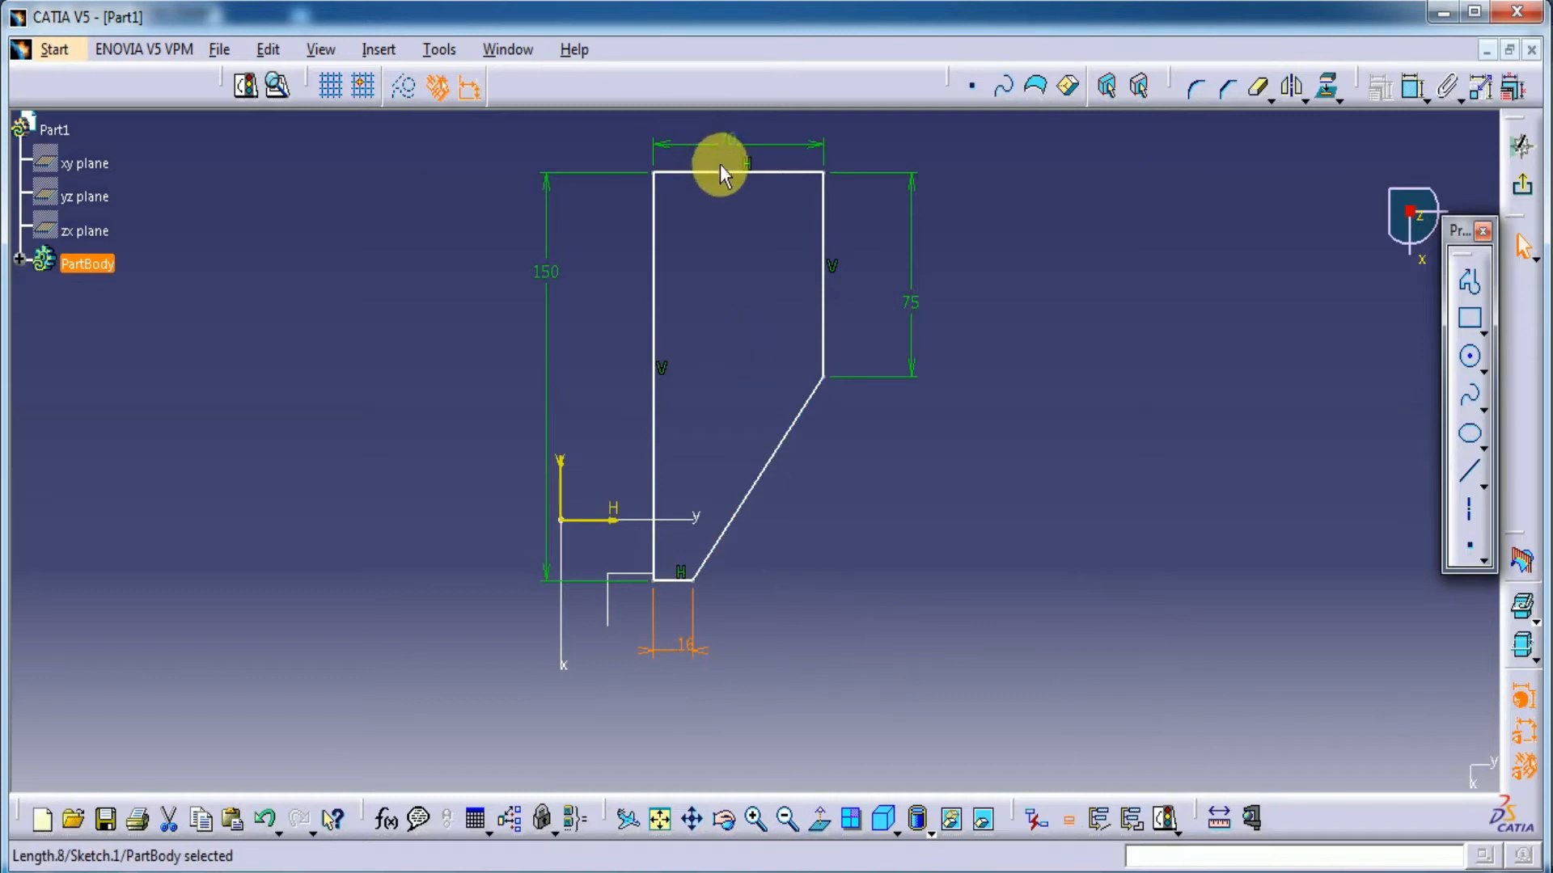
pyautogui.click(659, 583)
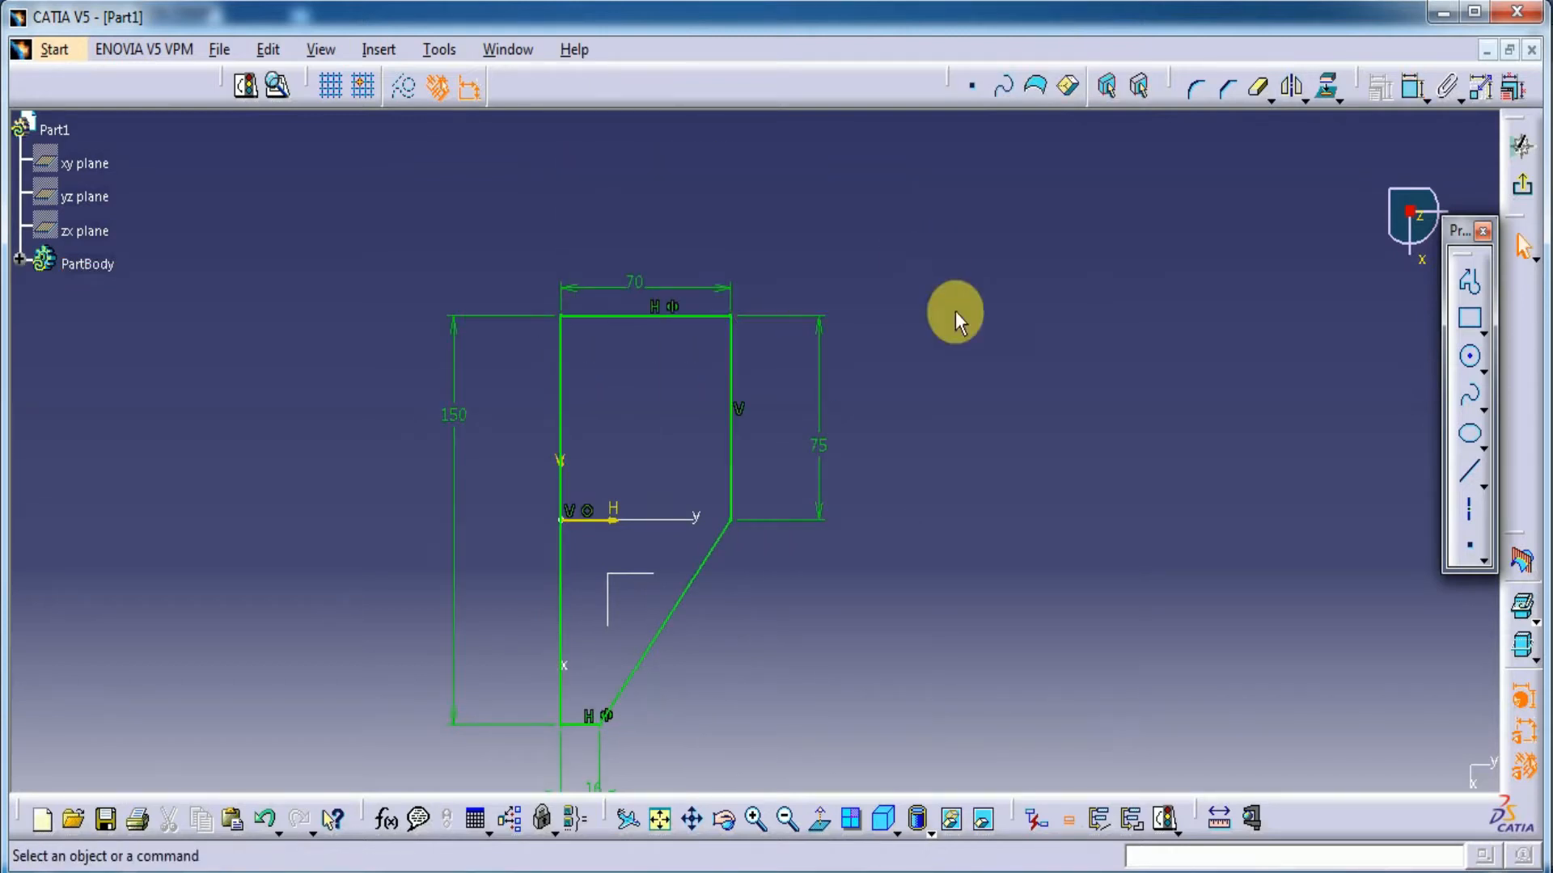
pyautogui.moveTo(670, 305)
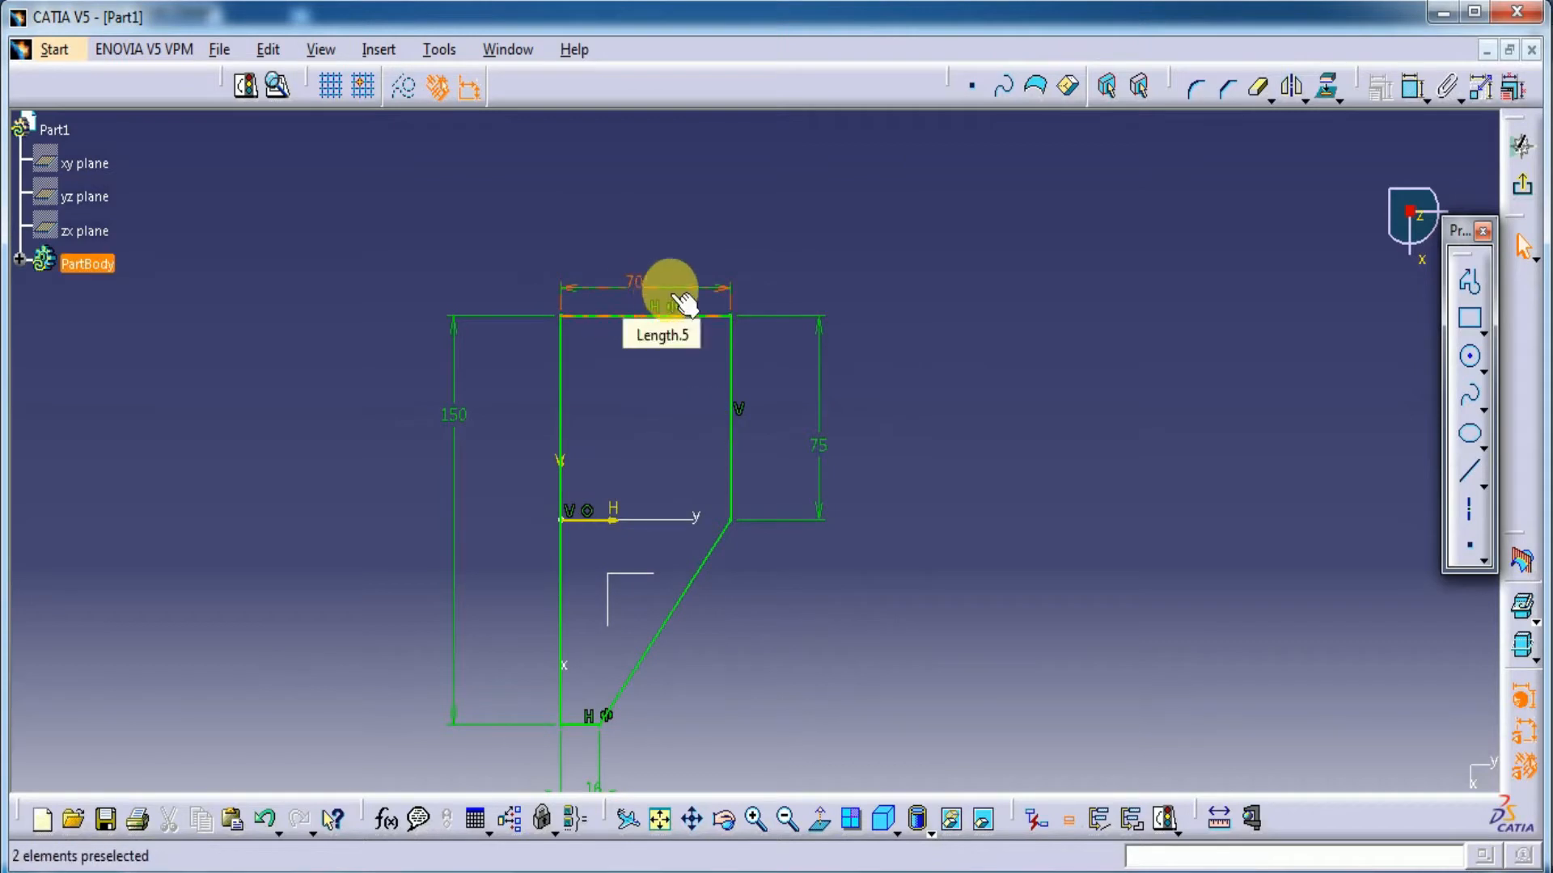
pyautogui.click(495, 568)
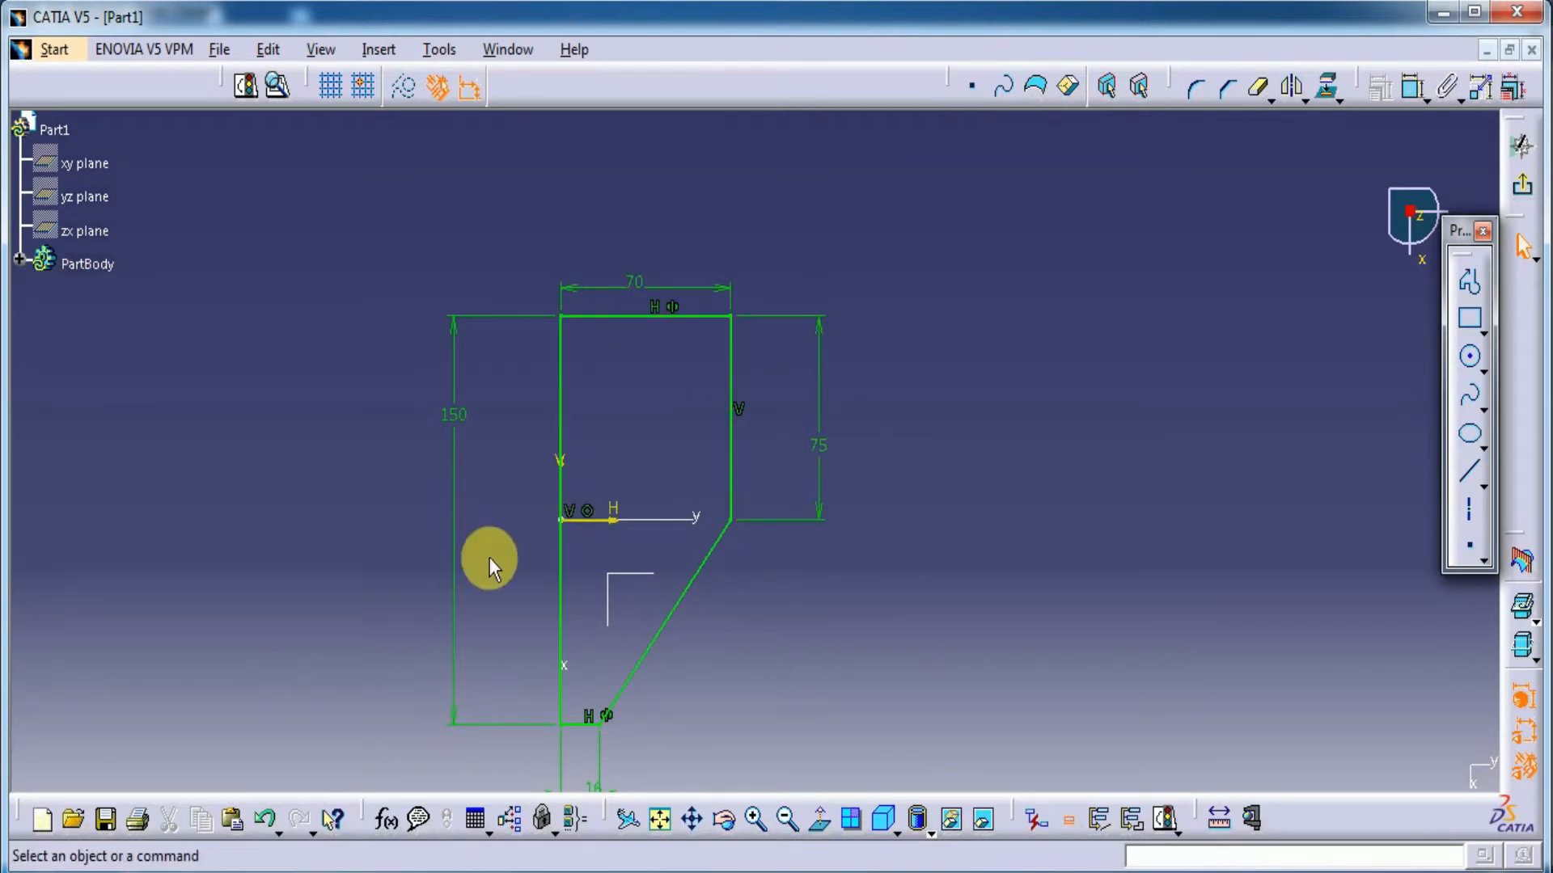
pyautogui.moveTo(1498, 202)
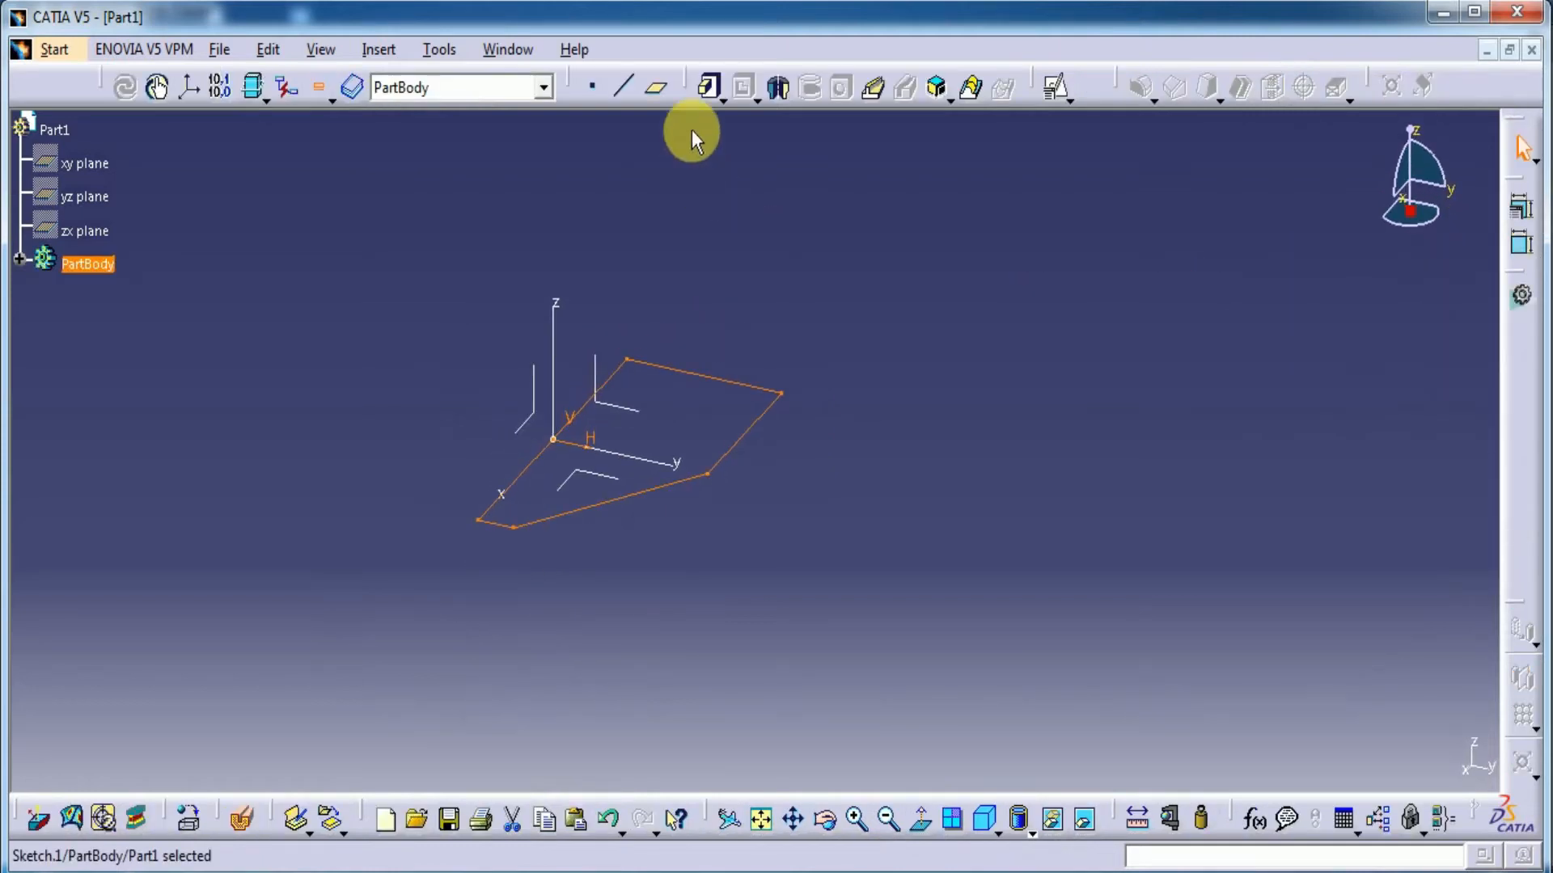
# Pad the five-sided sketch into a solid base plate
pyautogui.click(712, 87)
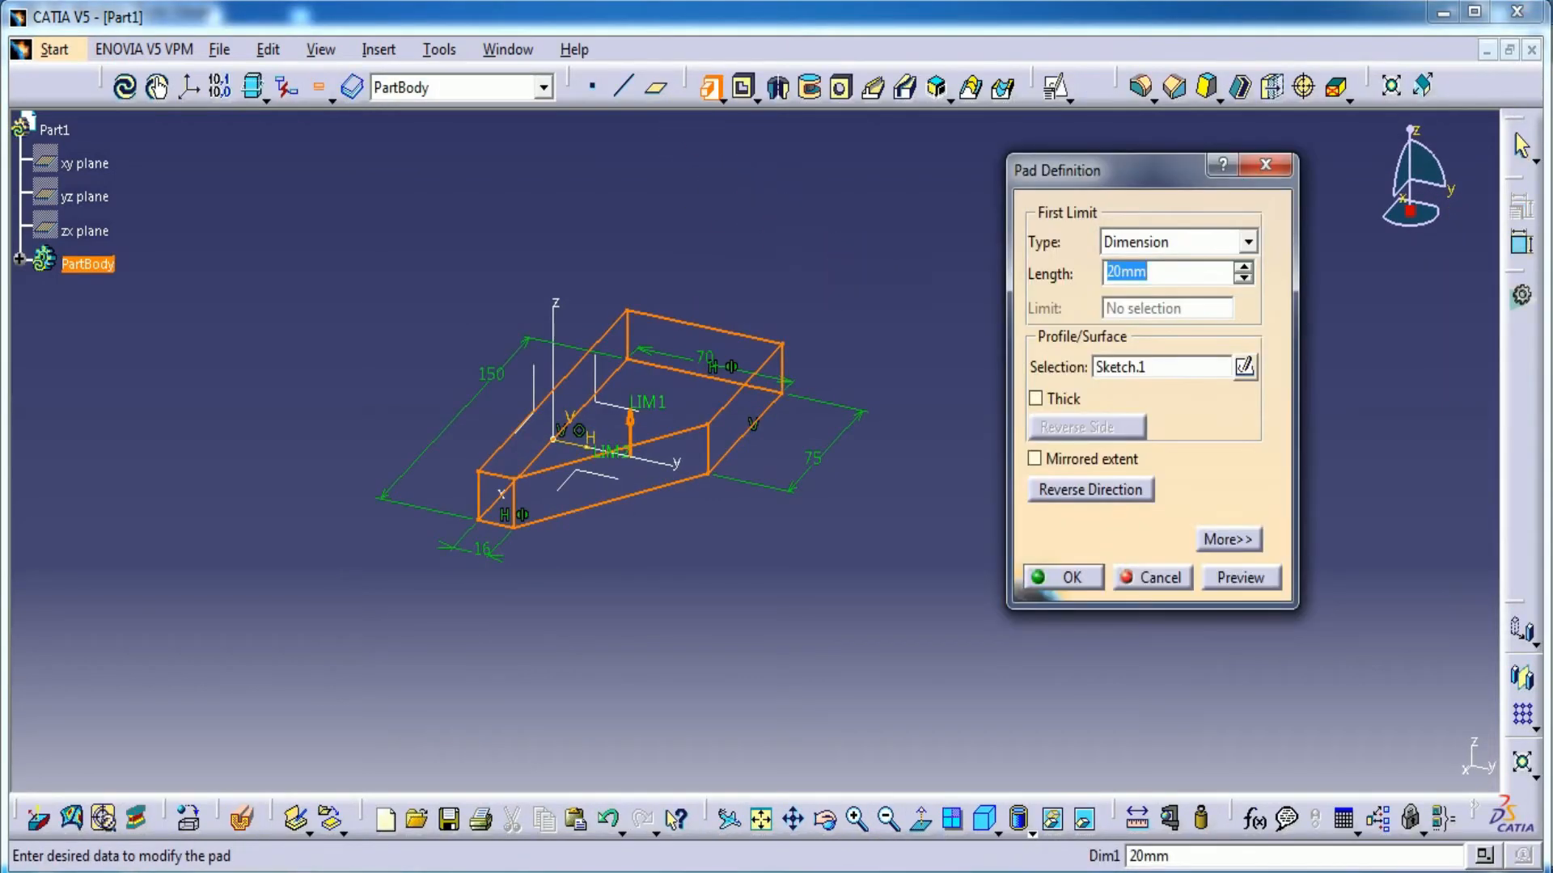
pyautogui.click(1060, 577)
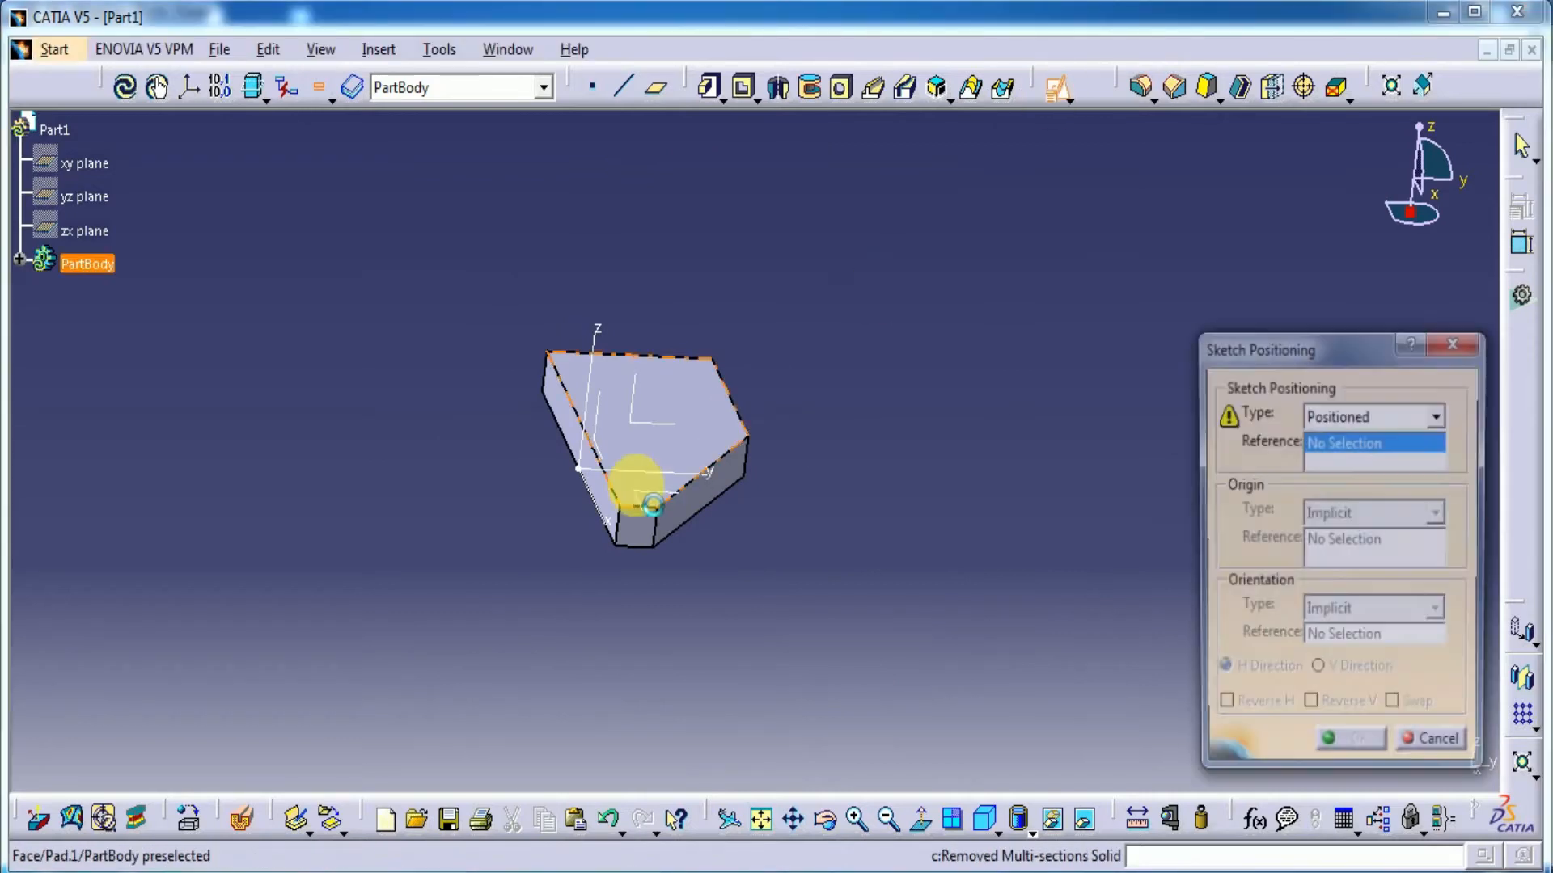
# Attach a new positioned sketch to the base plate face
pyautogui.click(639, 486)
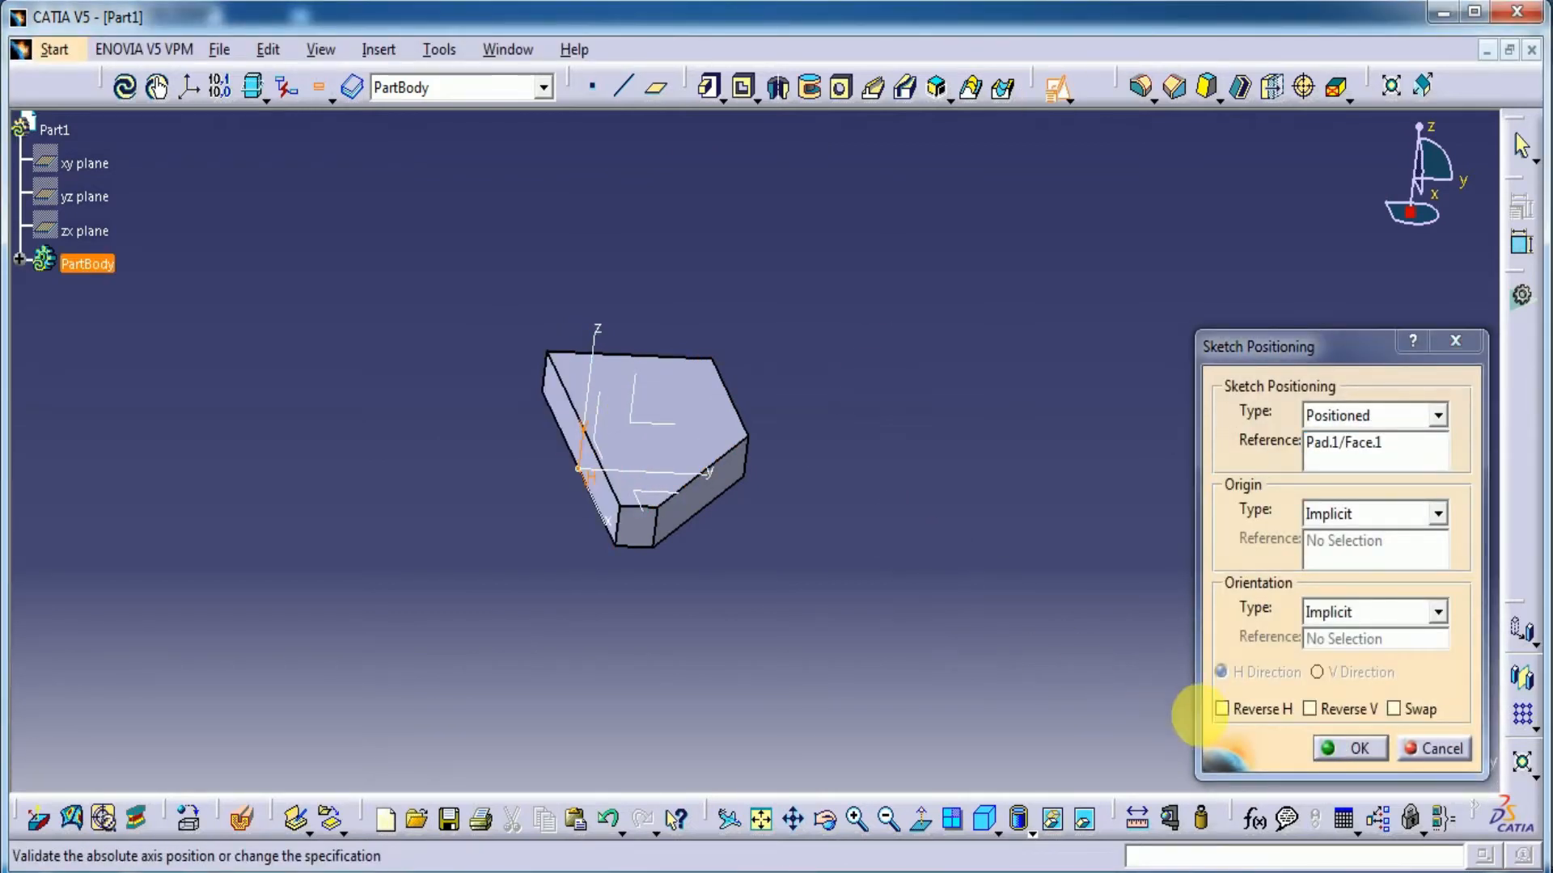
pyautogui.click(1357, 748)
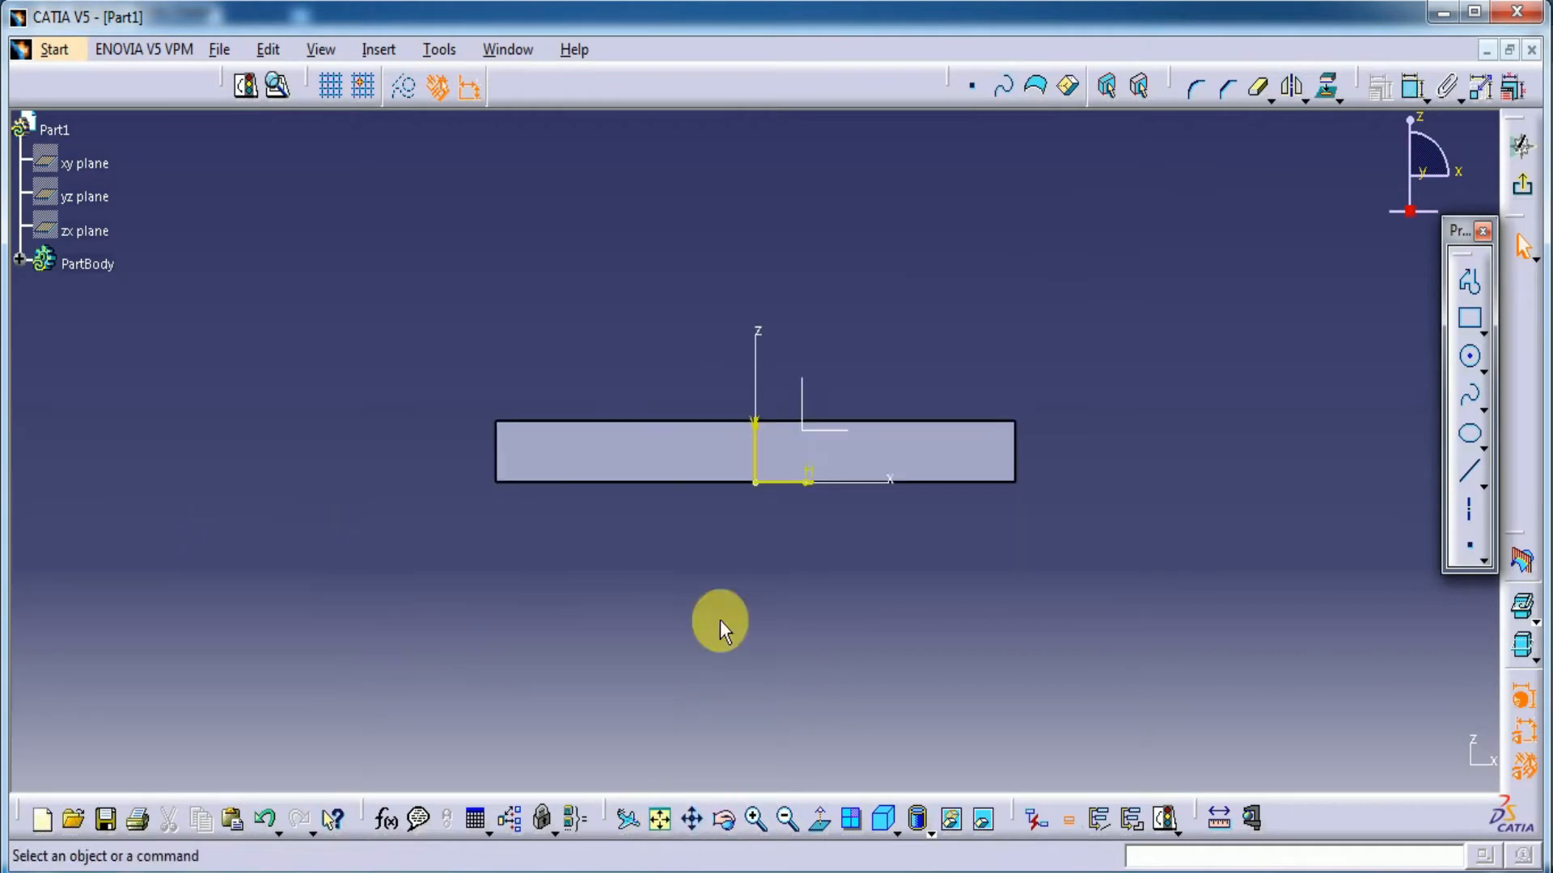
pyautogui.moveTo(719, 626); pyautogui.dragTo(738, 380)
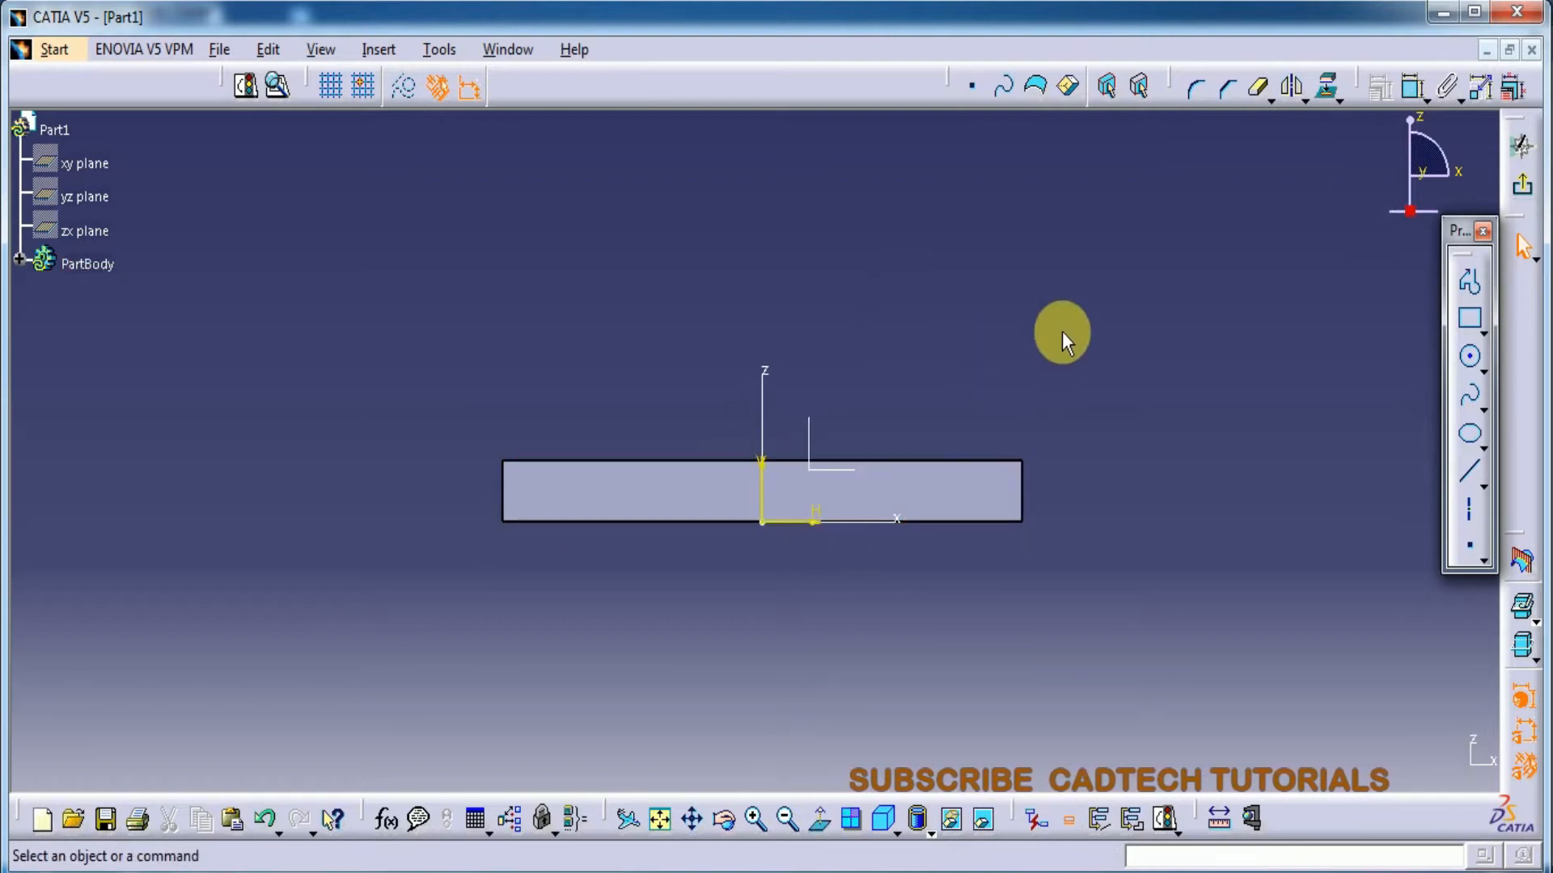
pyautogui.moveTo(1109, 346)
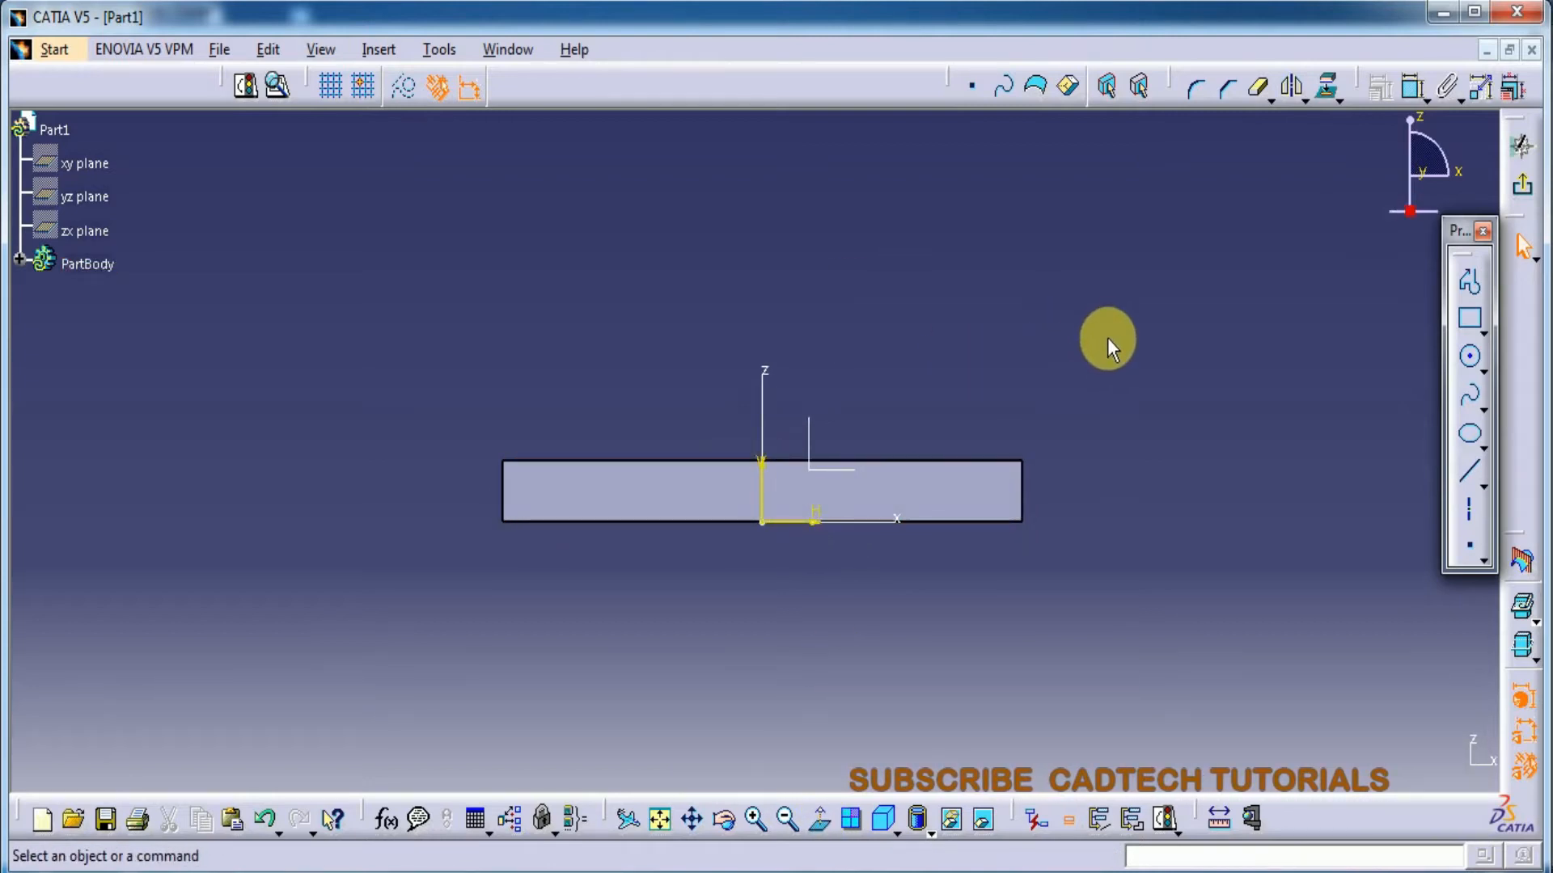
# Draw a circle above the plate and dimension its centre 55 mm above the base
pyautogui.click(1470, 356)
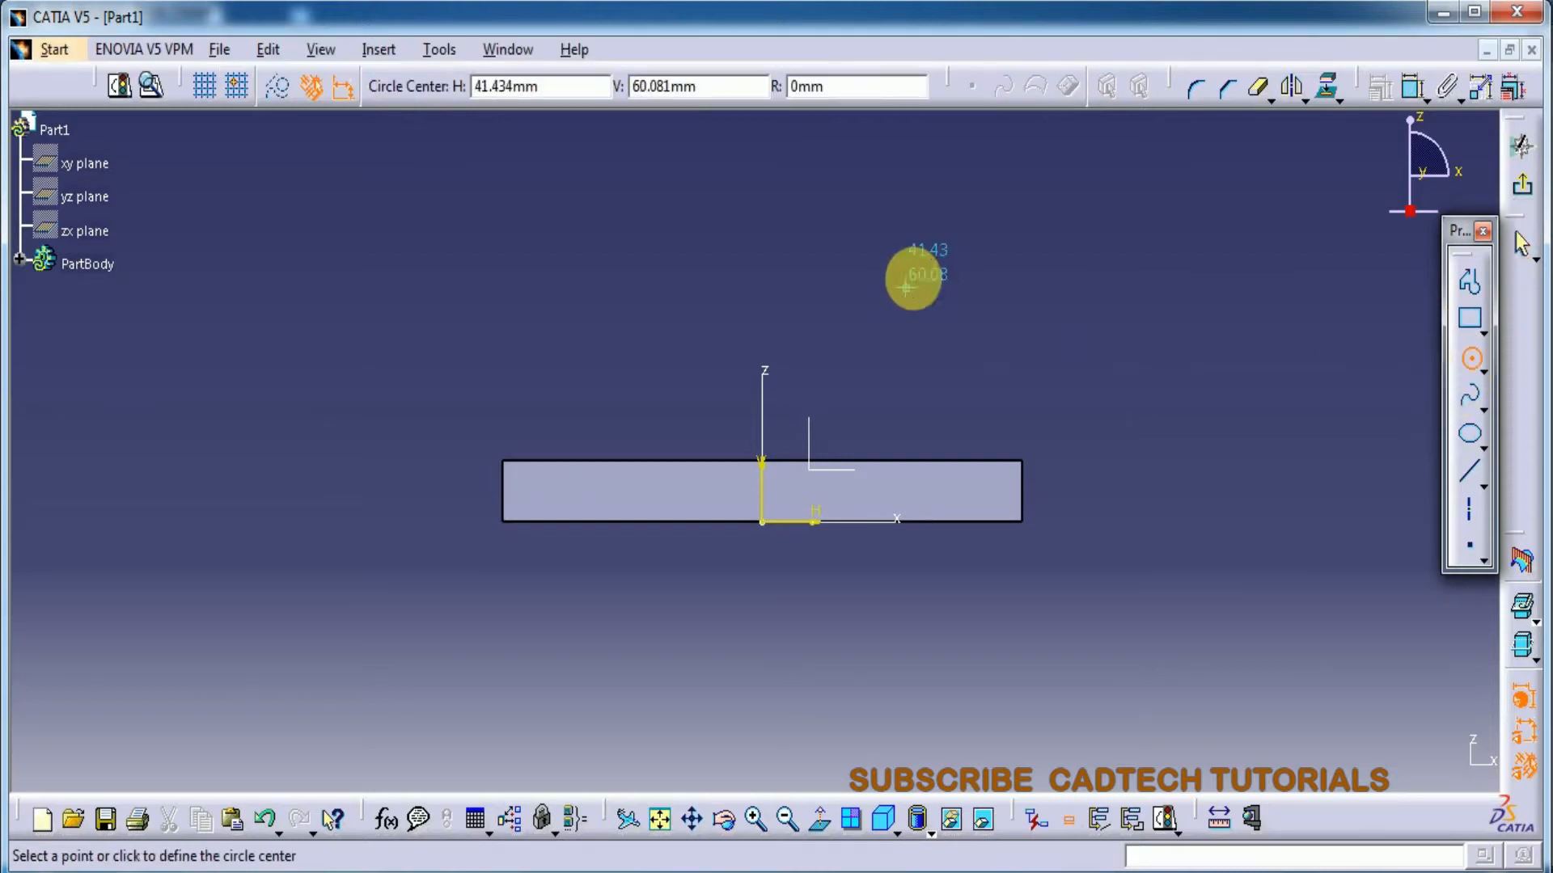
pyautogui.moveTo(906, 287); pyautogui.dragTo(939, 185)
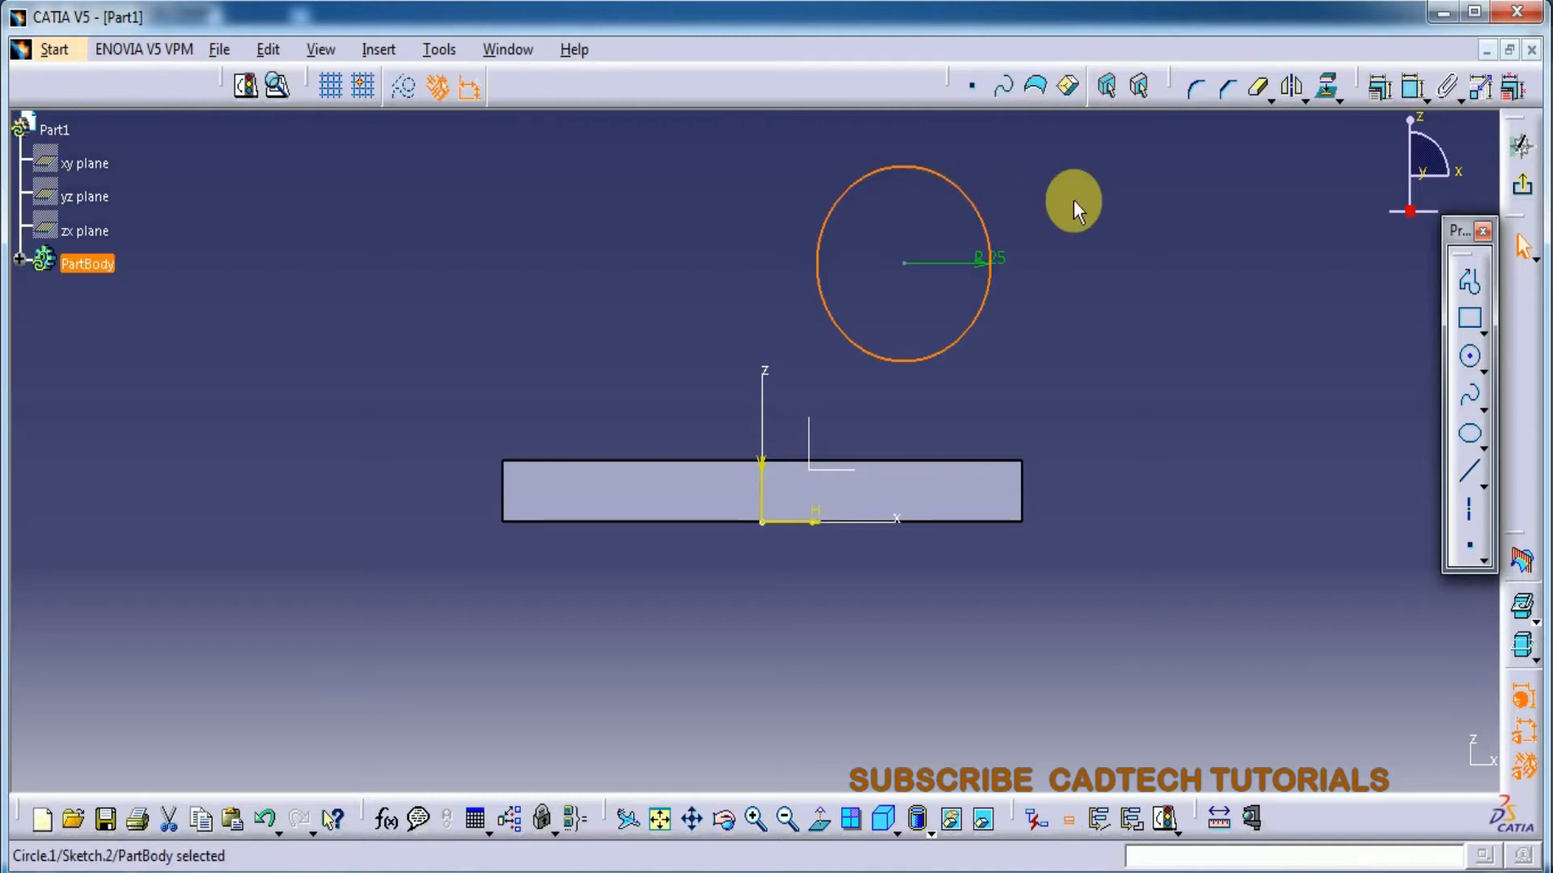
pyautogui.click(1408, 87)
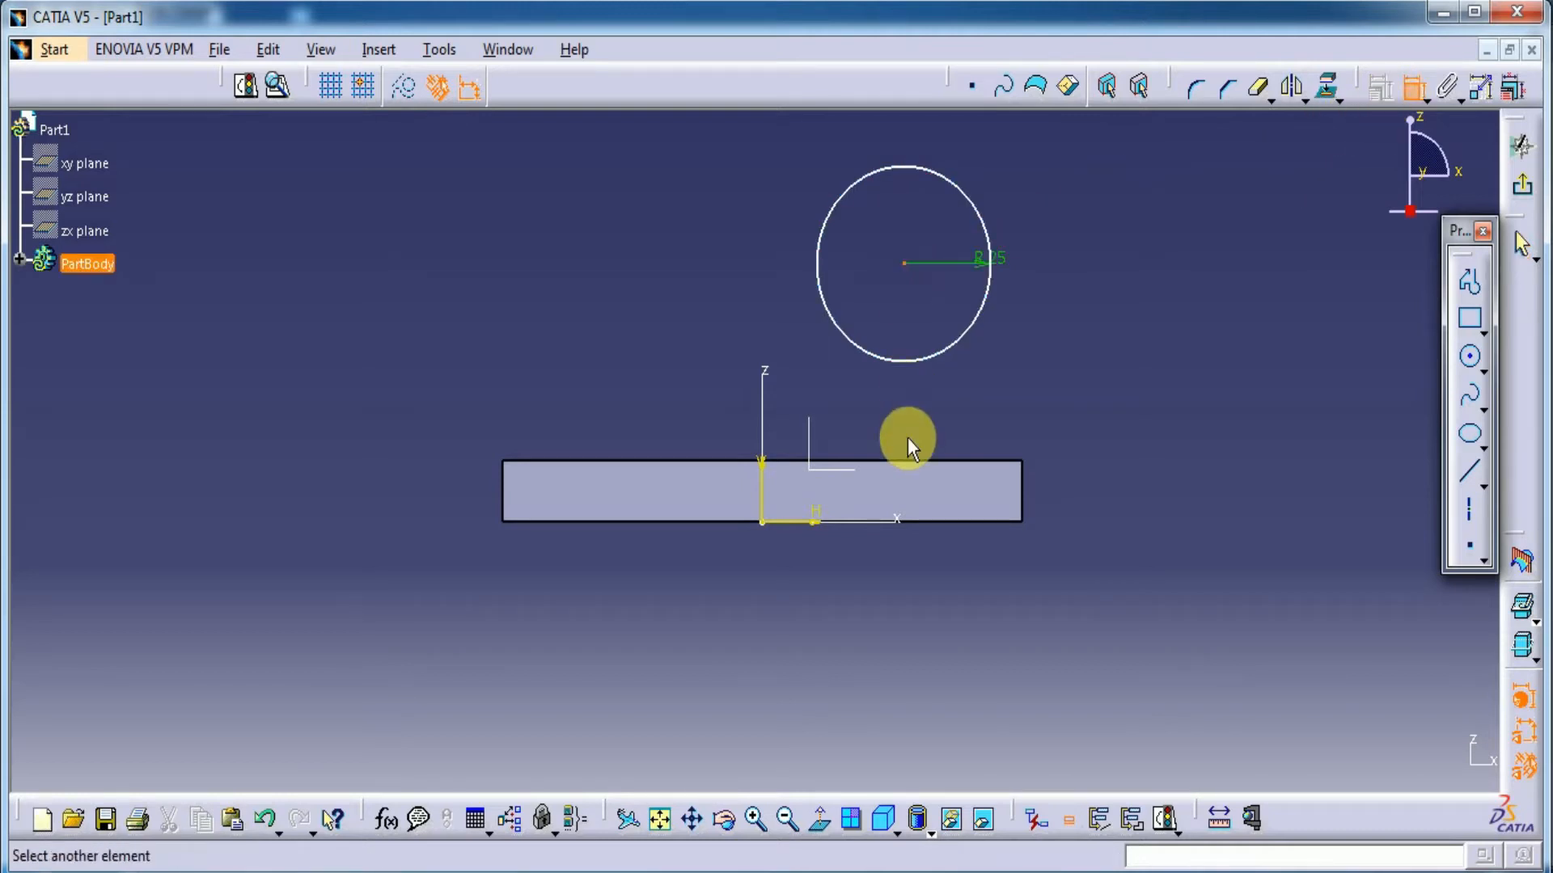
pyautogui.moveTo(915, 534)
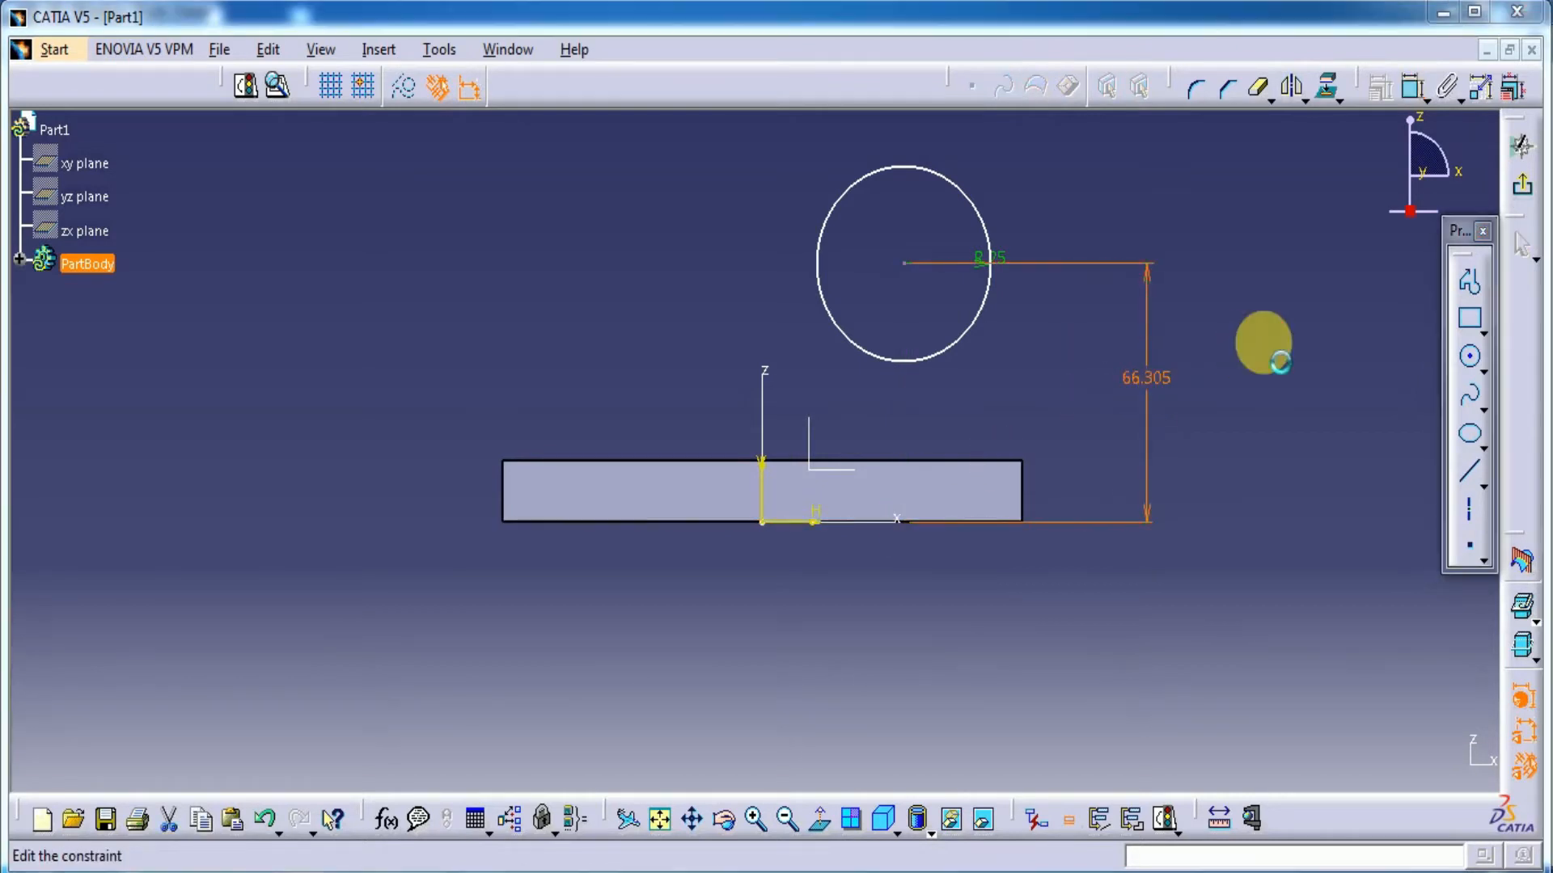
pyautogui.doubleClick(1281, 365)
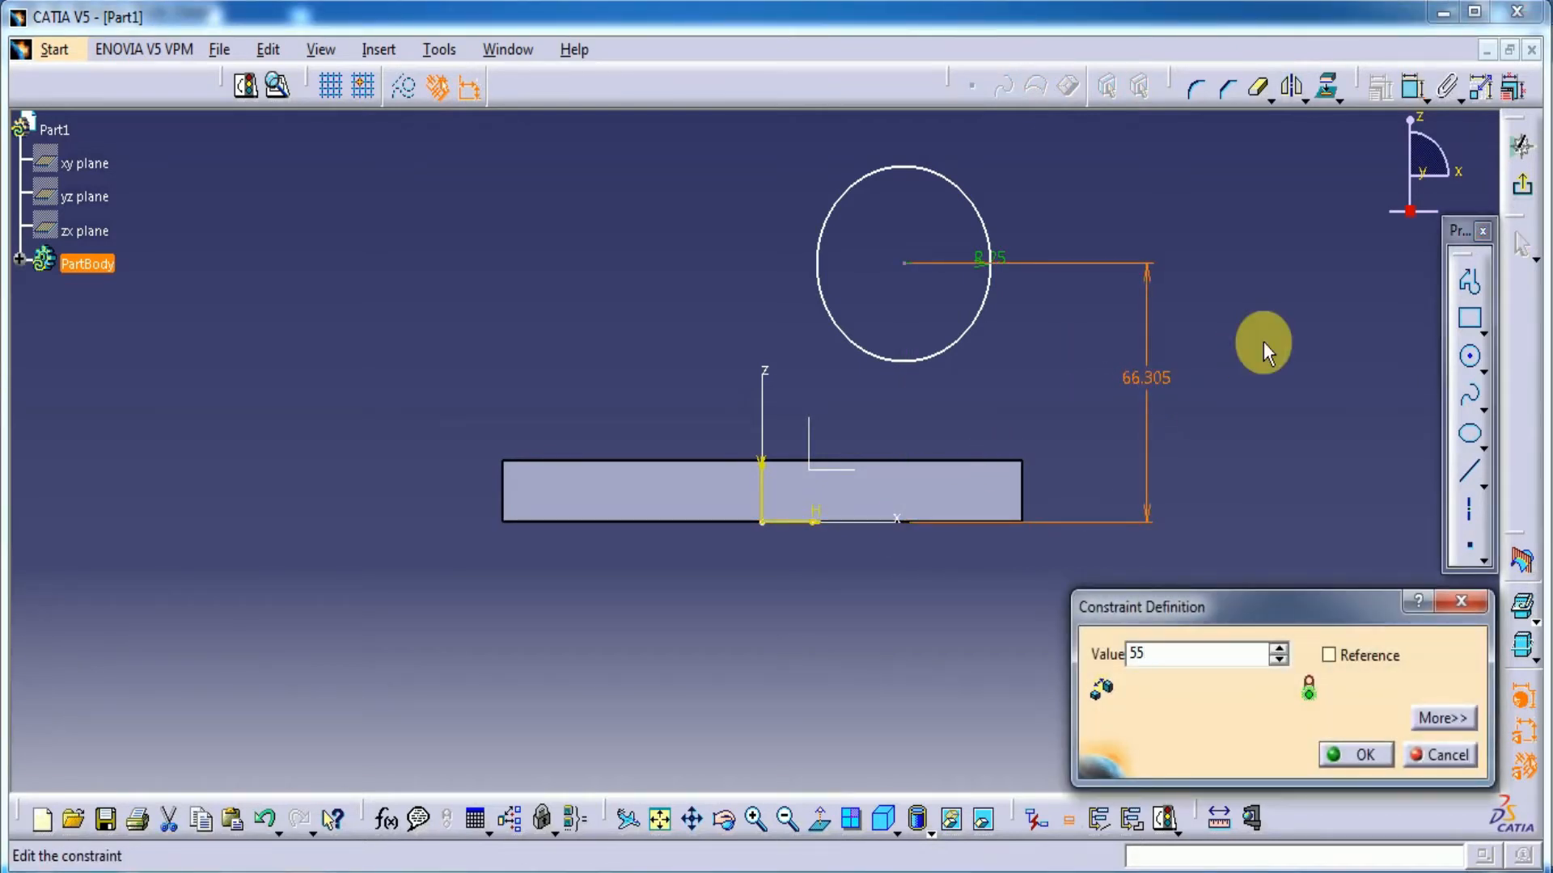
pyautogui.click(1354, 754)
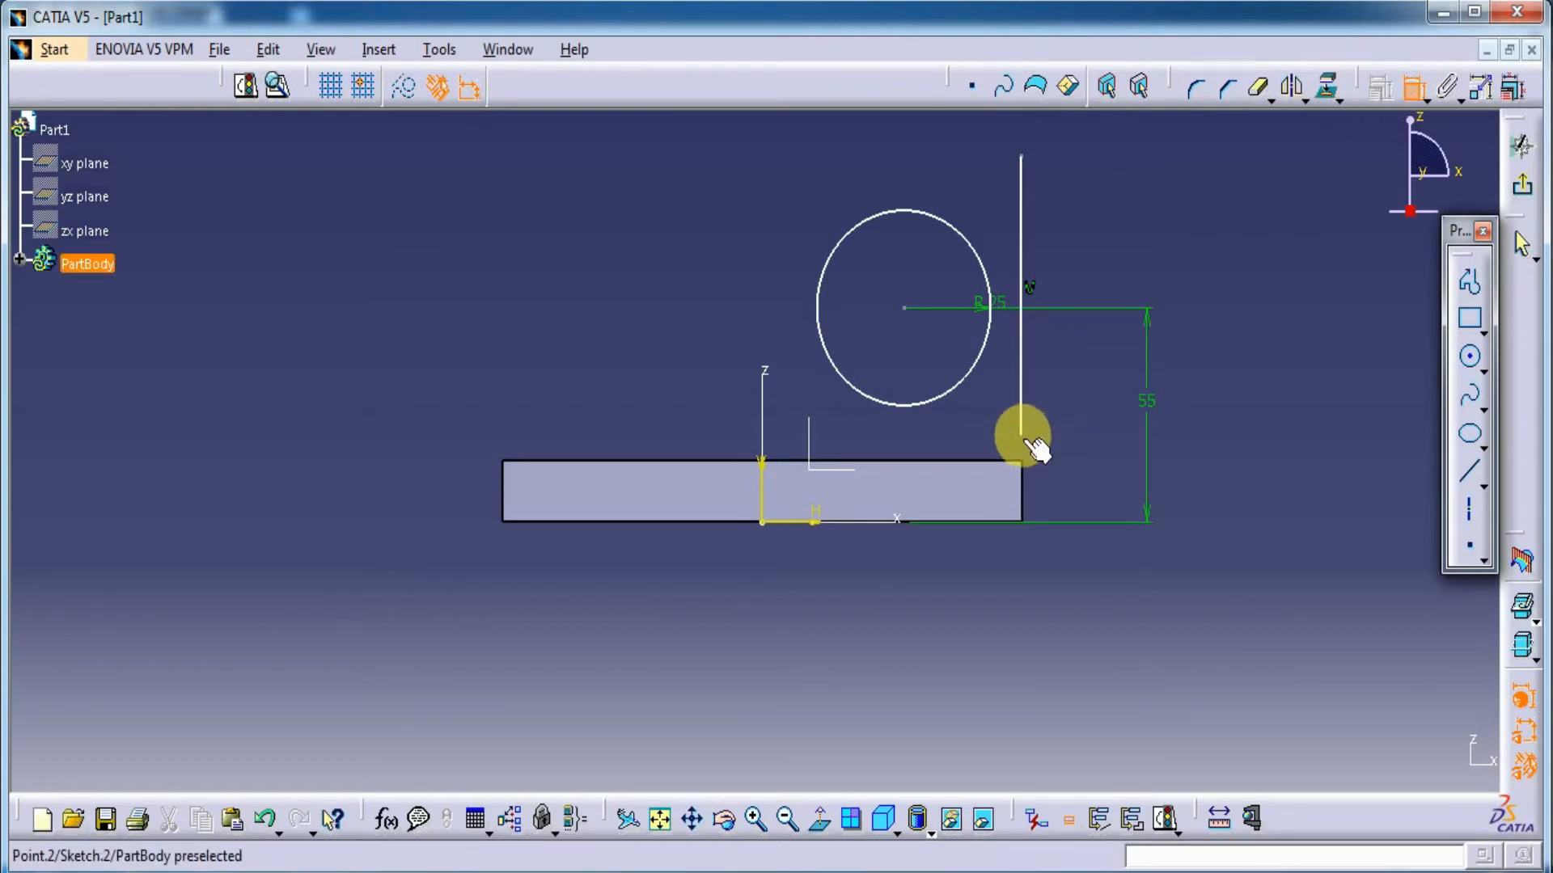
# Make the line end coincident with the base top, add the tangent slanted line, and trim the circle
pyautogui.rightClick(1020, 442)
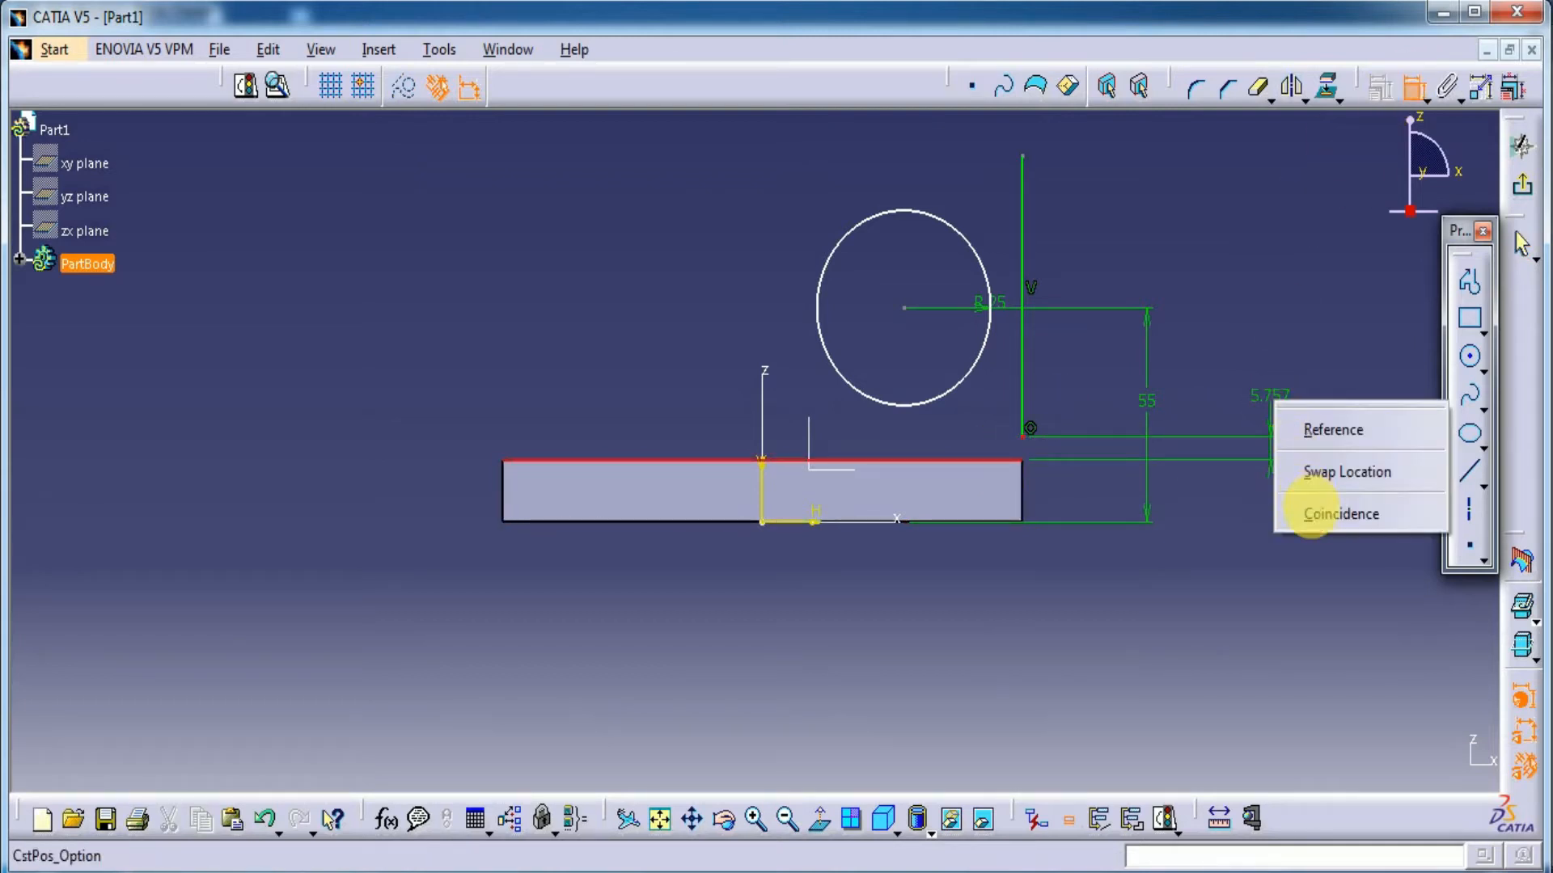
pyautogui.click(1341, 514)
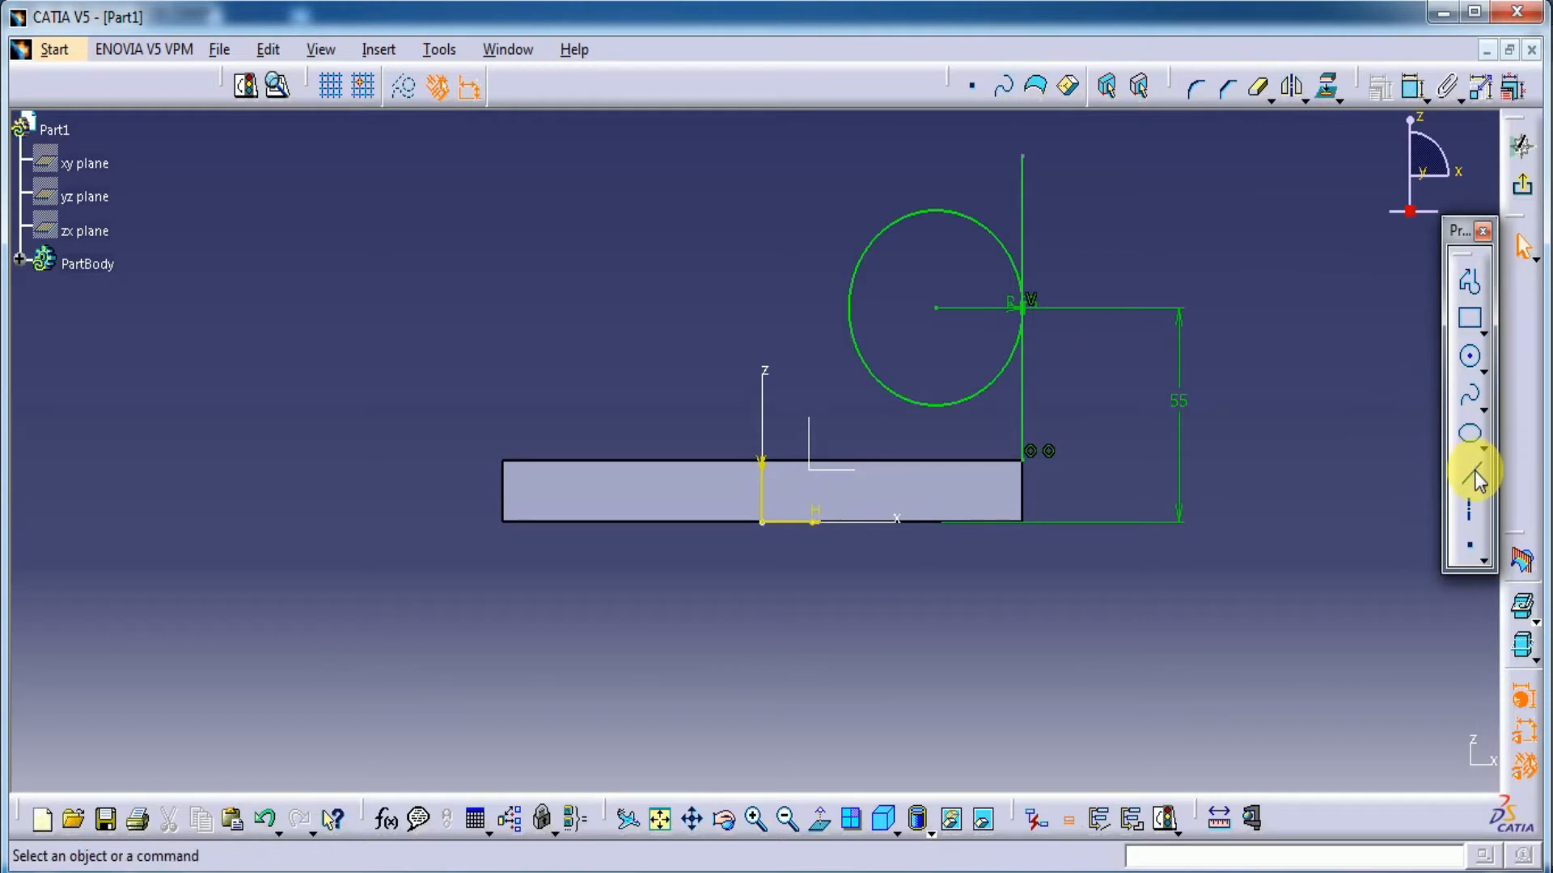
pyautogui.click(1421, 89)
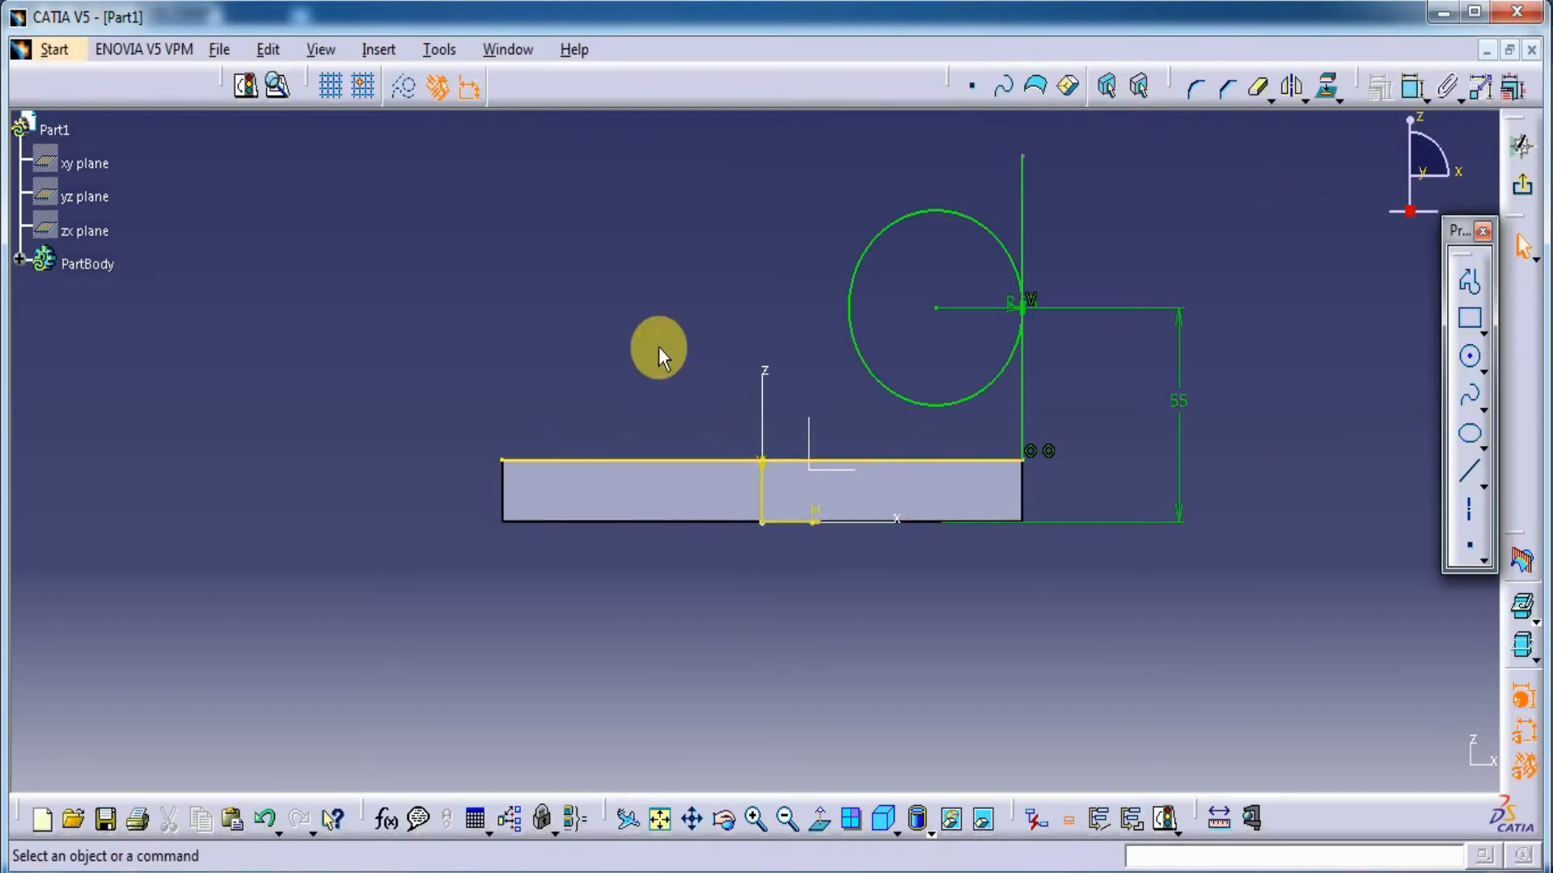
pyautogui.moveTo(1456, 485)
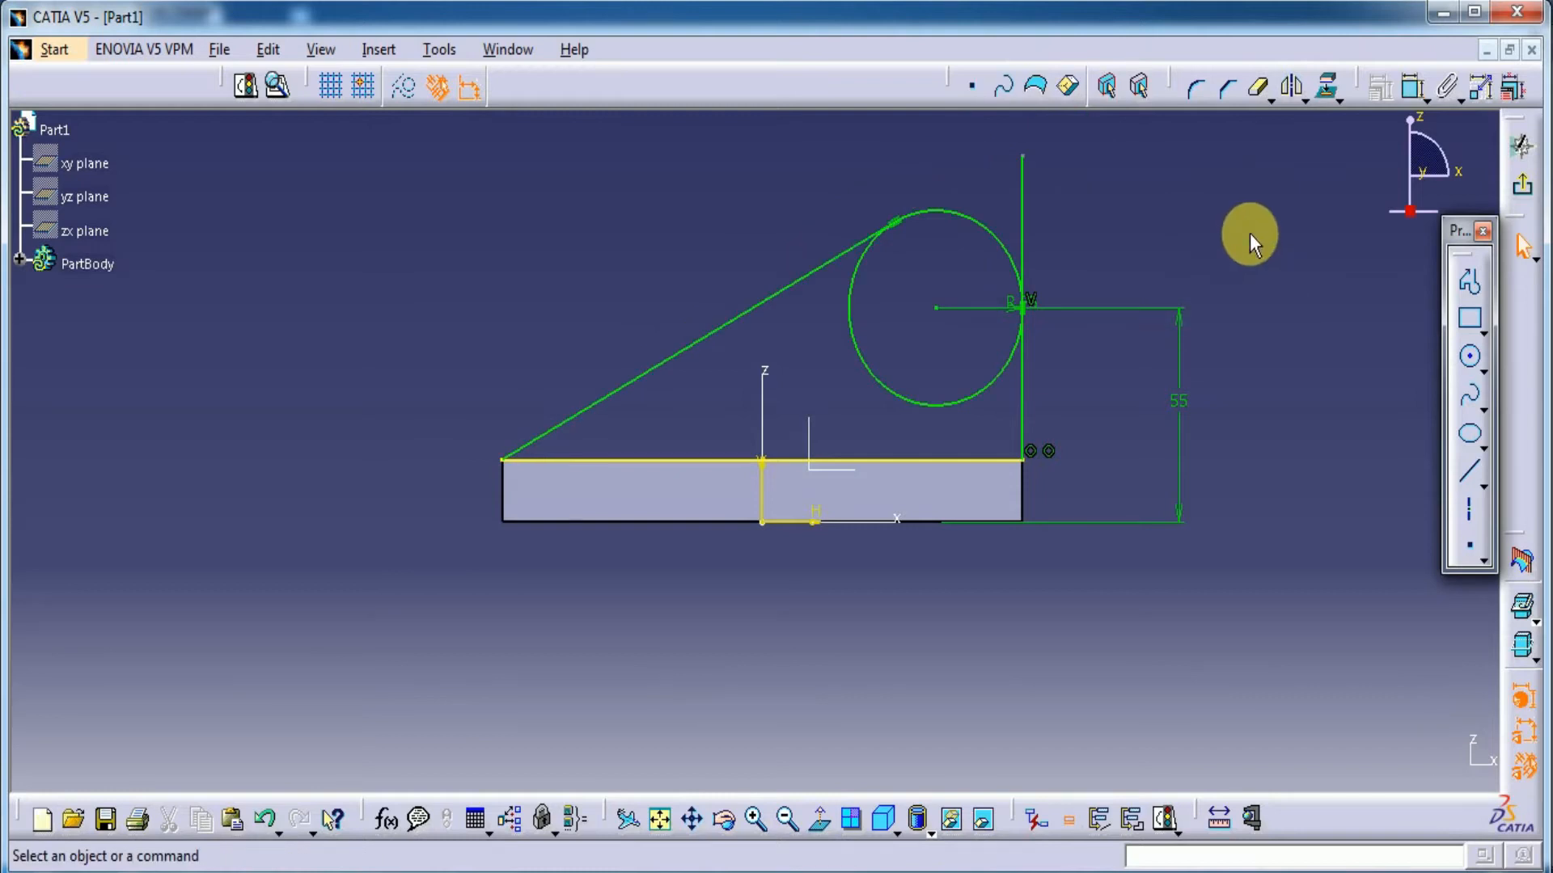
pyautogui.moveTo(971, 321)
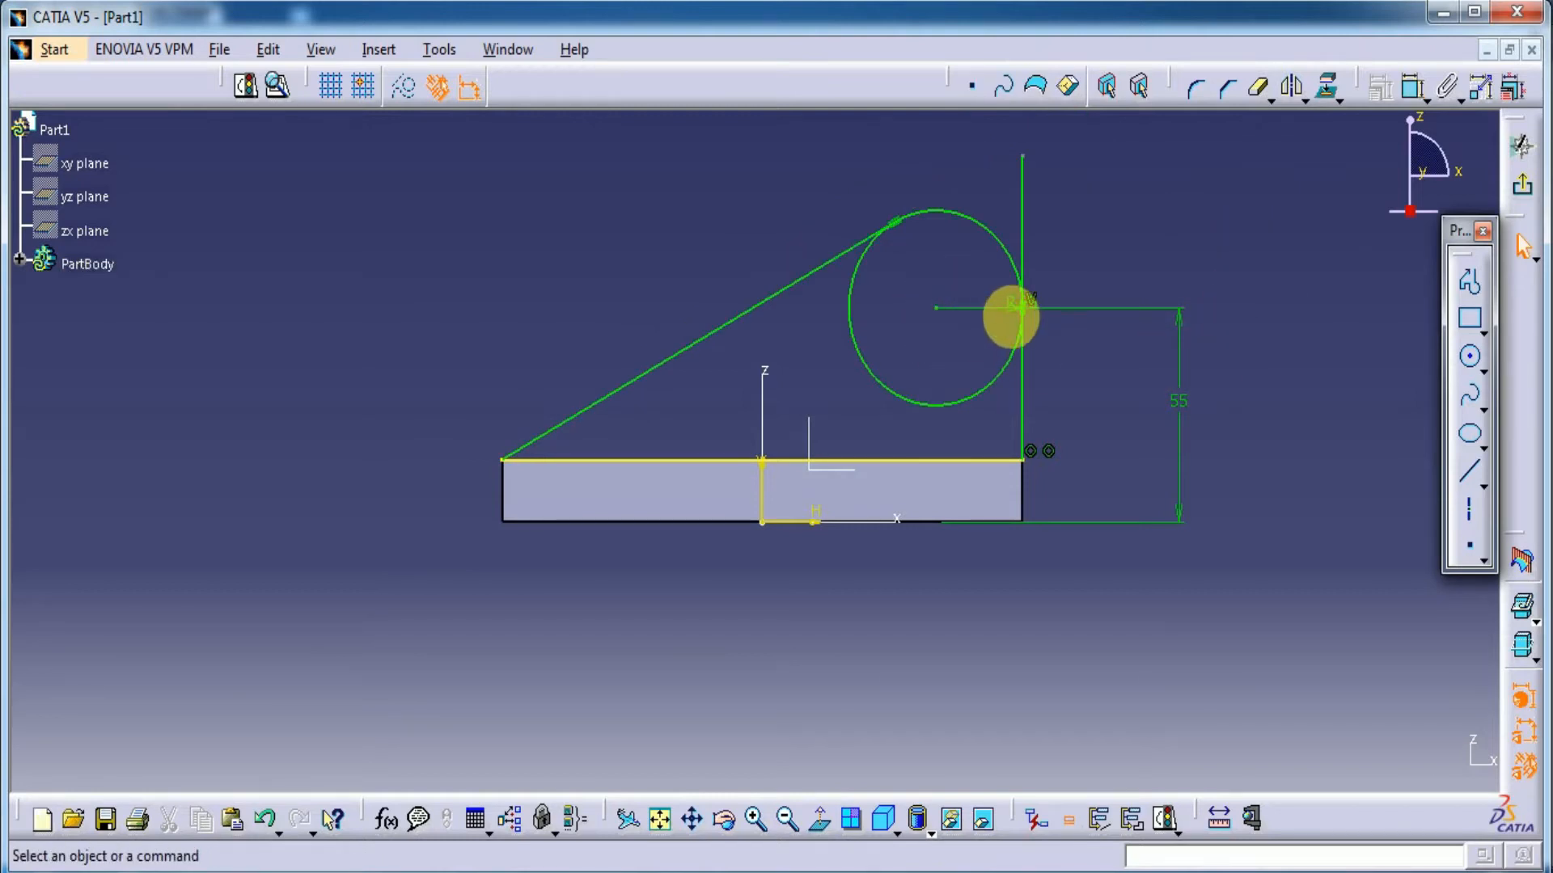
pyautogui.moveTo(1176, 405)
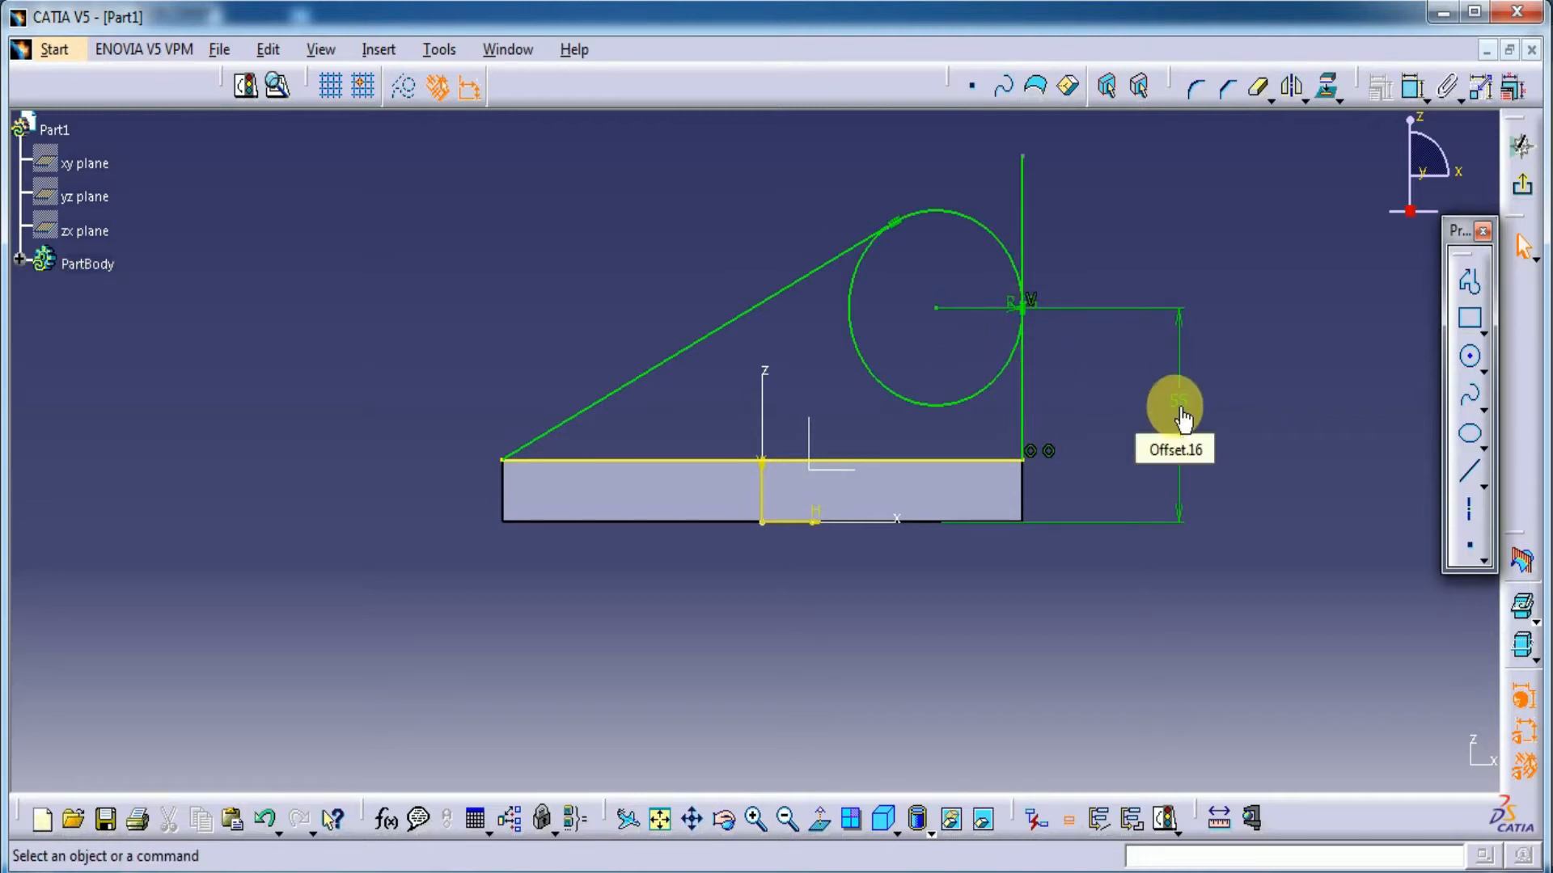
pyautogui.moveTo(1293, 225)
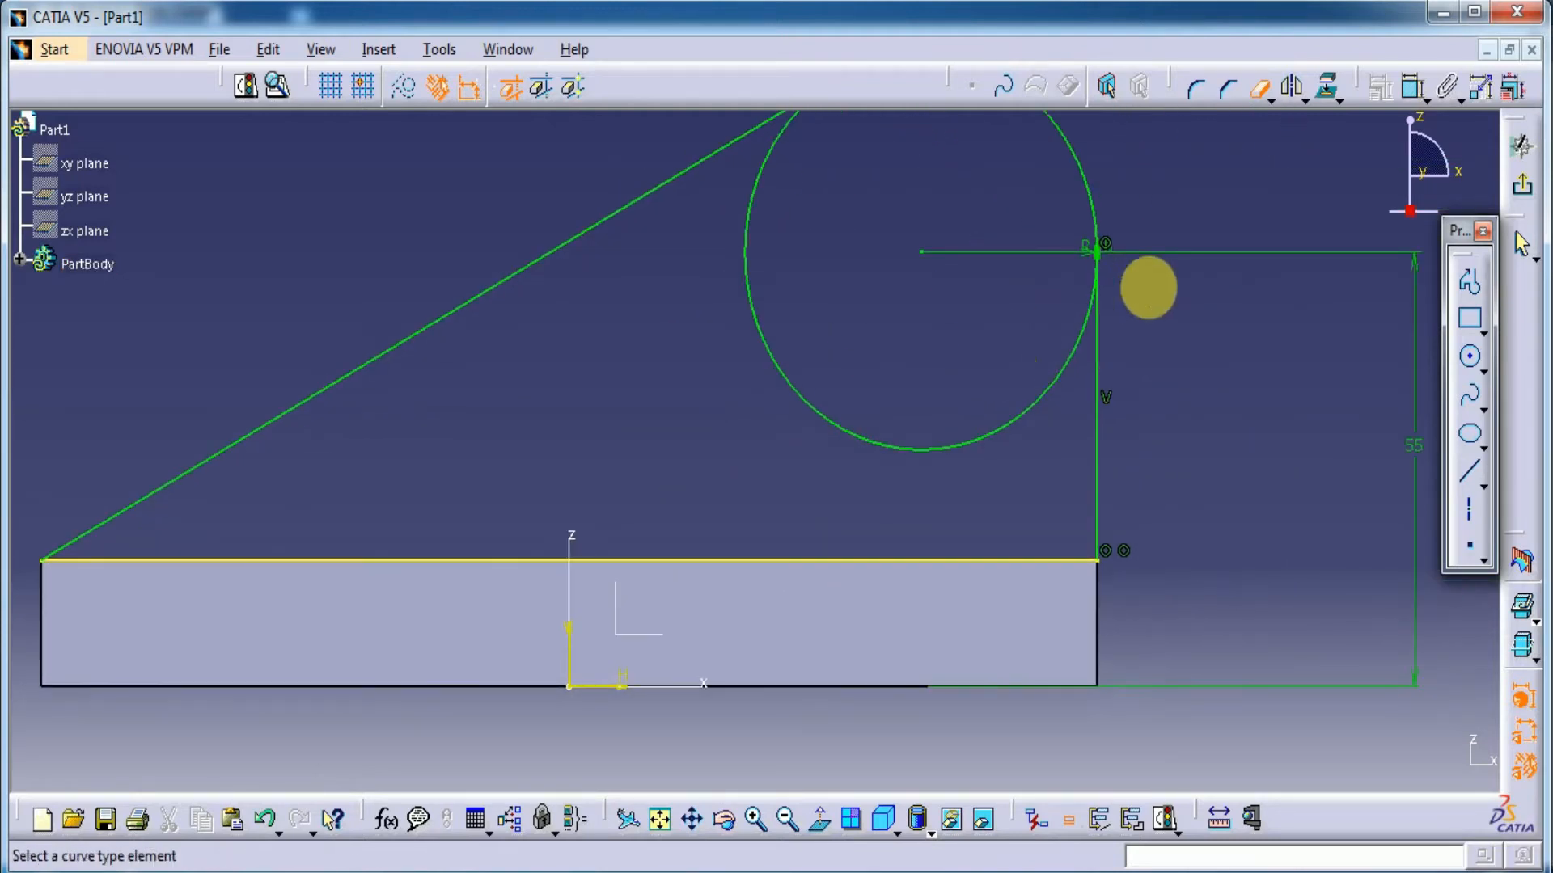
pyautogui.click(1265, 88)
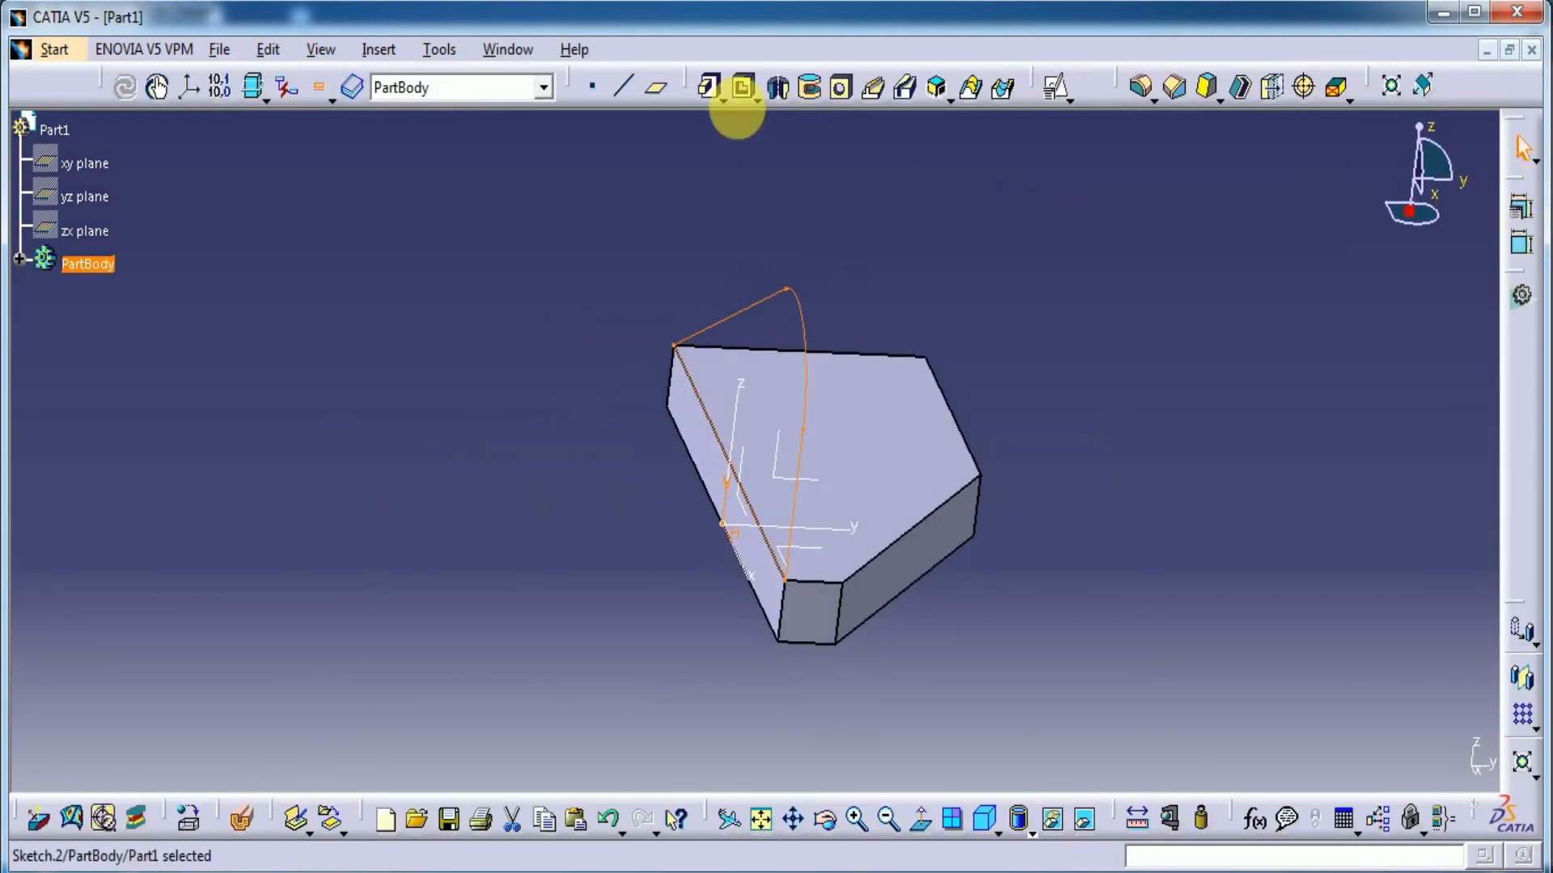
# Pad Sketch.2 by 16 mm into the upright rounded-top web
pyautogui.click(712, 84)
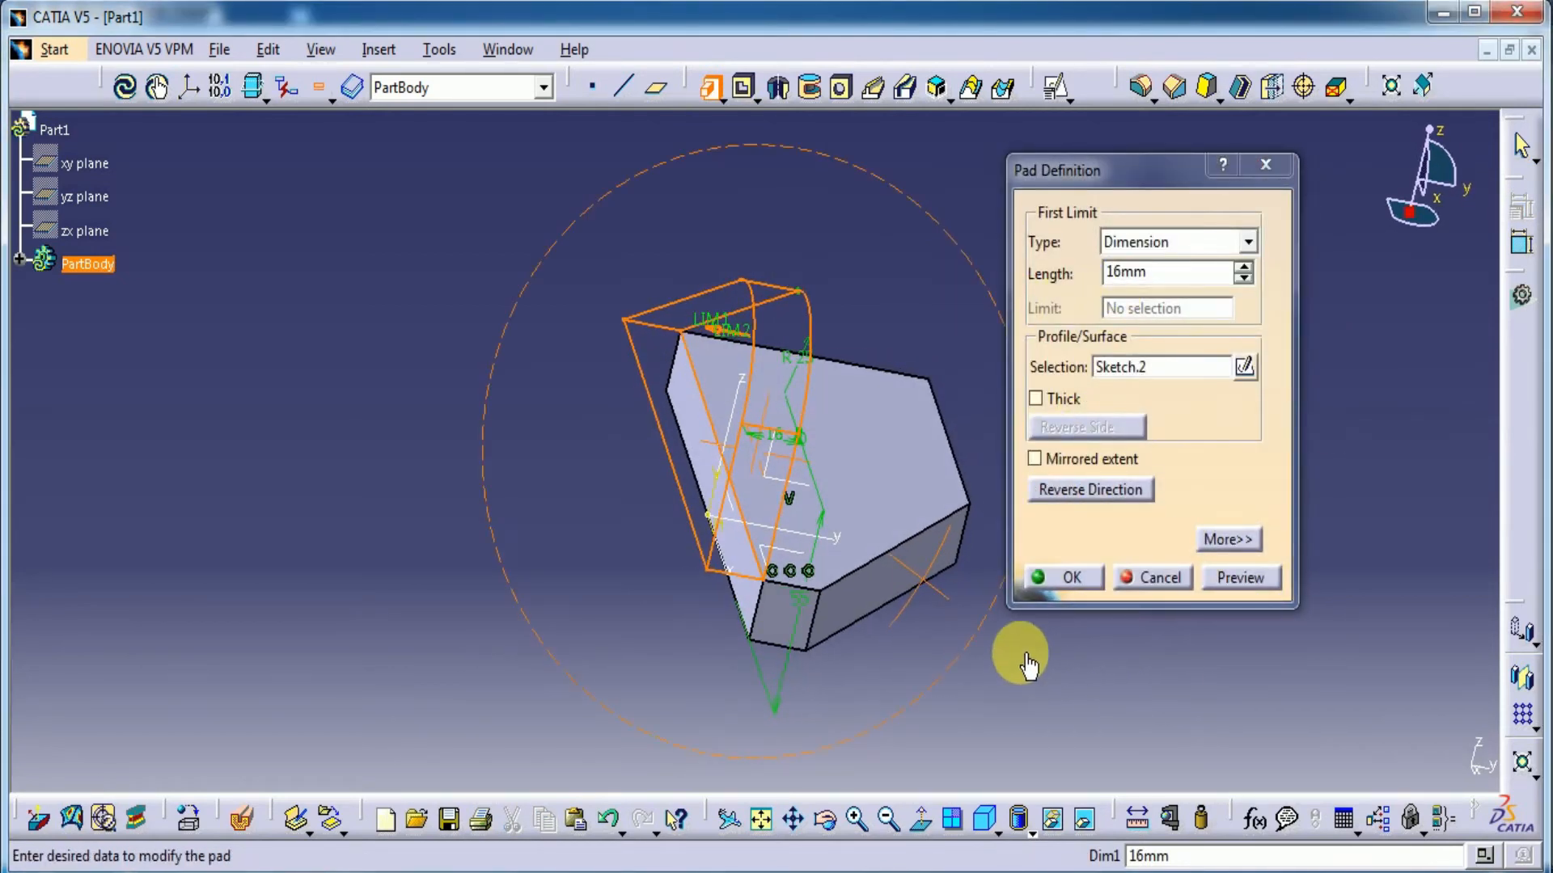
pyautogui.click(1090, 490)
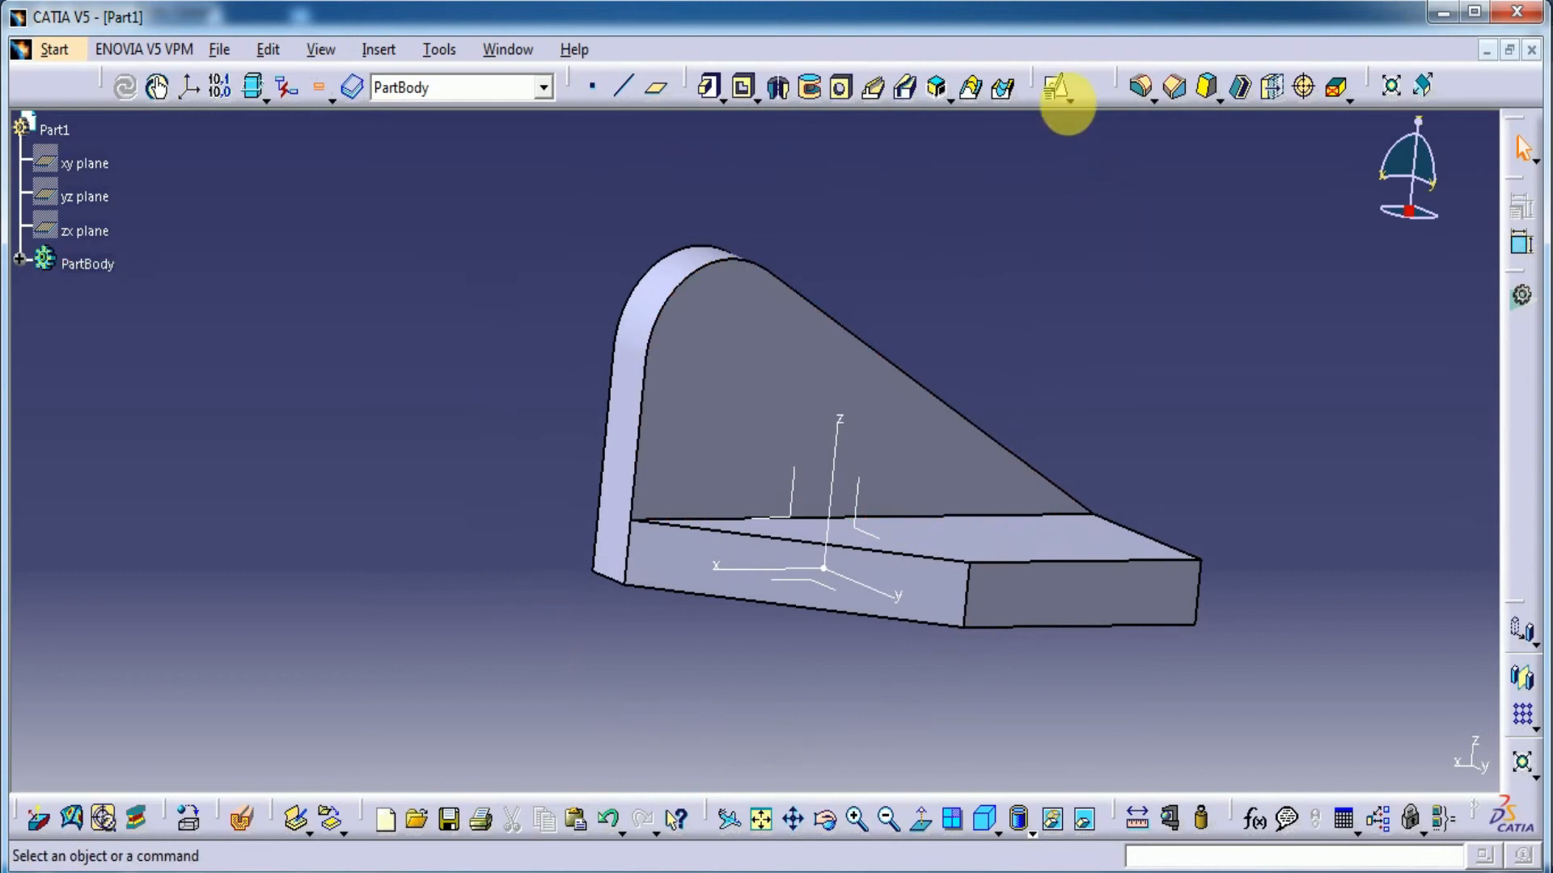
# On the web face, project the rounded top edge and add a concentric boss circle
pyautogui.click(1063, 87)
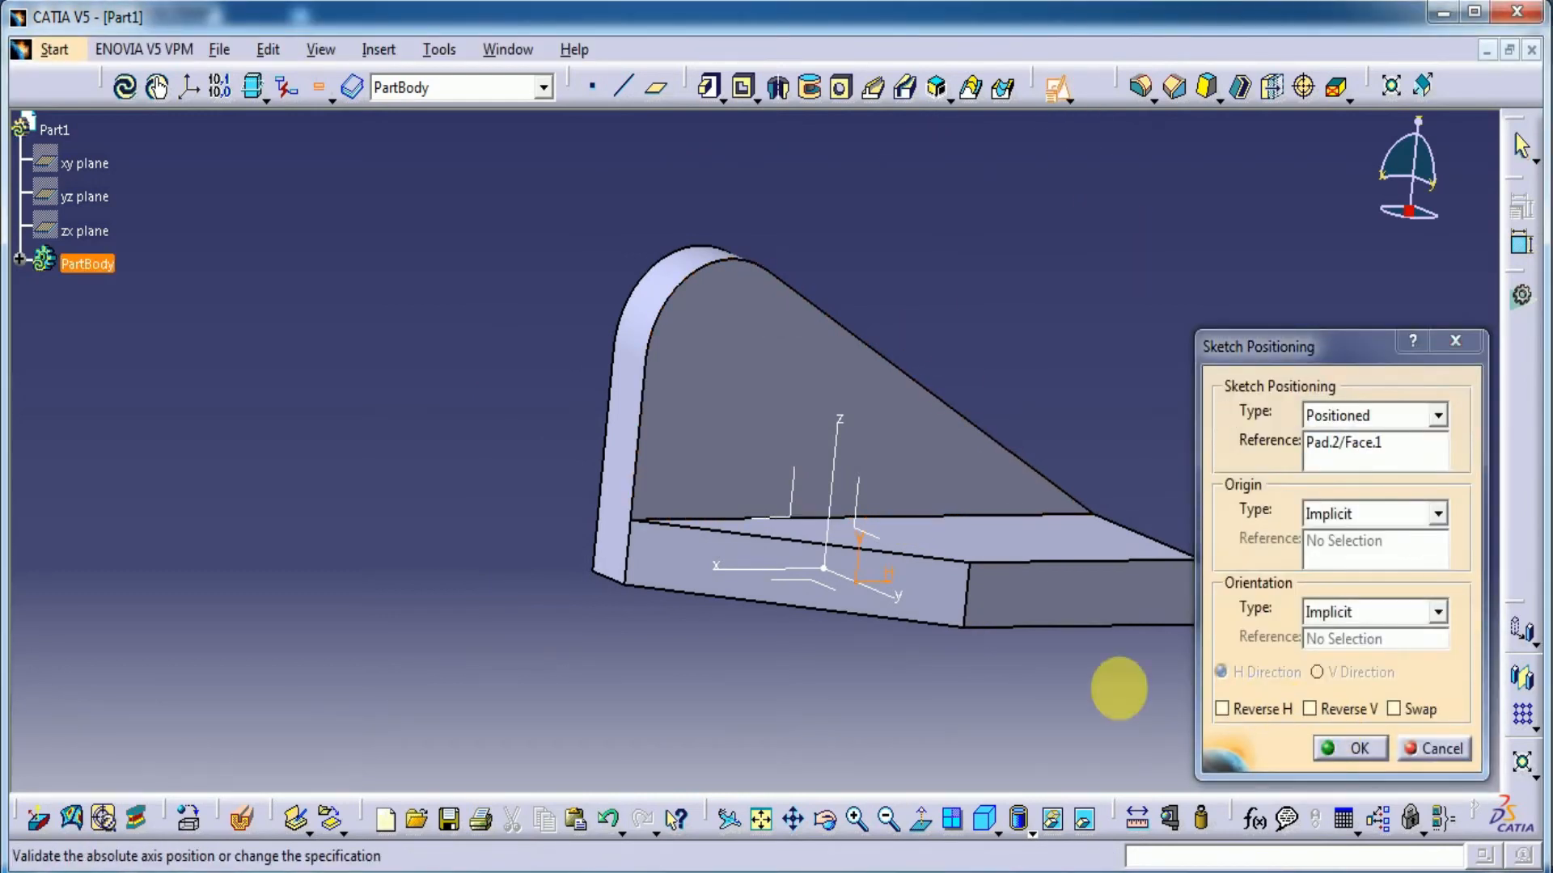
pyautogui.click(1349, 748)
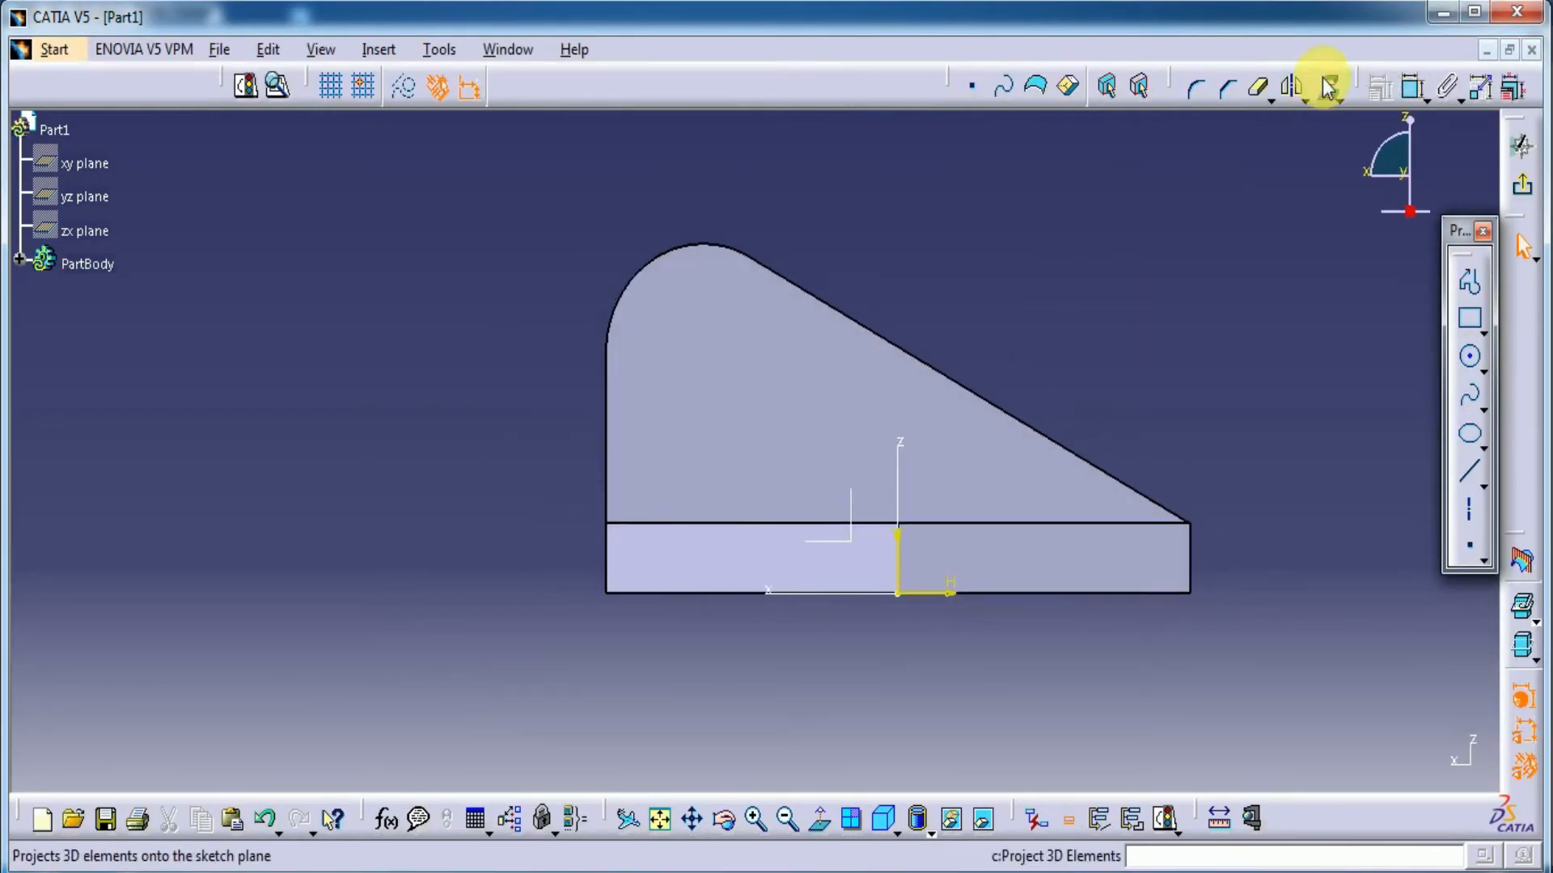
pyautogui.click(1469, 358)
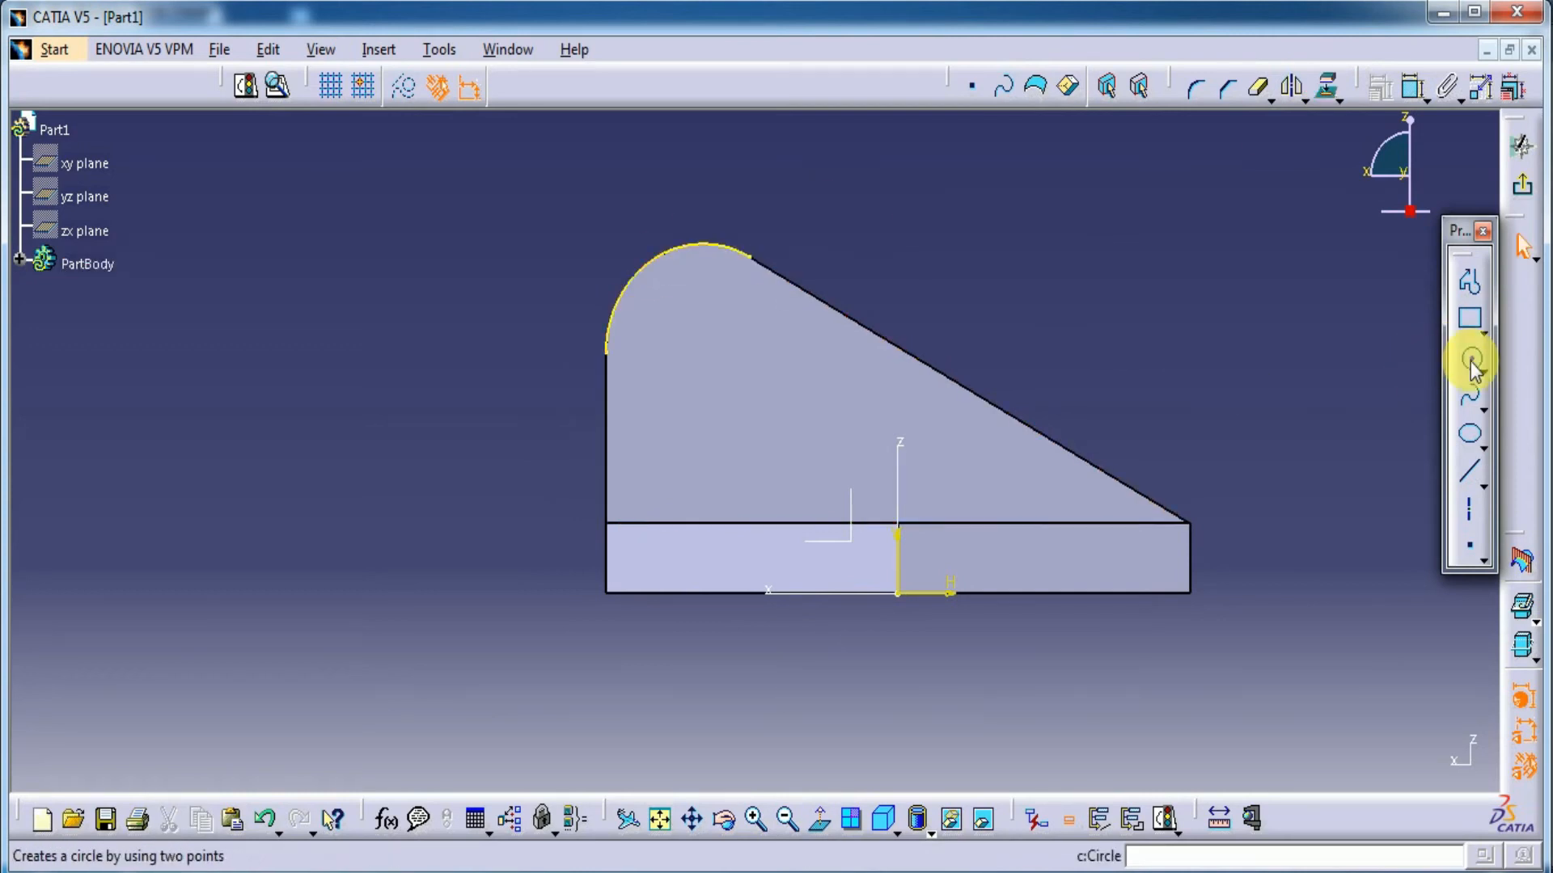
pyautogui.rightClick(633, 259)
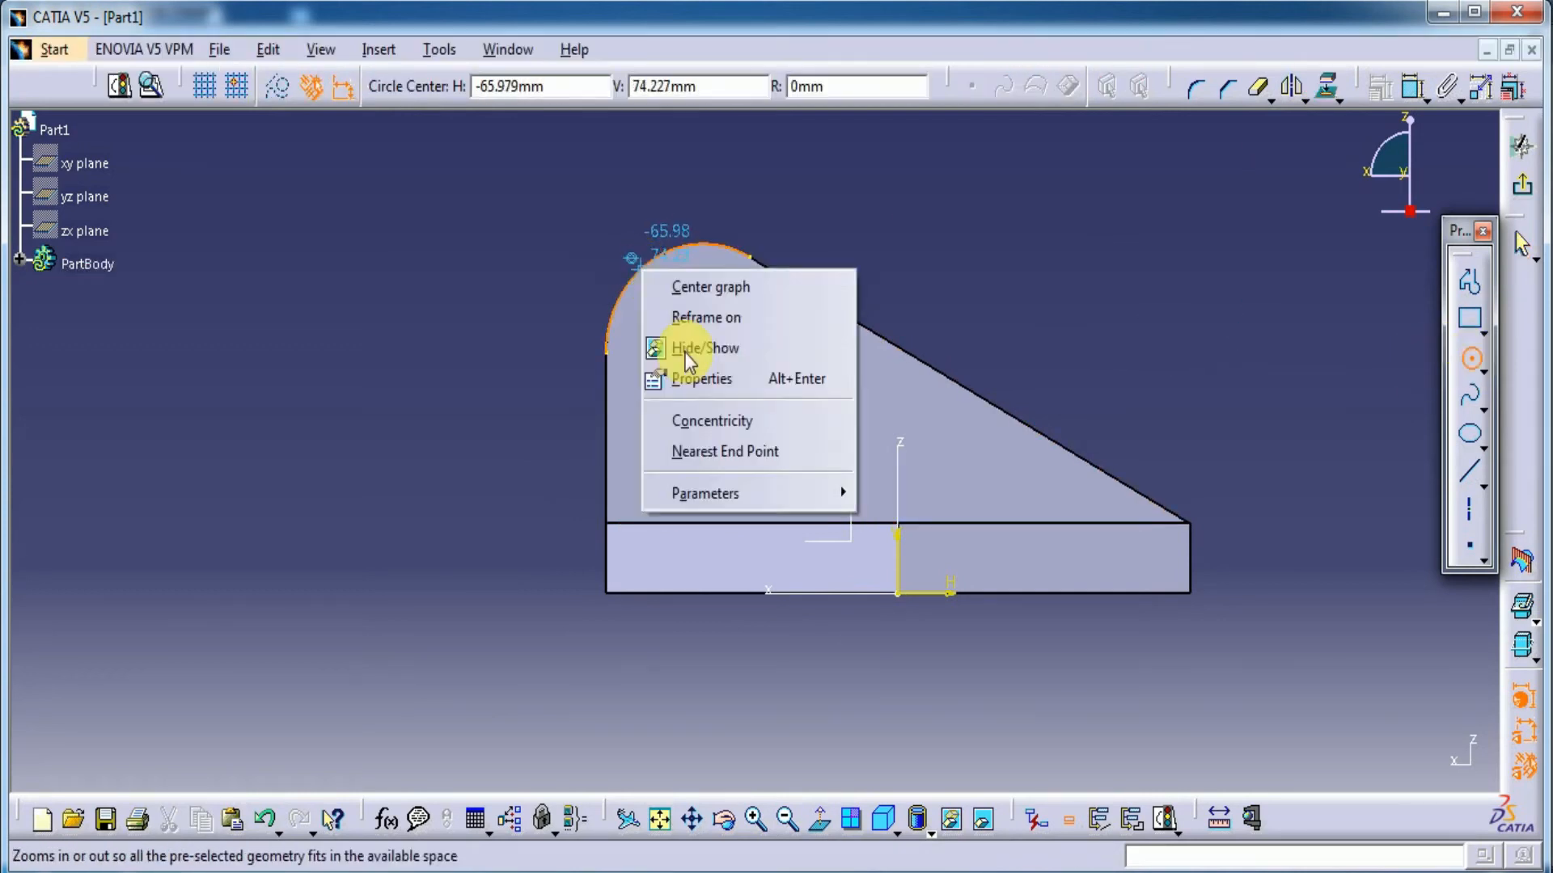
pyautogui.moveTo(735, 435)
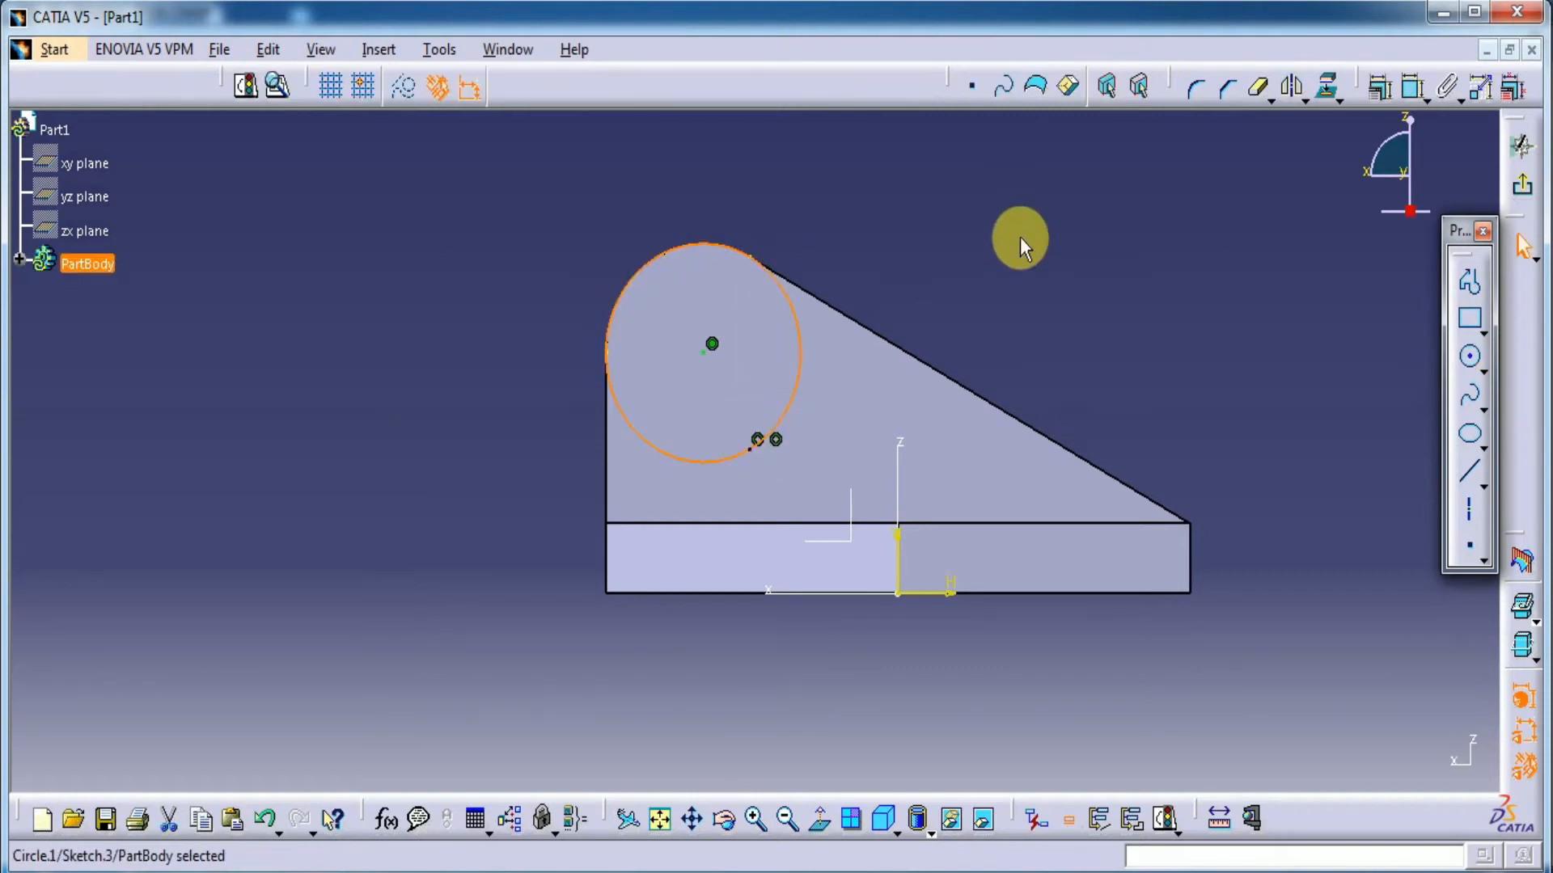
pyautogui.moveTo(1523, 185)
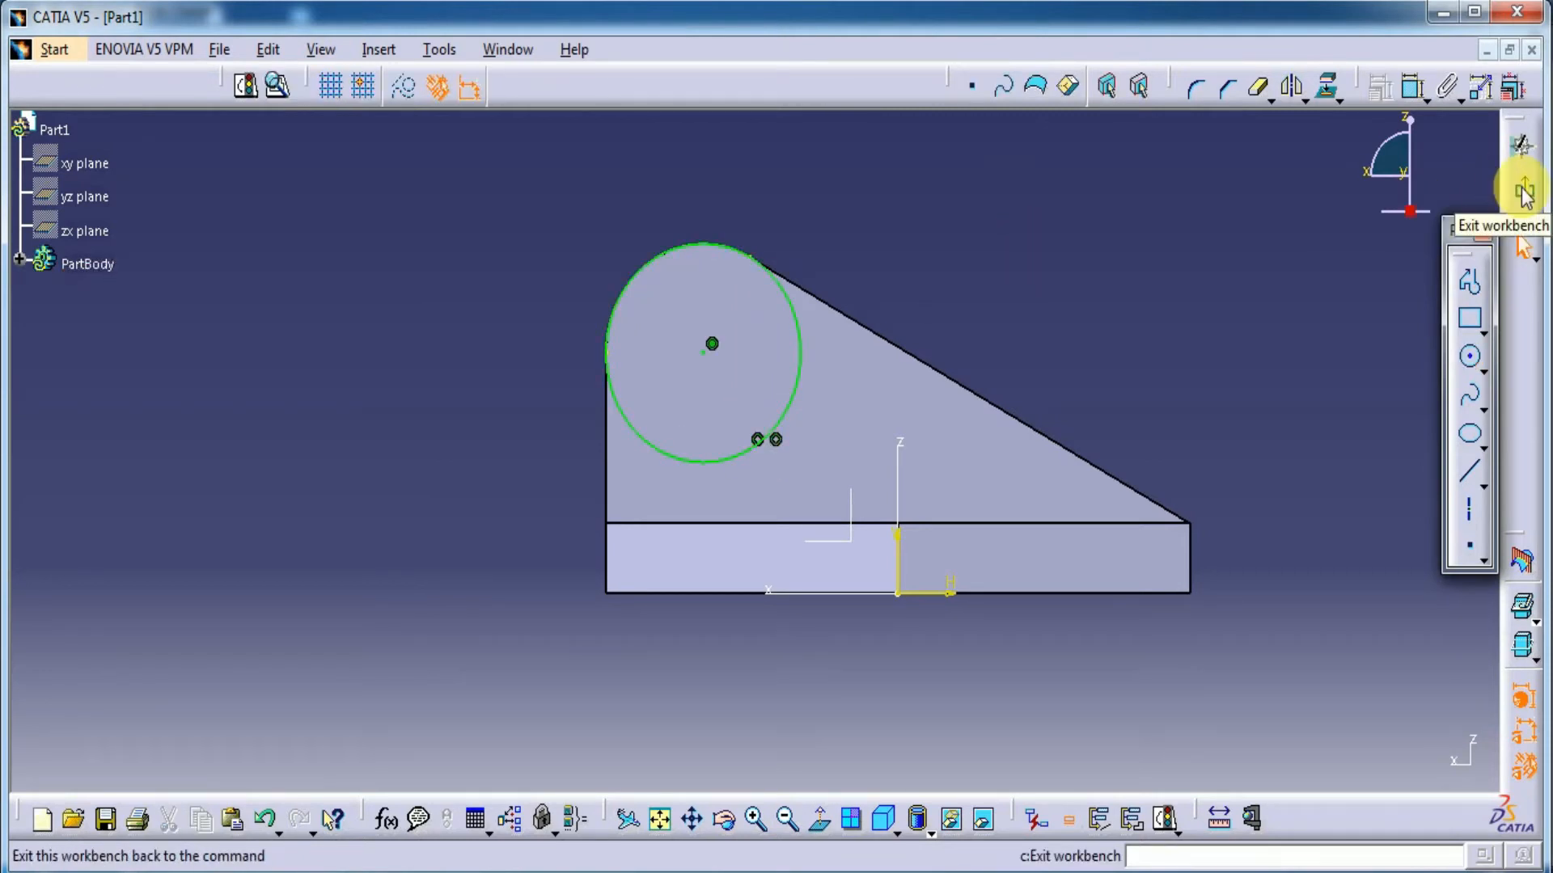
pyautogui.click(1523, 189)
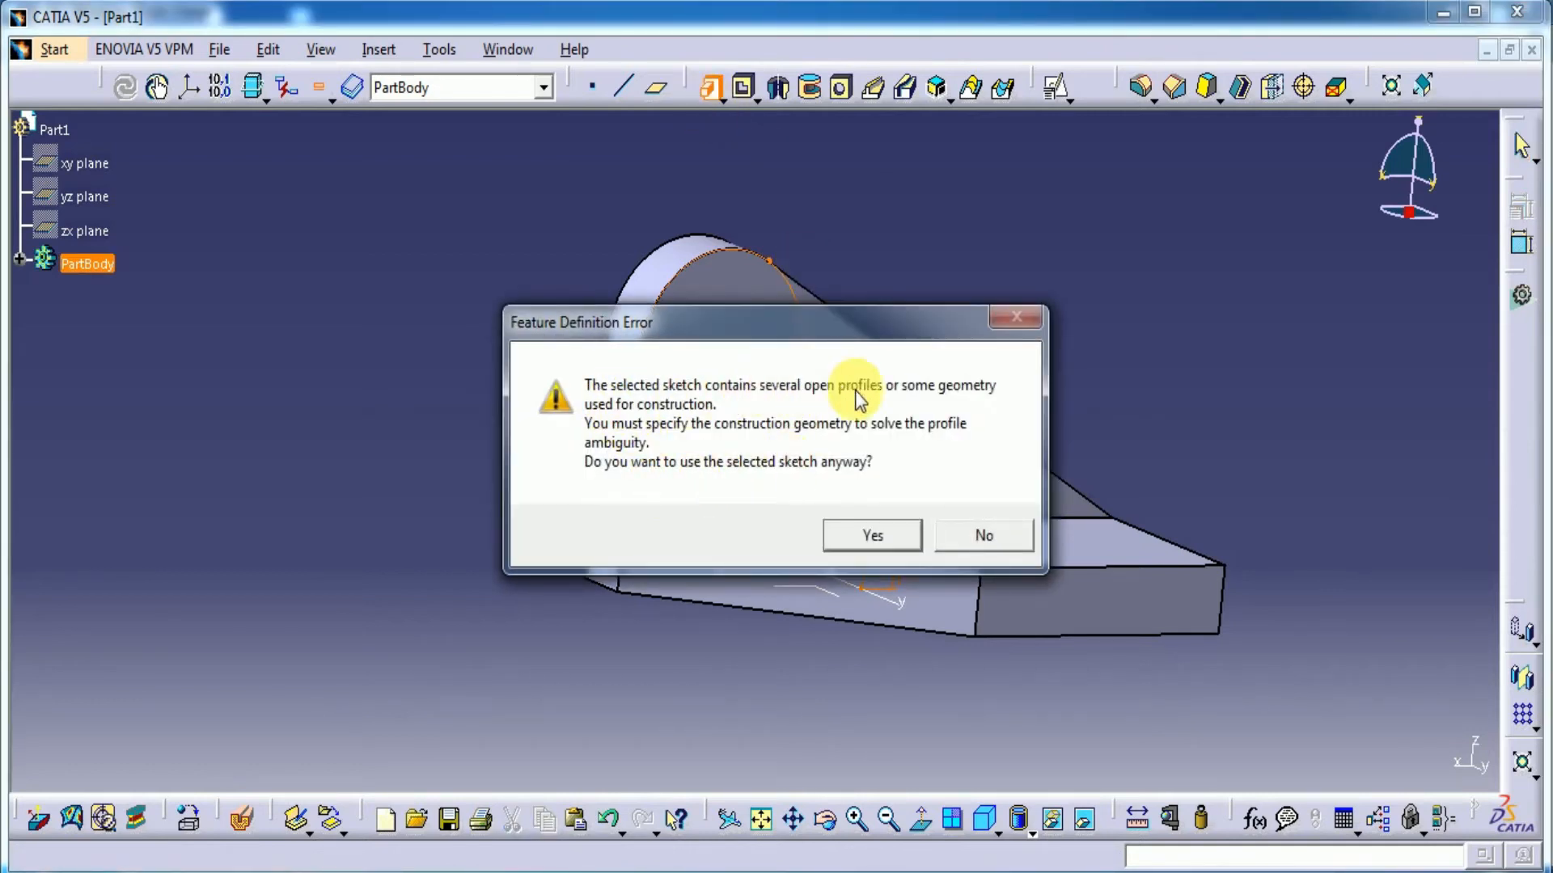
pyautogui.moveTo(774, 500)
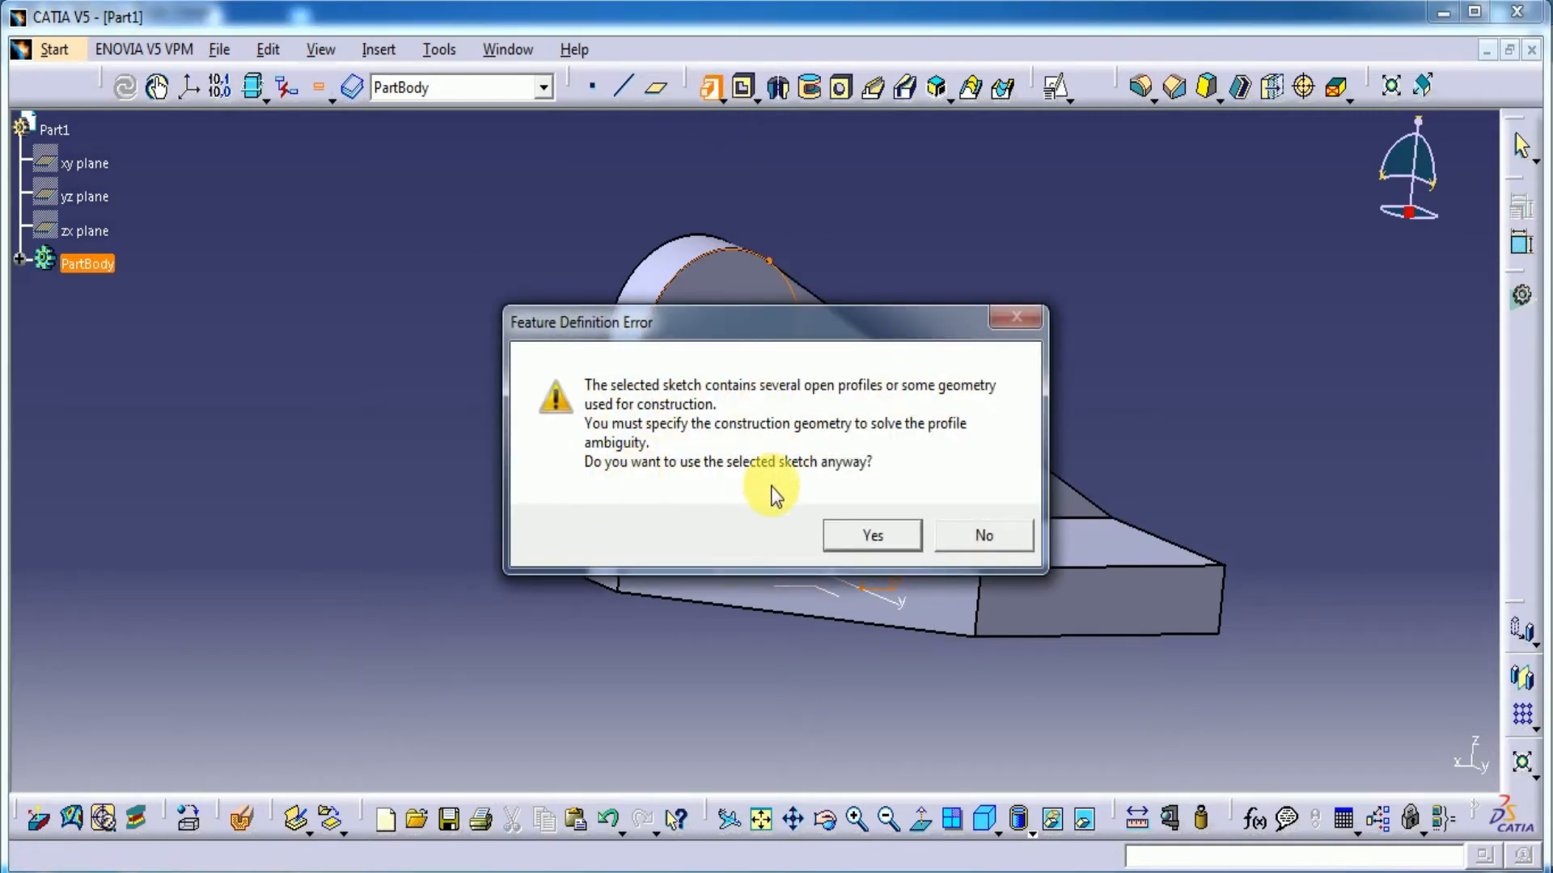
pyautogui.click(872, 534)
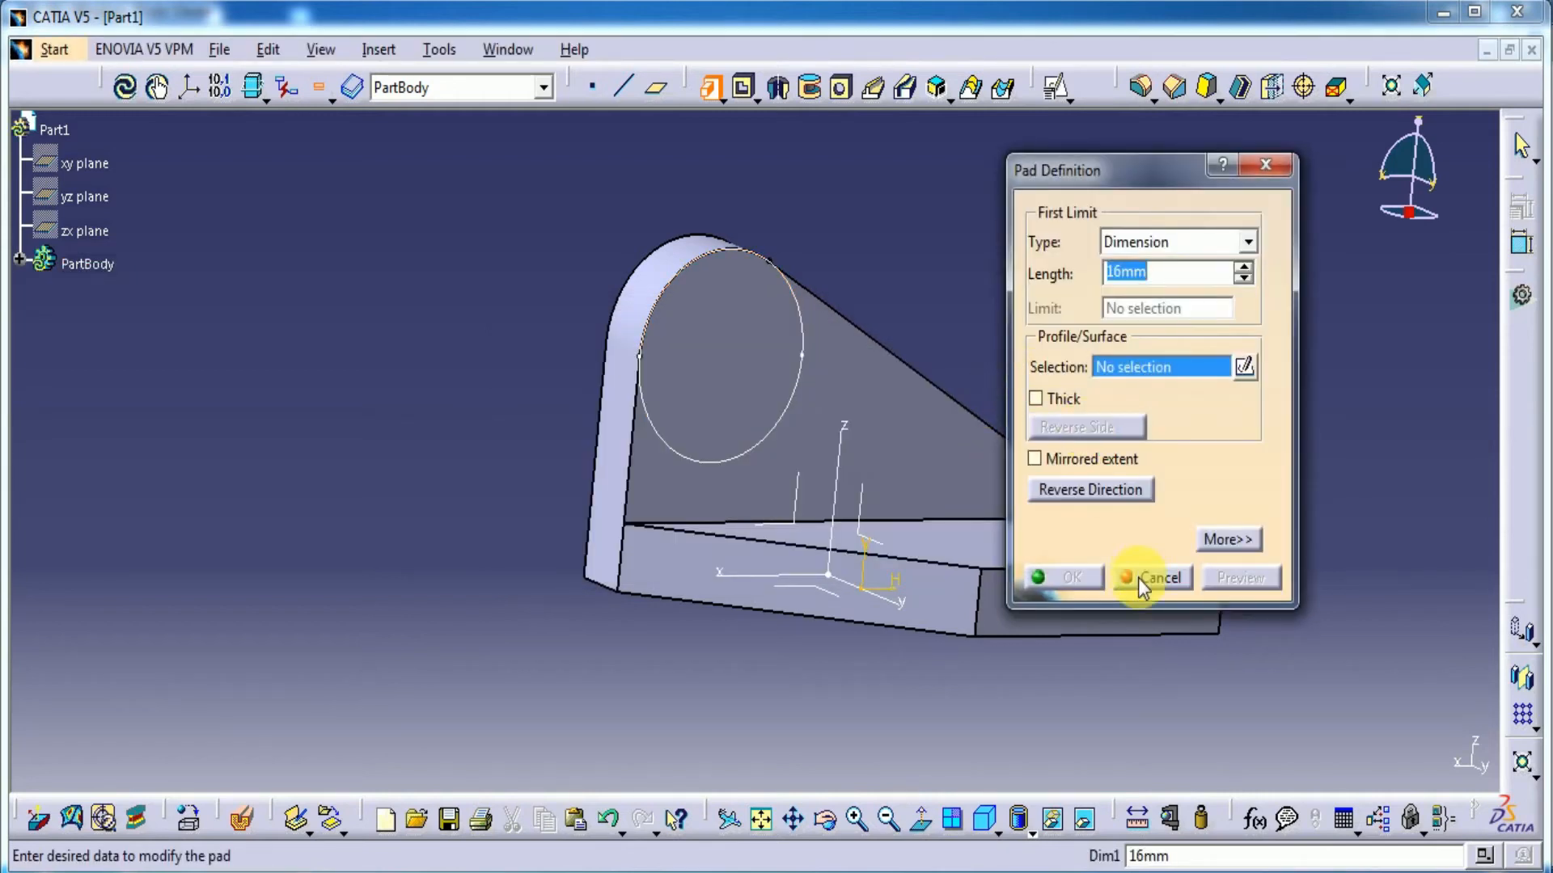
pyautogui.click(1155, 577)
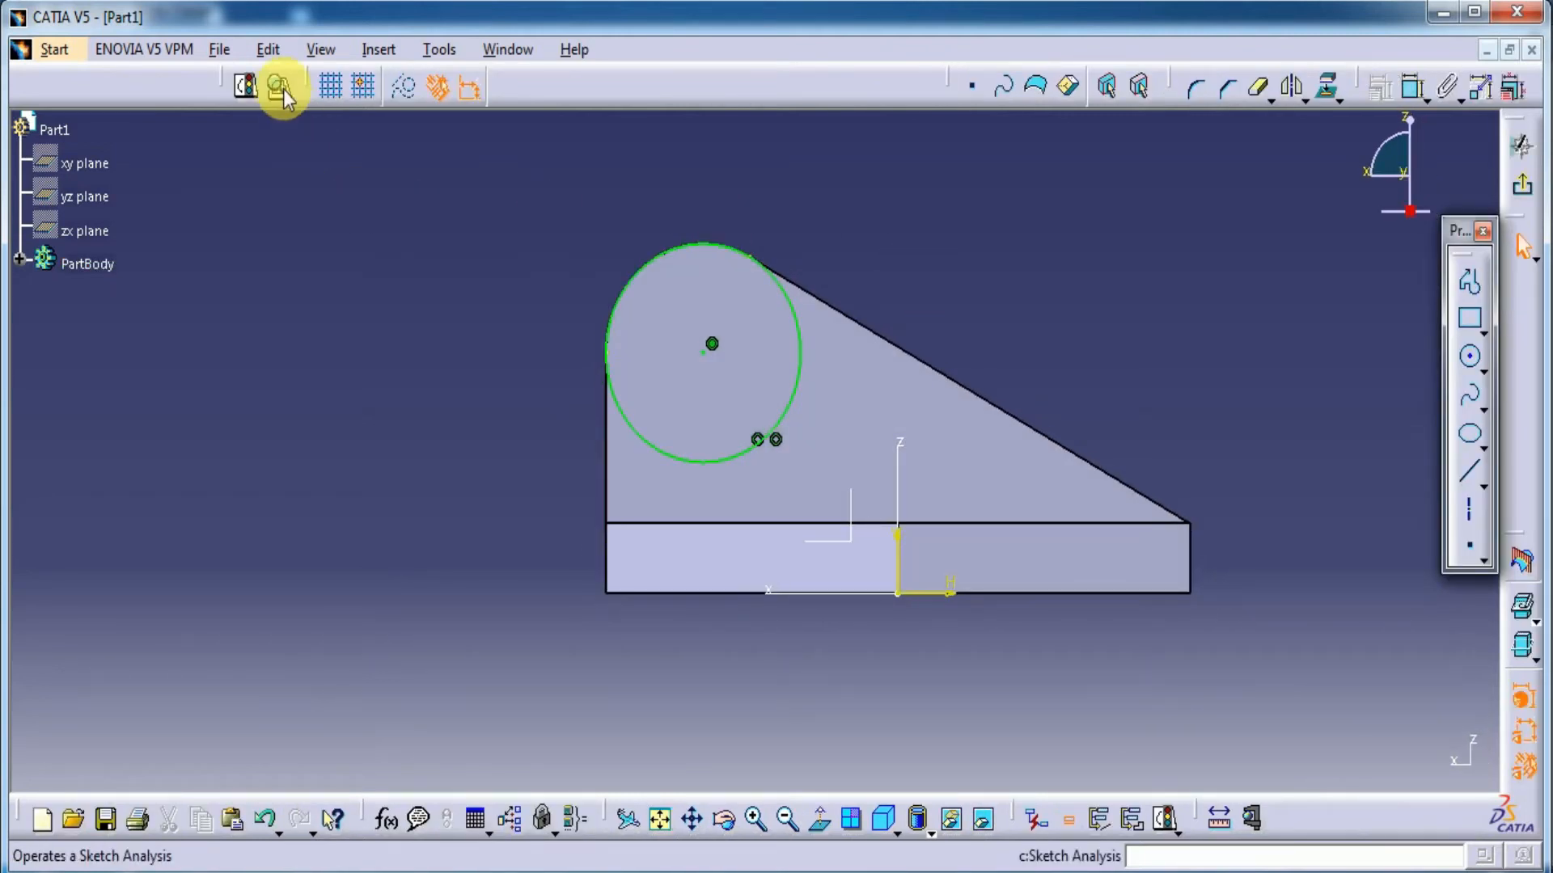
# Delete the open Projection.1 arc in Sketch Analysis so only the circle remains
pyautogui.click(279, 88)
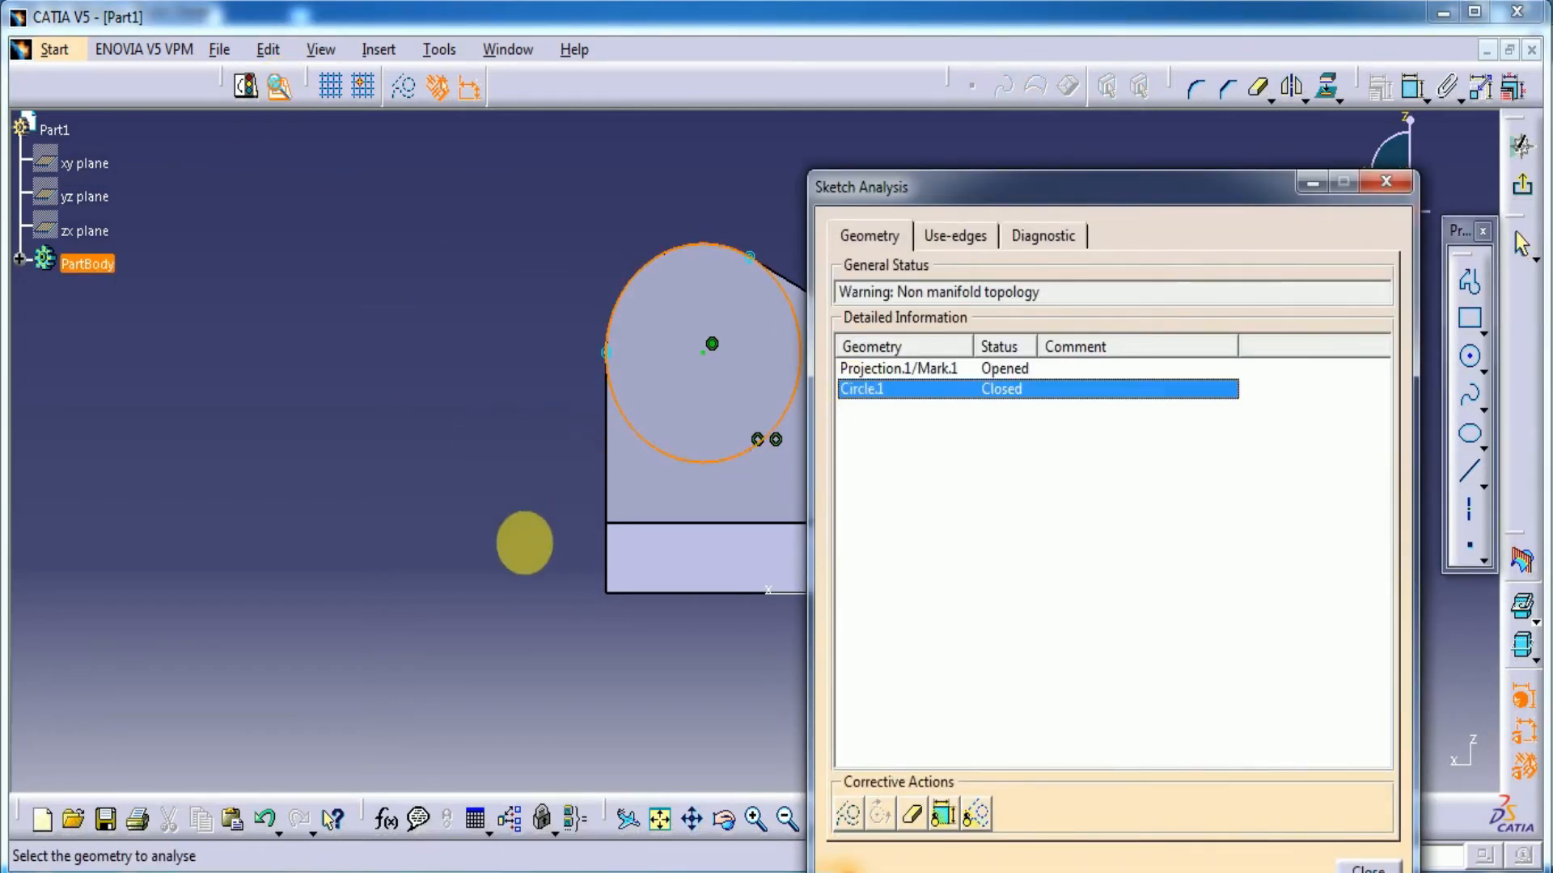
pyautogui.click(898, 368)
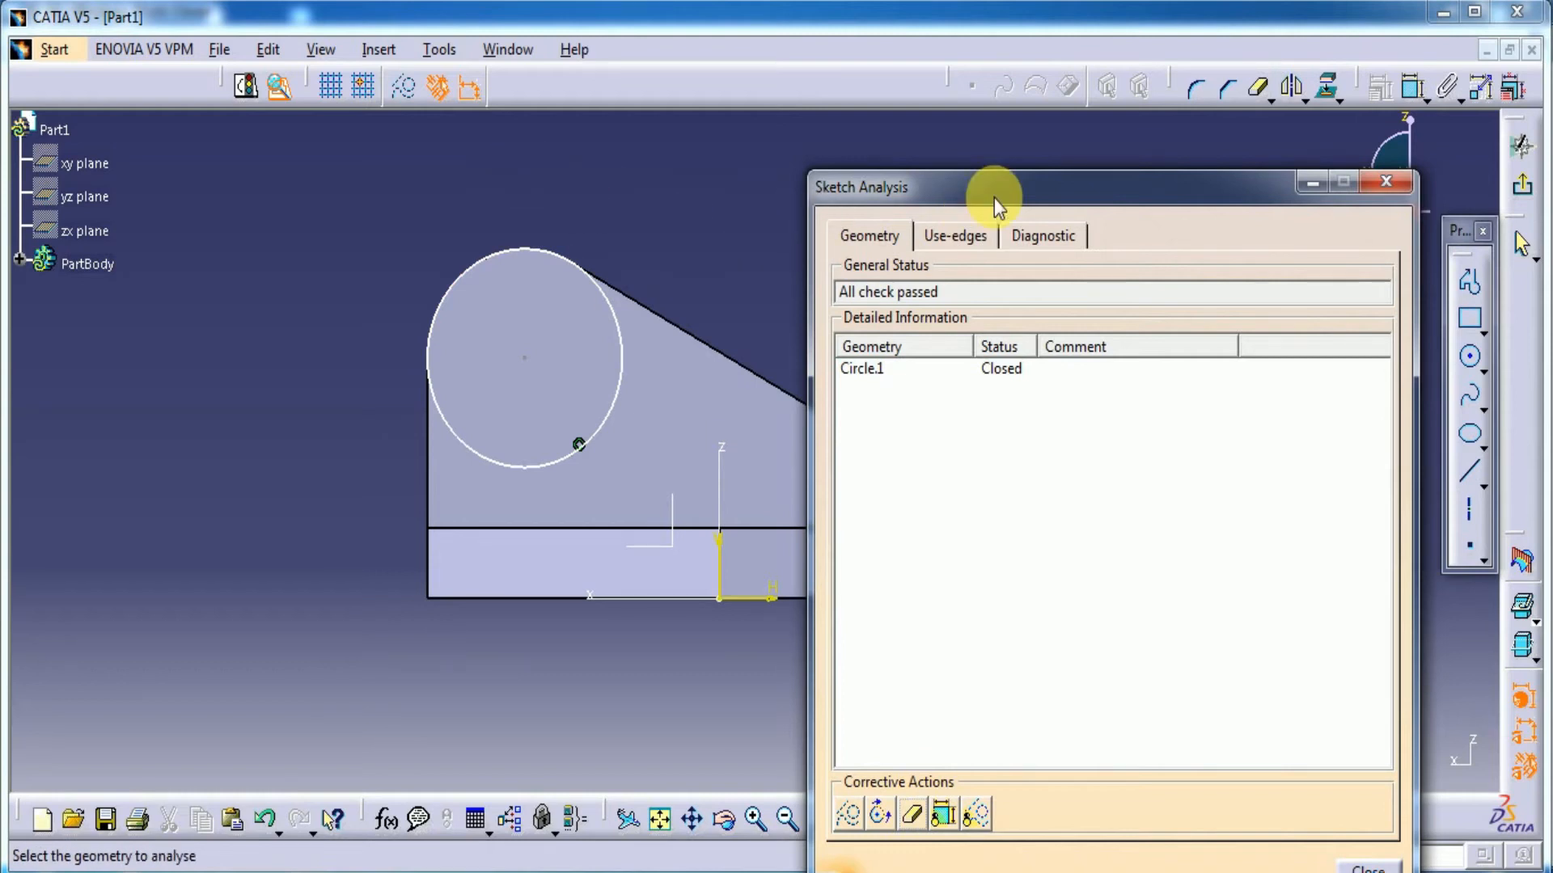
pyautogui.moveTo(1379, 191)
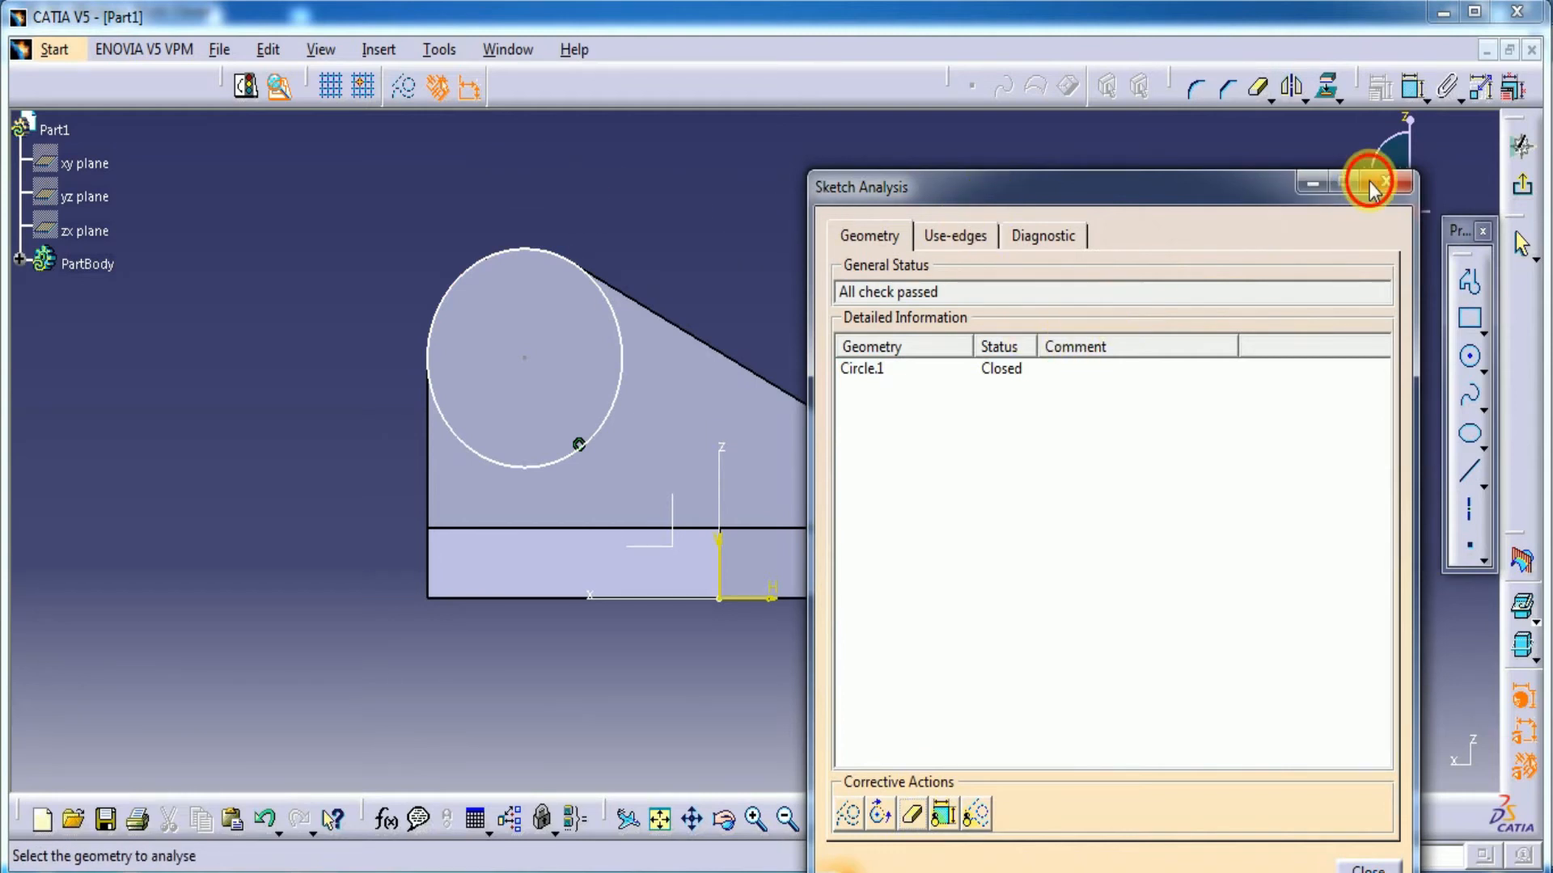
pyautogui.click(1380, 183)
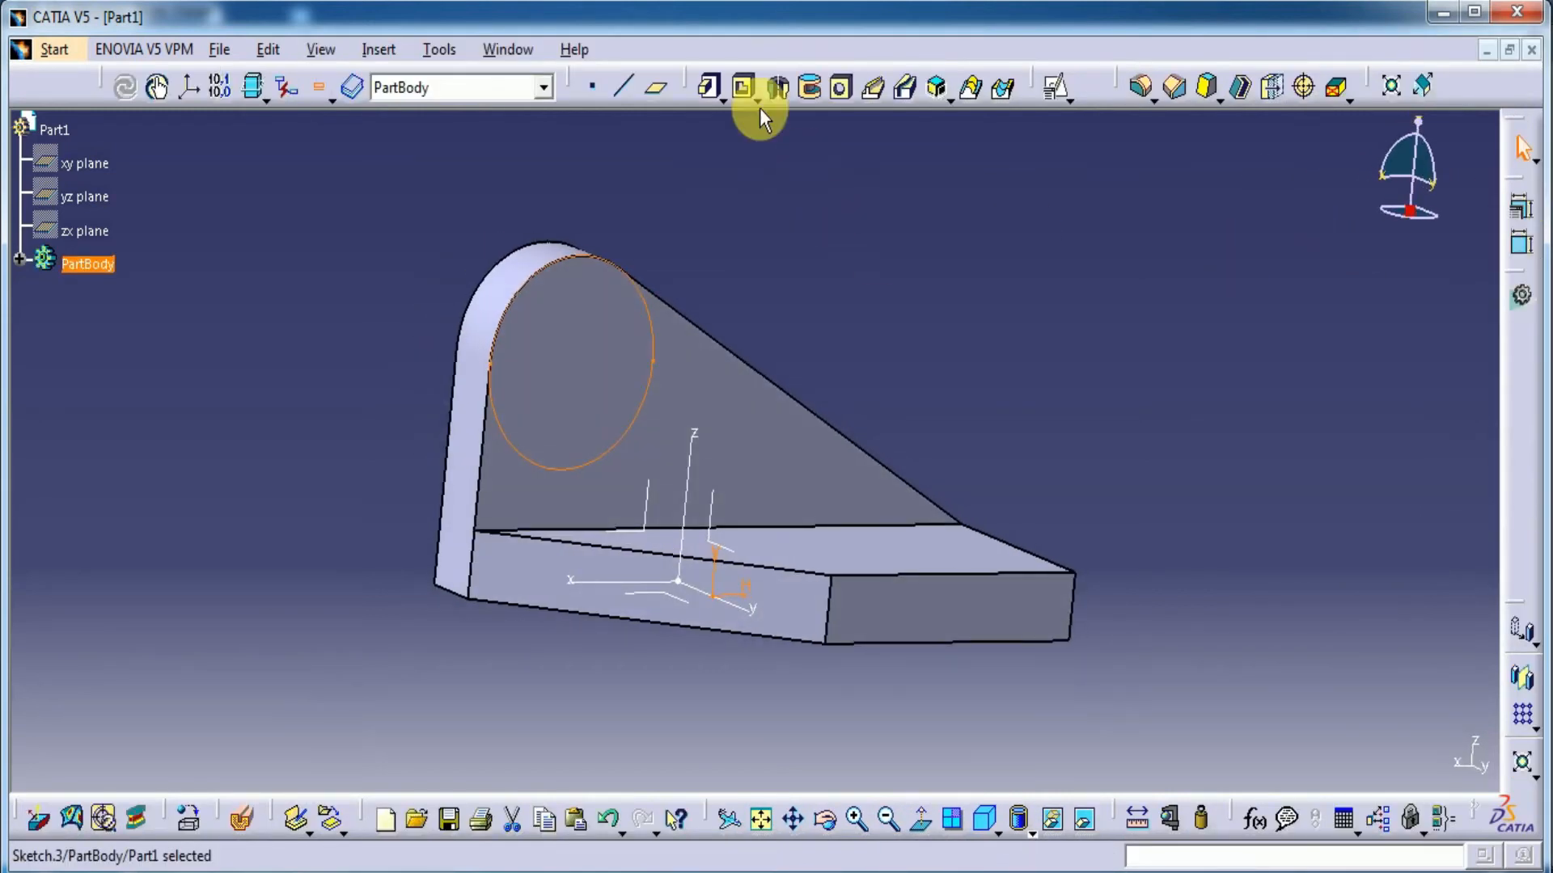
# Pad the boss circle 16 mm out from the web
pyautogui.click(716, 88)
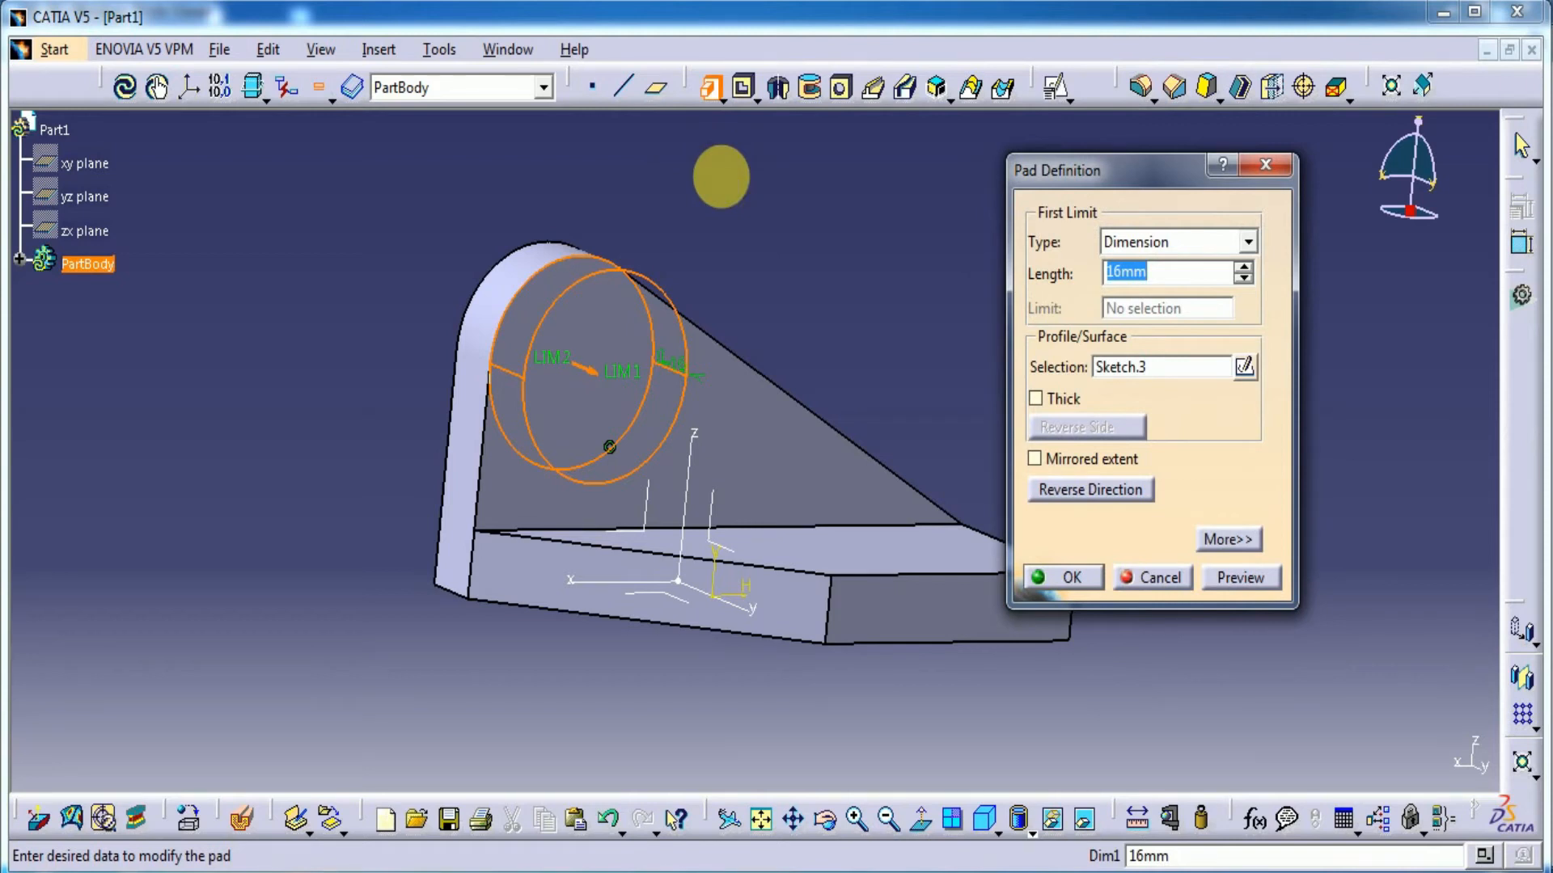
pyautogui.click(1063, 577)
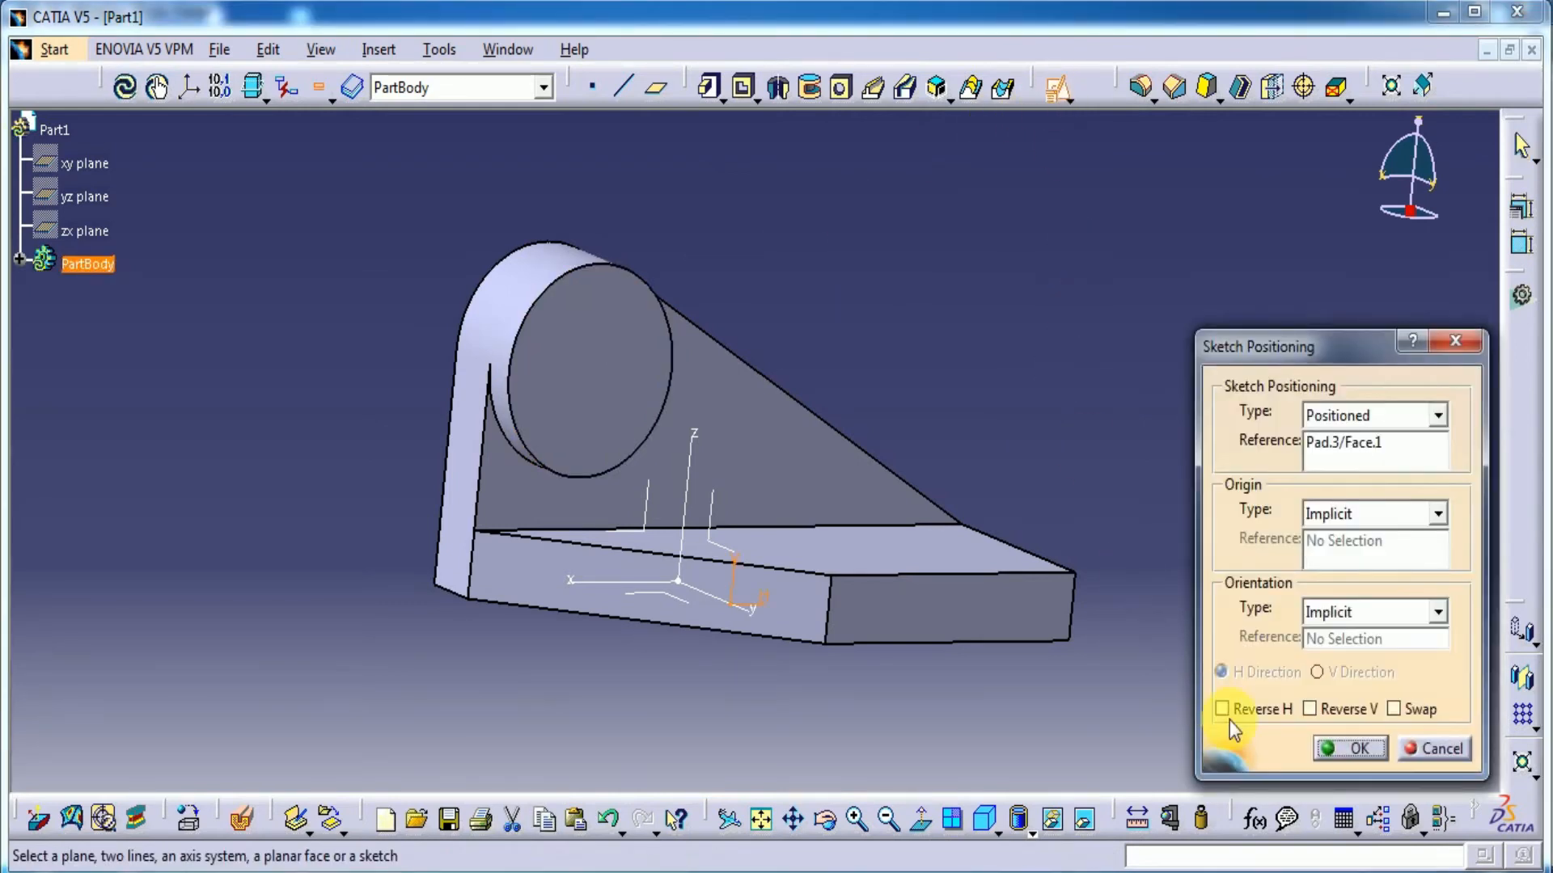
# Sketch a radius 12.5 circle centred on the boss on its front face
pyautogui.click(1350, 748)
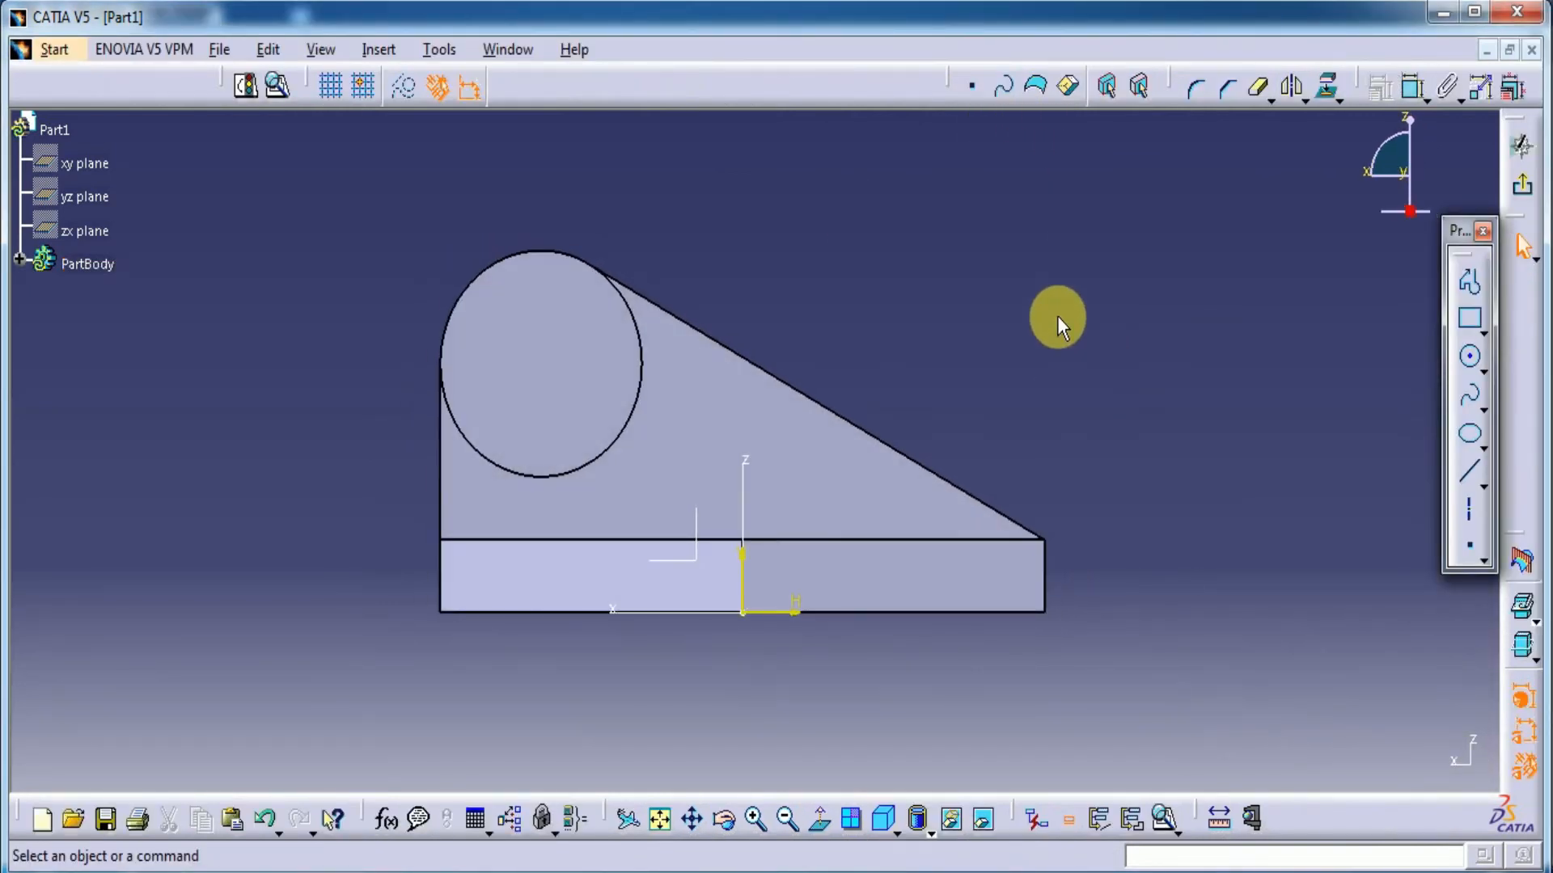
pyautogui.moveTo(1313, 139)
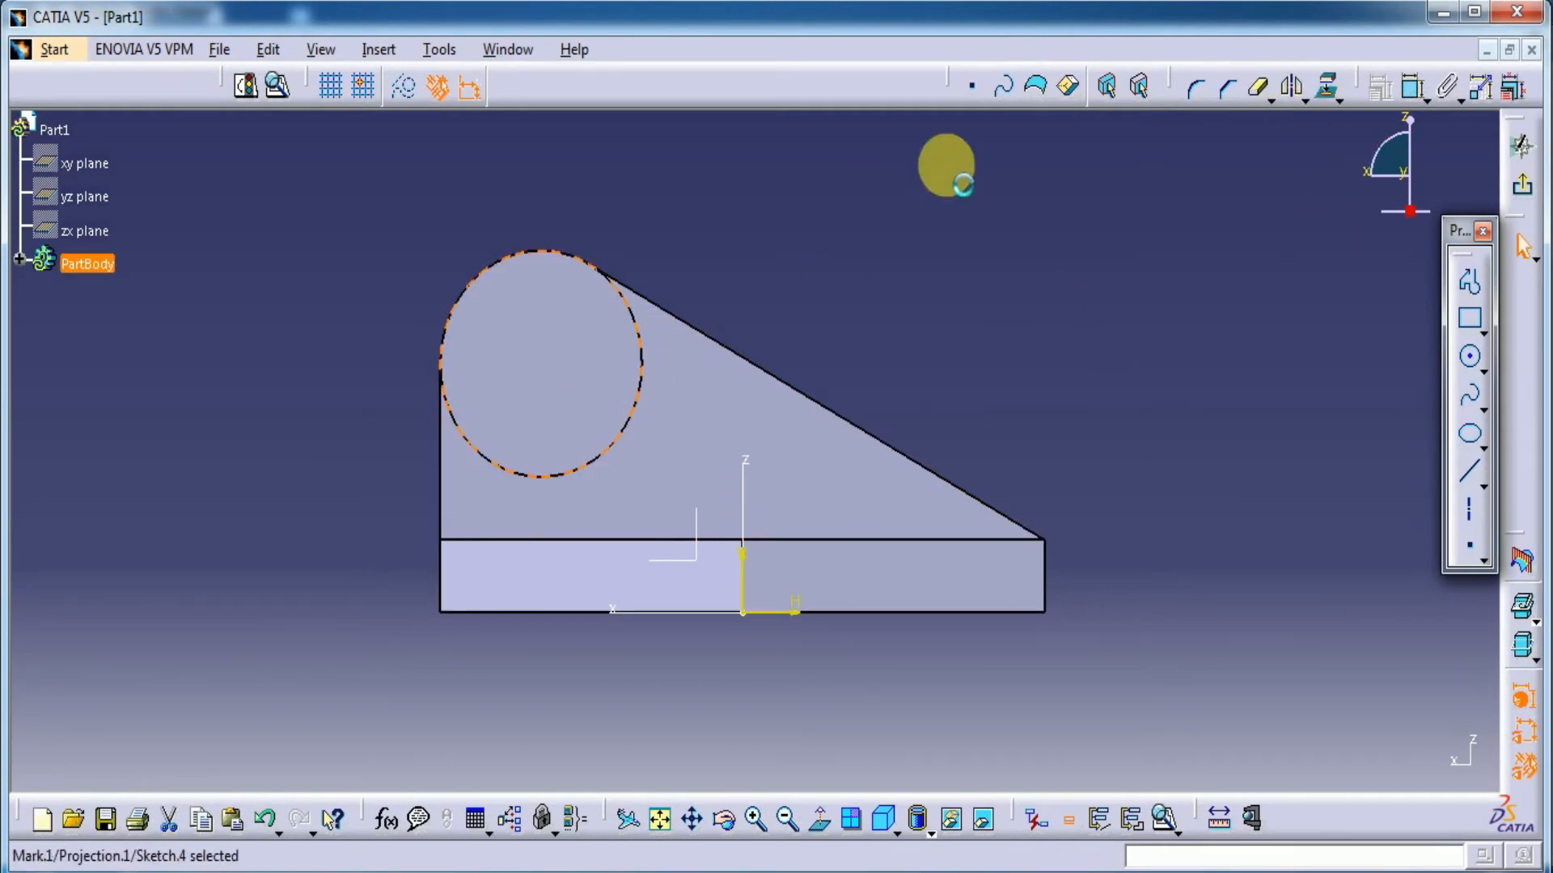
pyautogui.click(1467, 357)
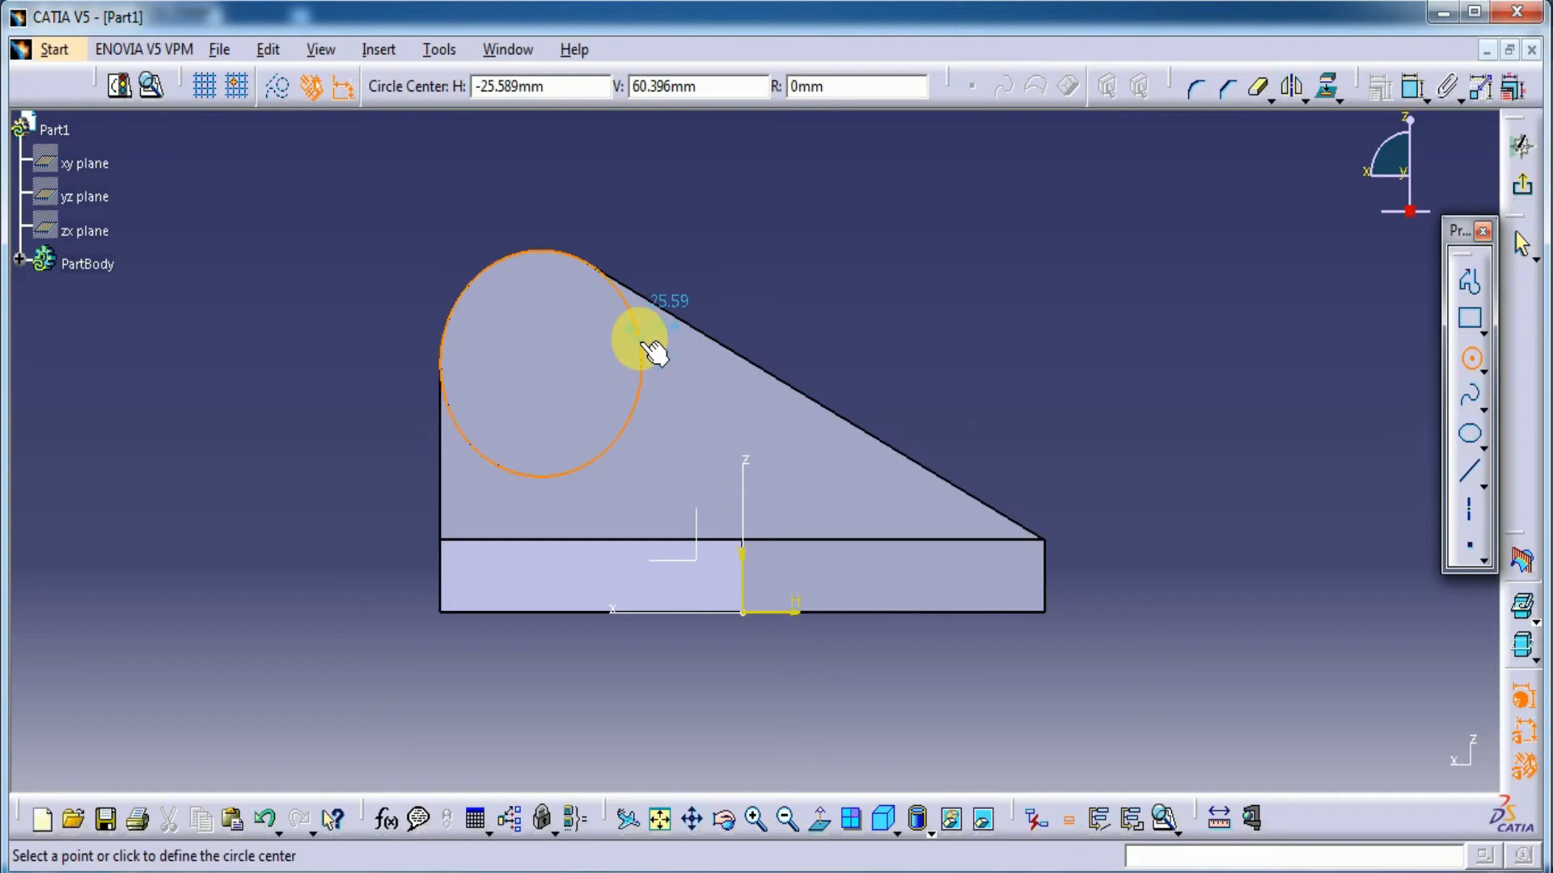
pyautogui.click(639, 341)
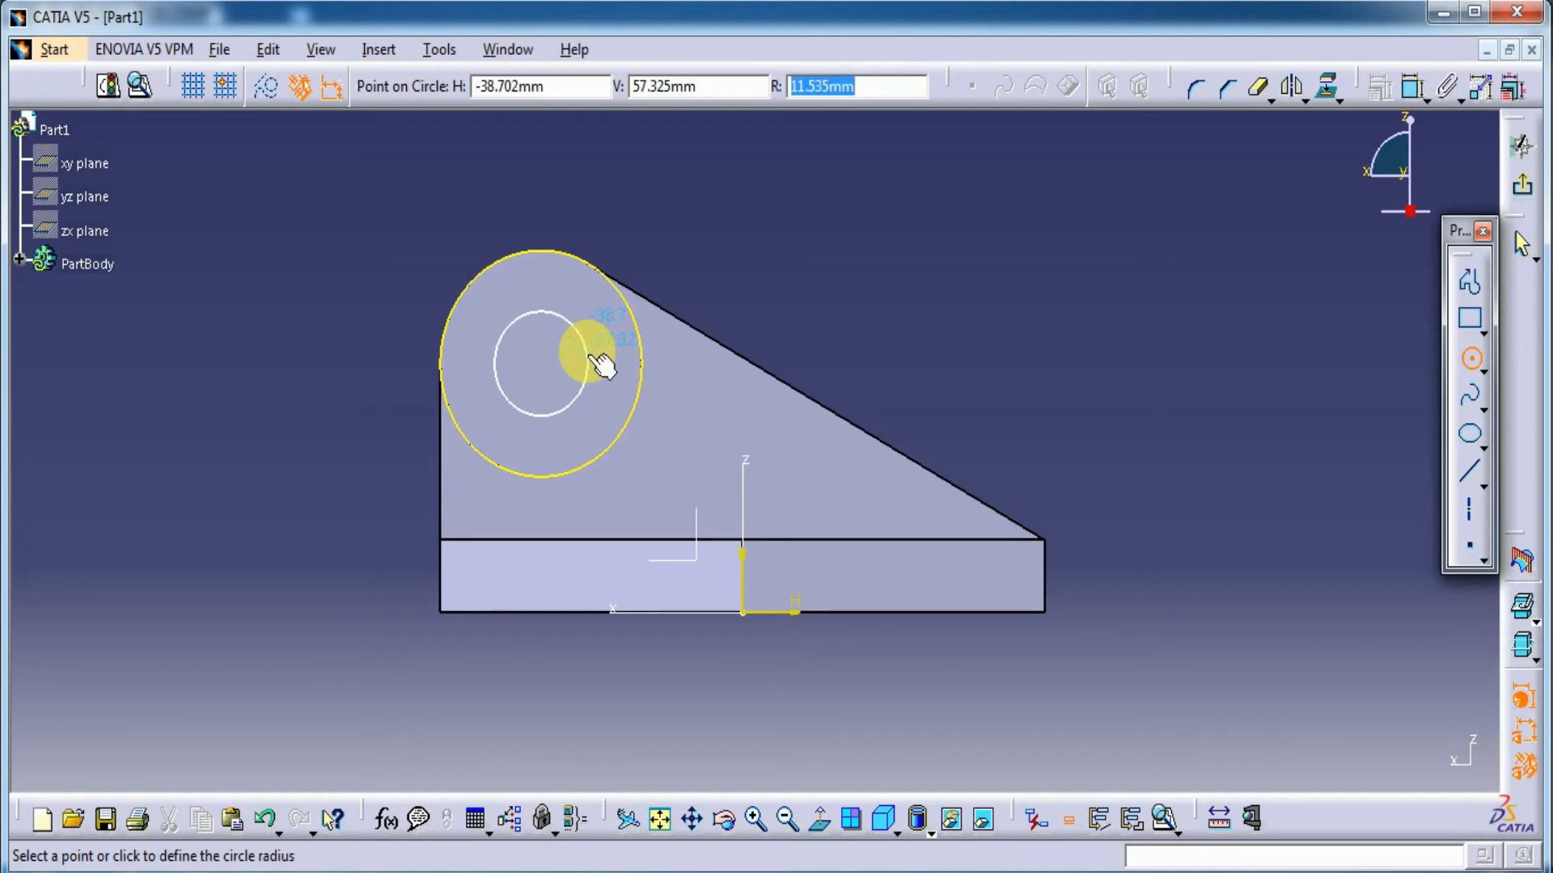
pyautogui.click(584, 359)
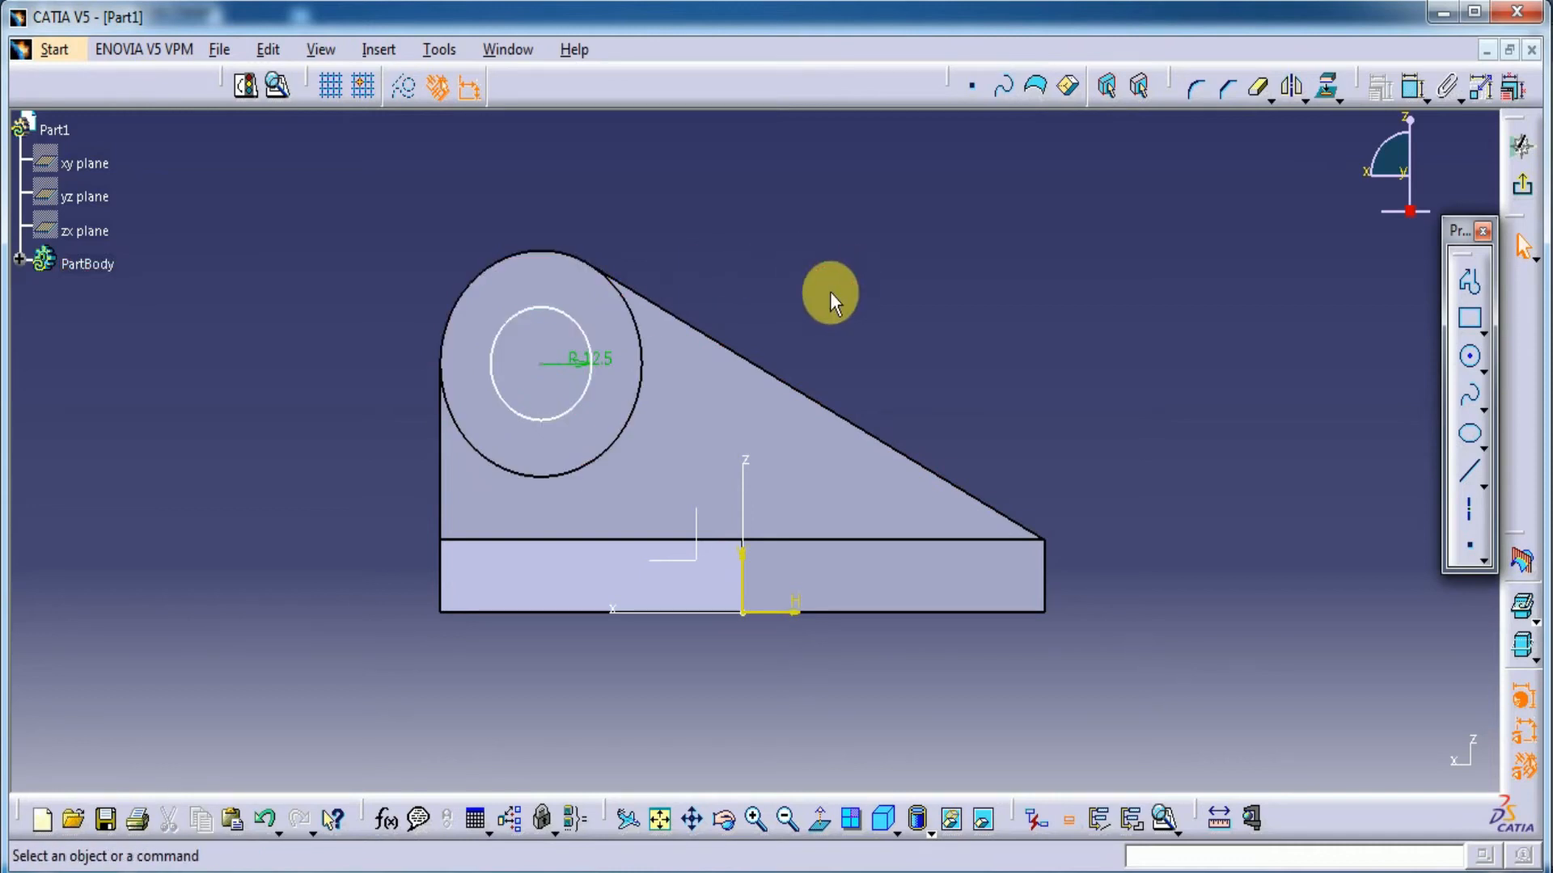
pyautogui.moveTo(402, 87)
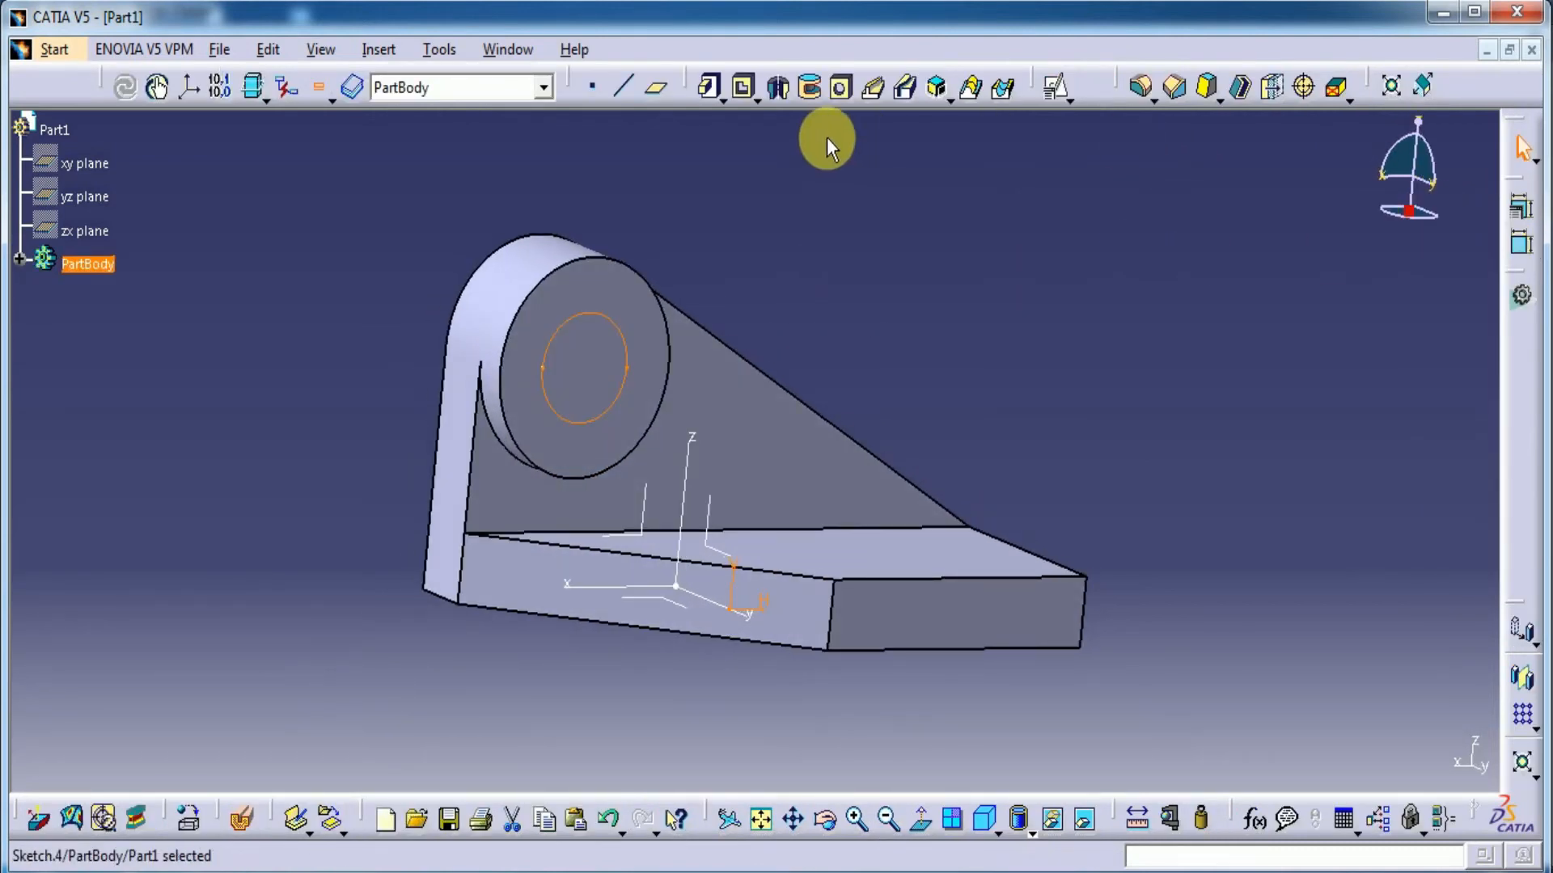
# Pocket the circle sketch with type Up to last, boring a through hole in the boss
pyautogui.click(739, 86)
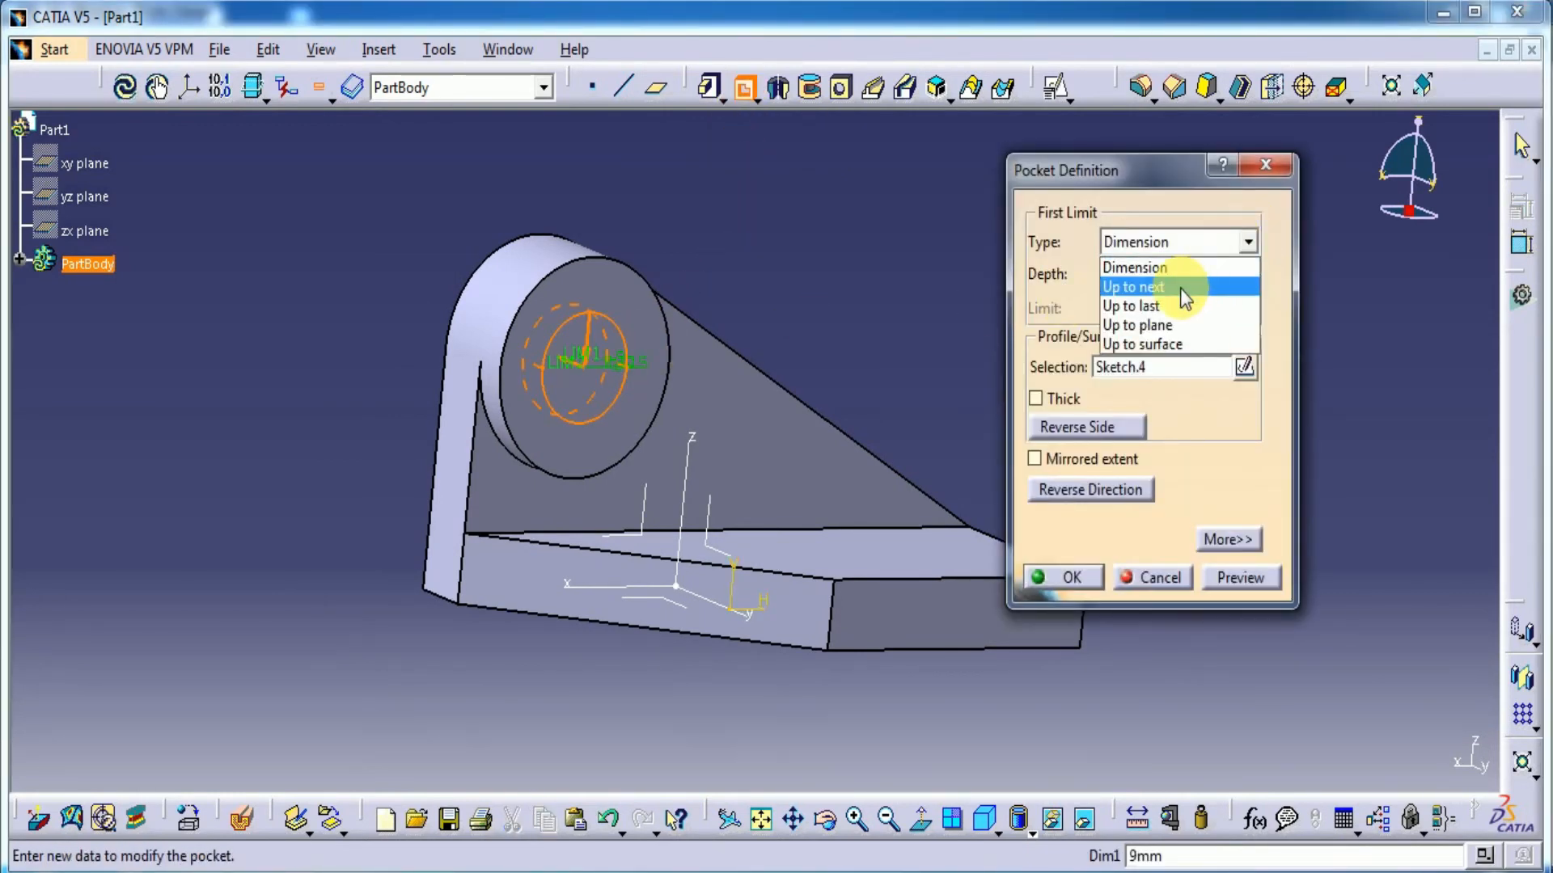
pyautogui.click(1134, 286)
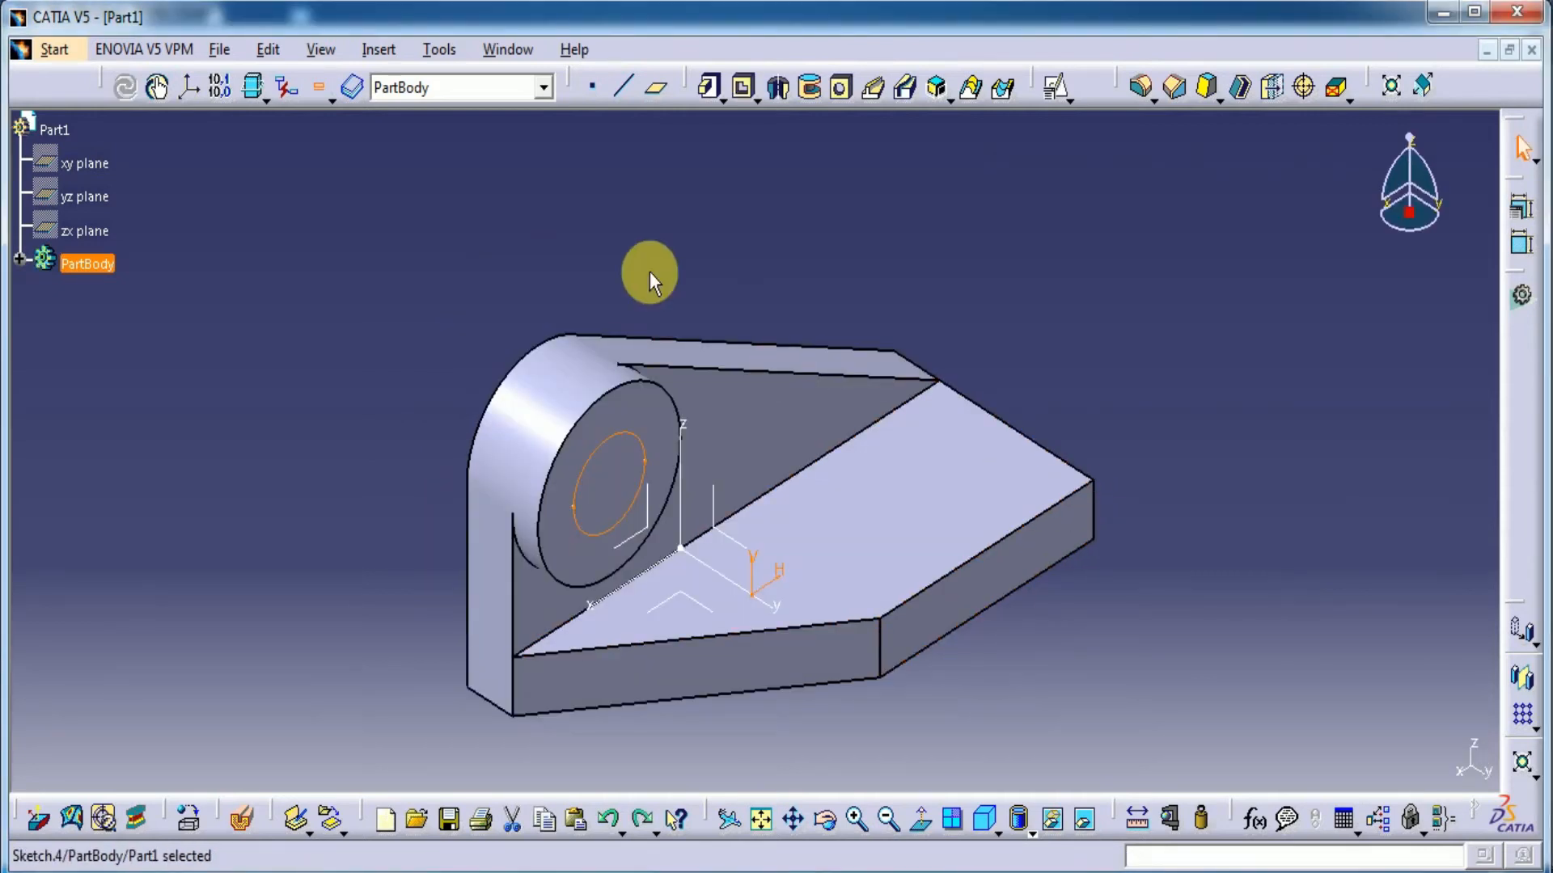
pyautogui.click(742, 89)
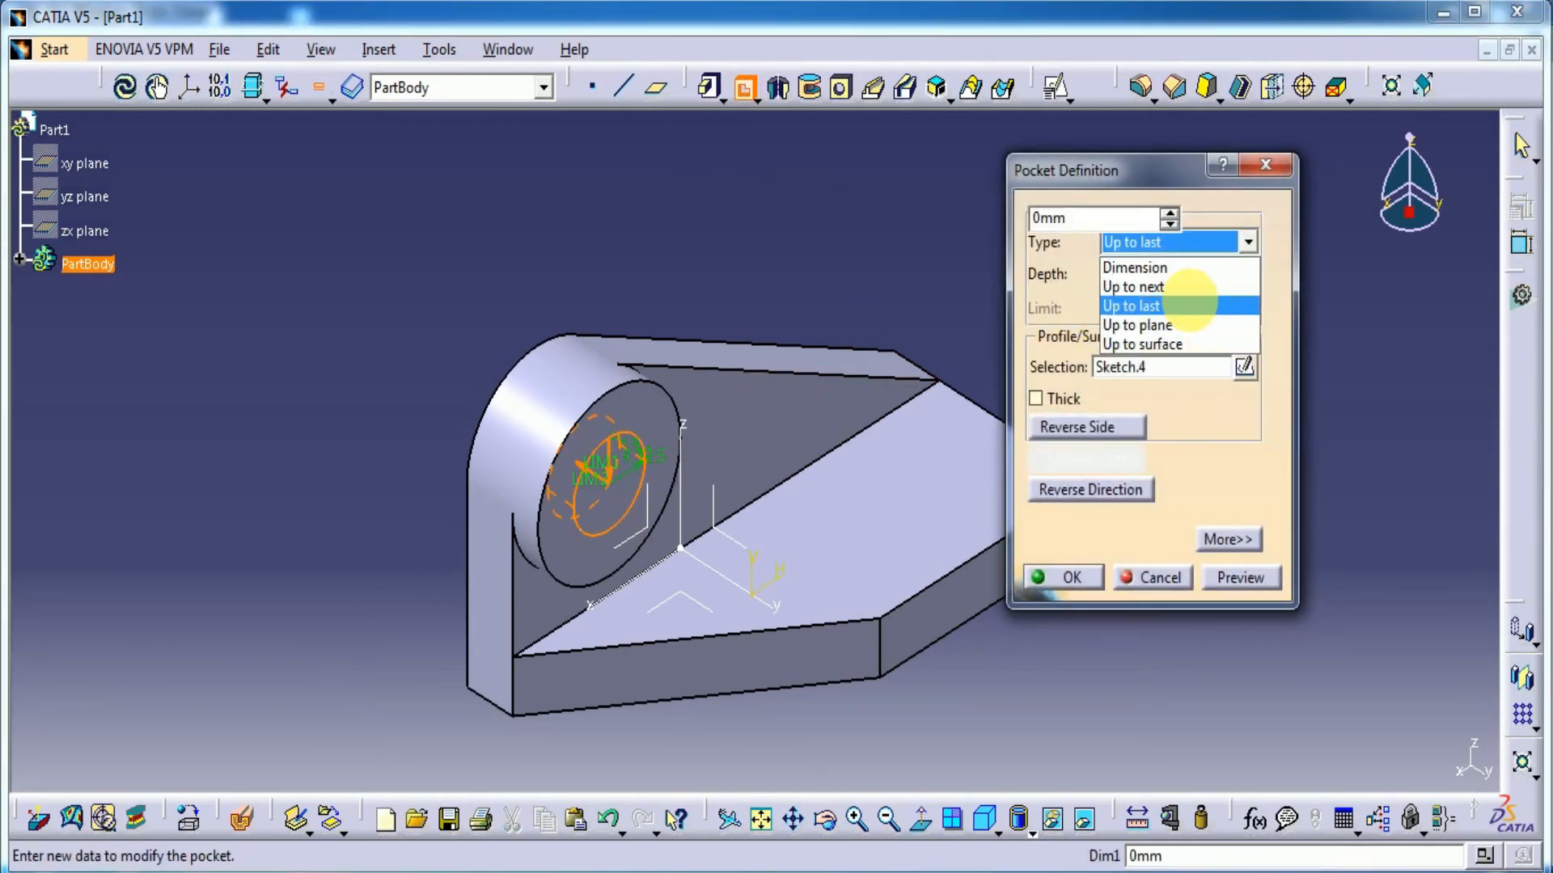
pyautogui.click(1129, 305)
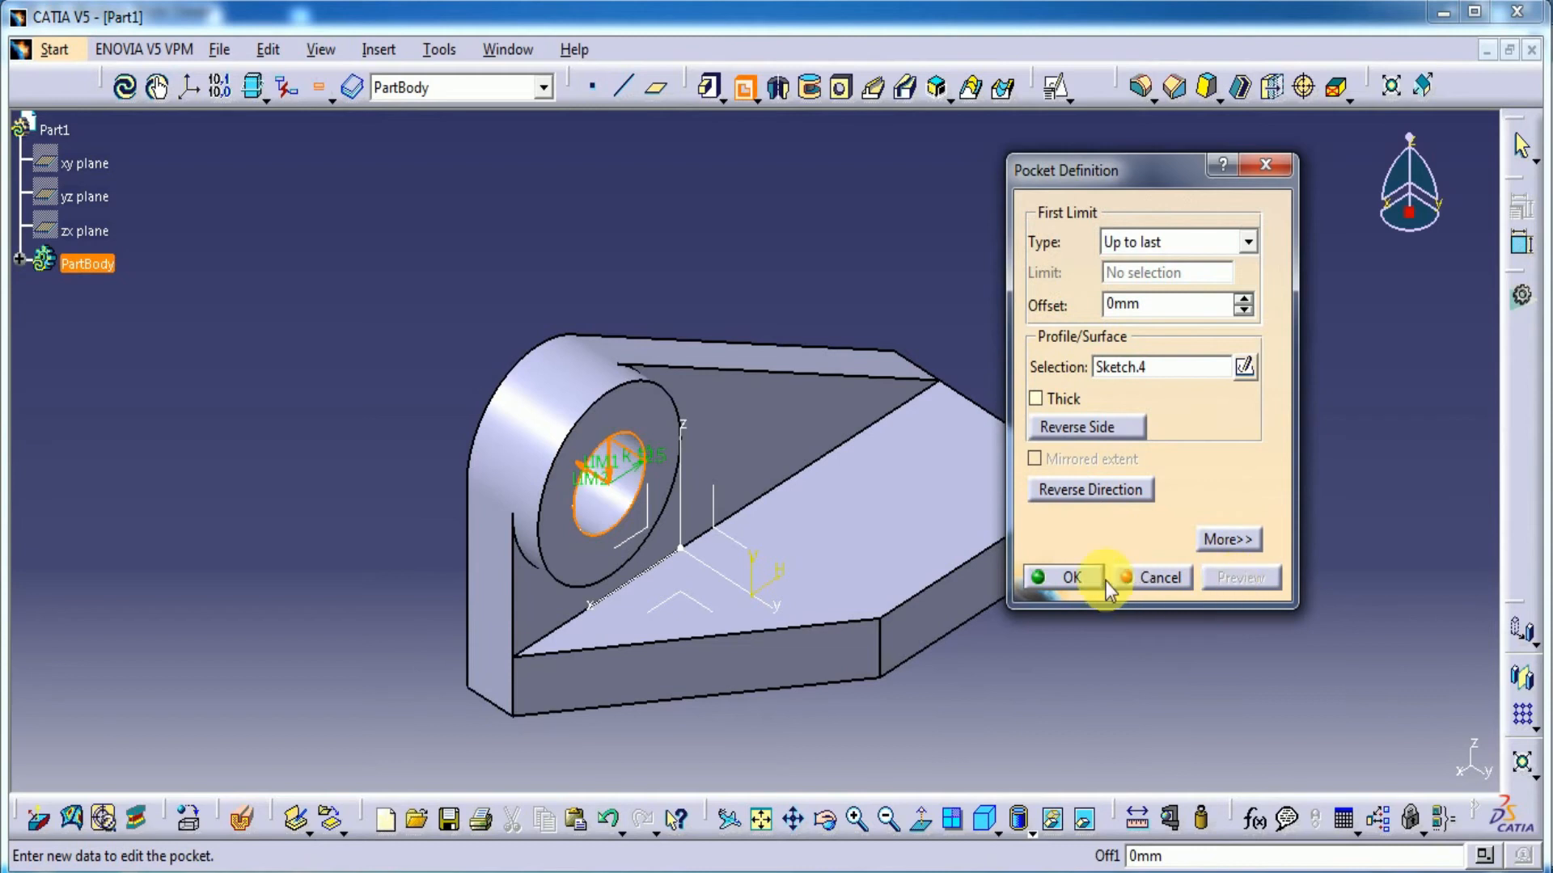
pyautogui.click(1069, 577)
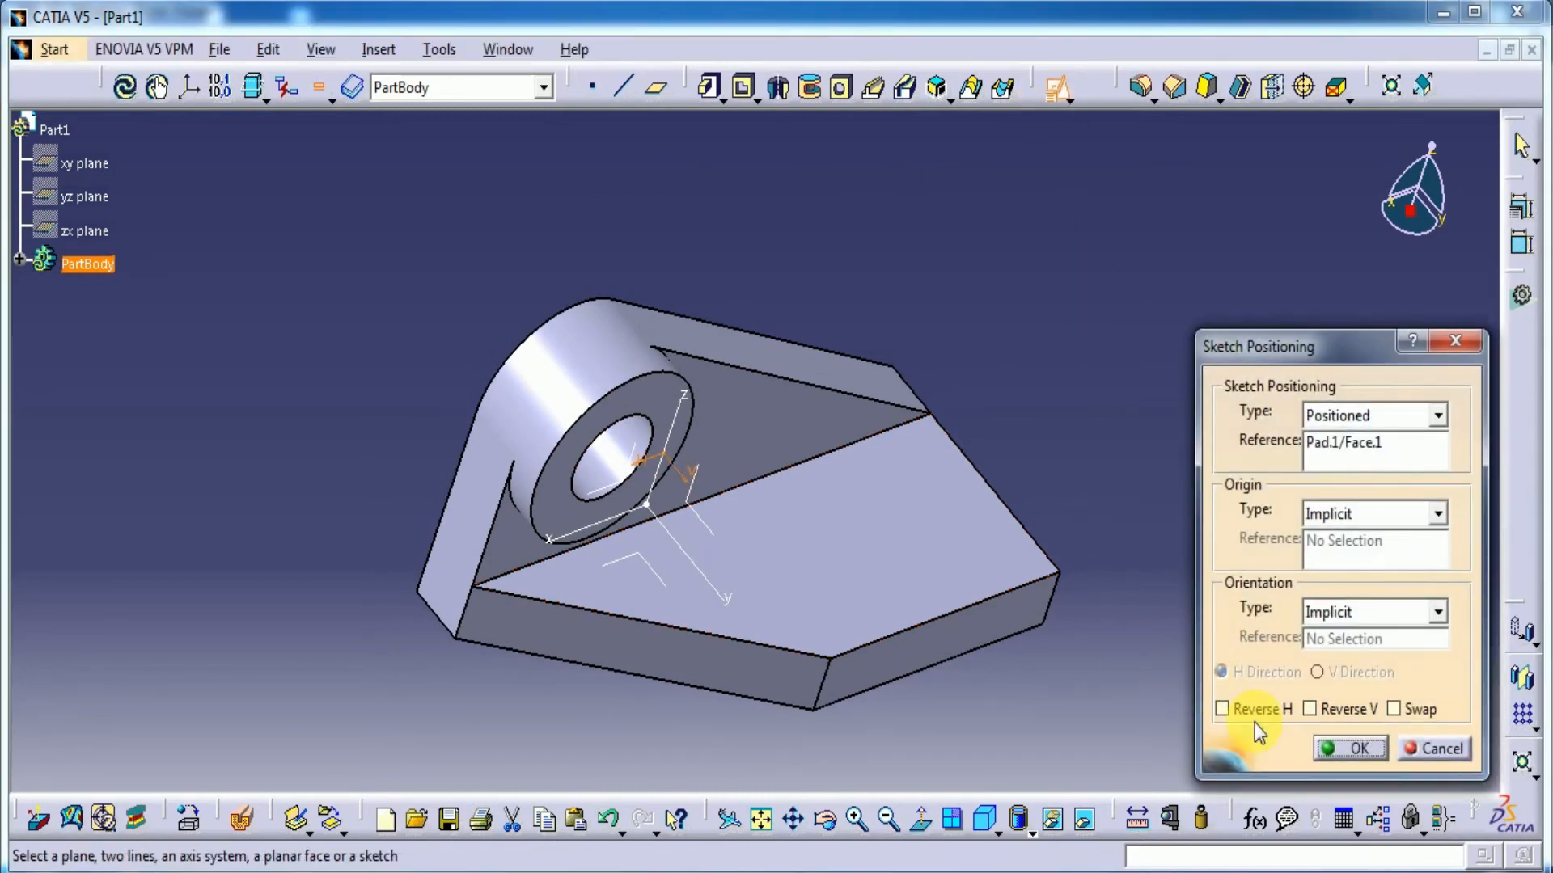
# Place a sketch on the base face with flipped horizontal direction and draw an elongated slot
pyautogui.click(1222, 709)
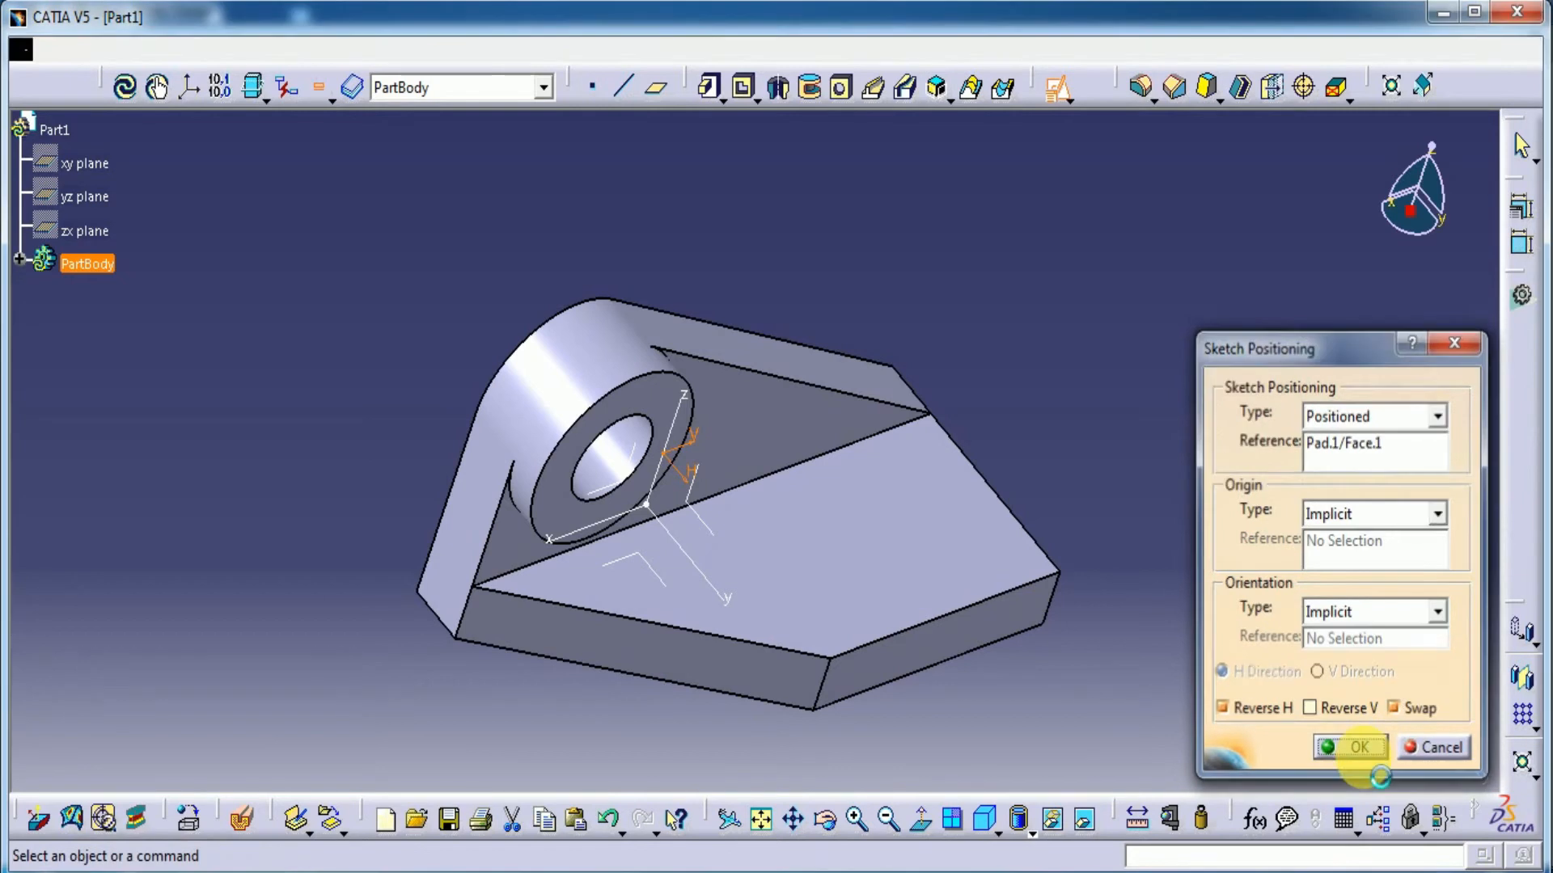
pyautogui.click(1350, 748)
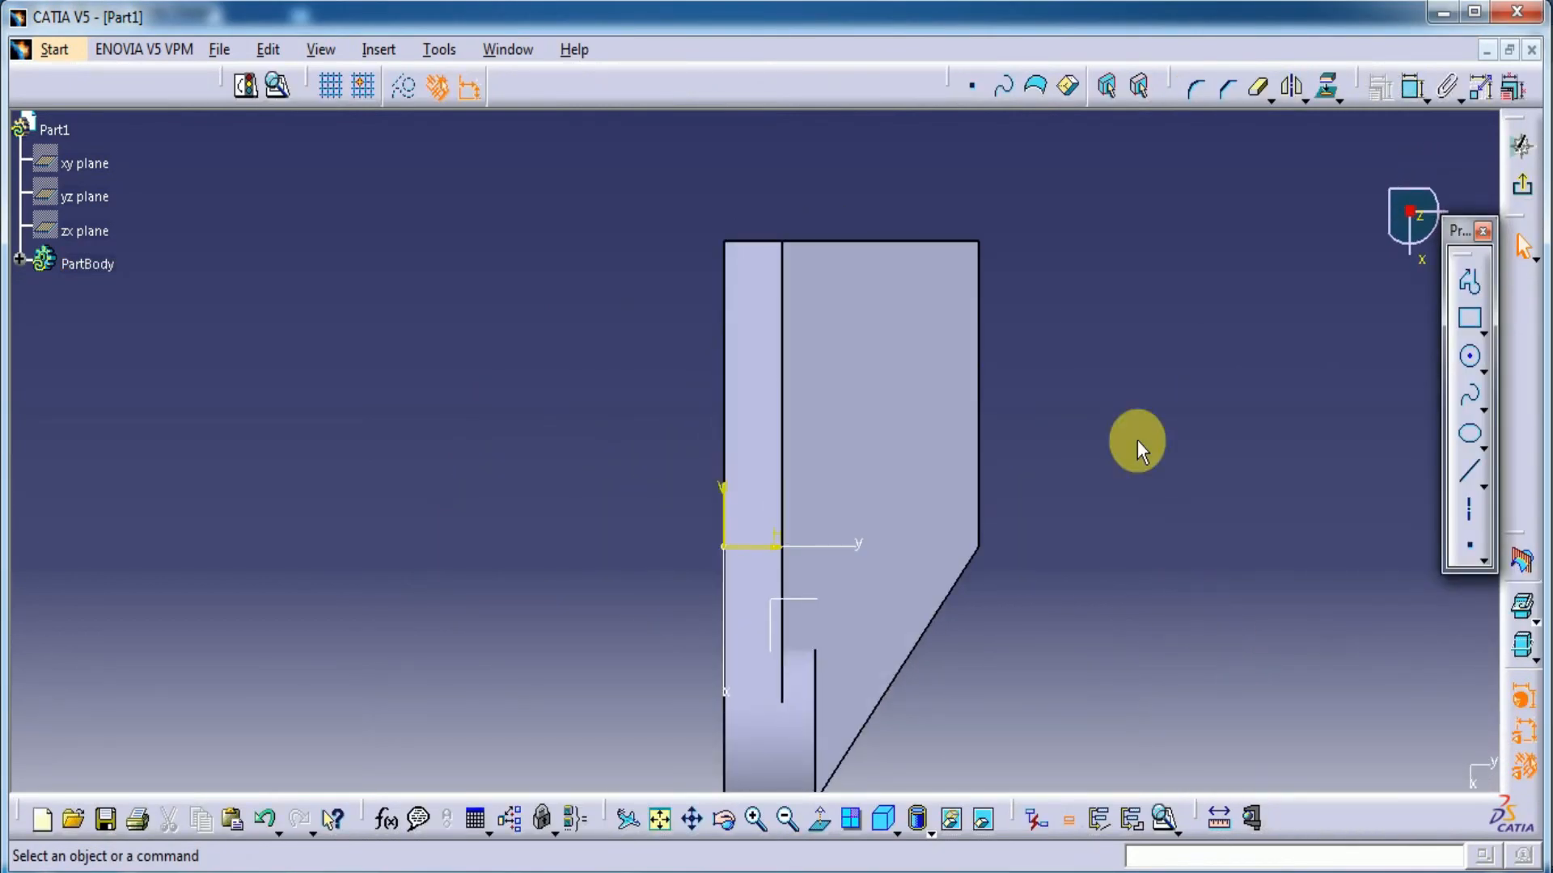
pyautogui.click(1469, 356)
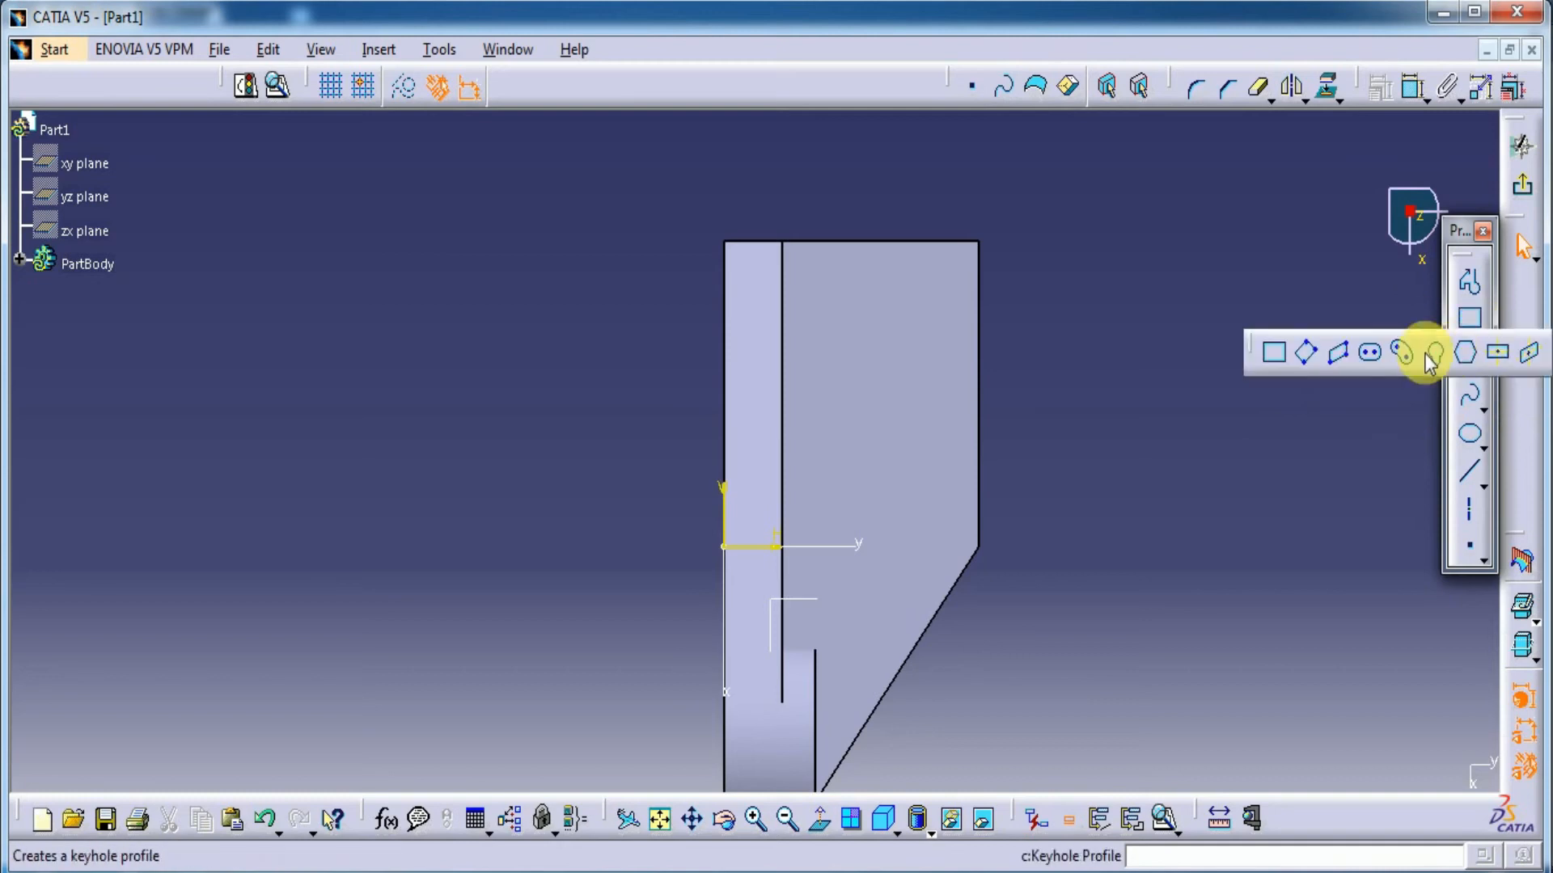
pyautogui.click(1433, 352)
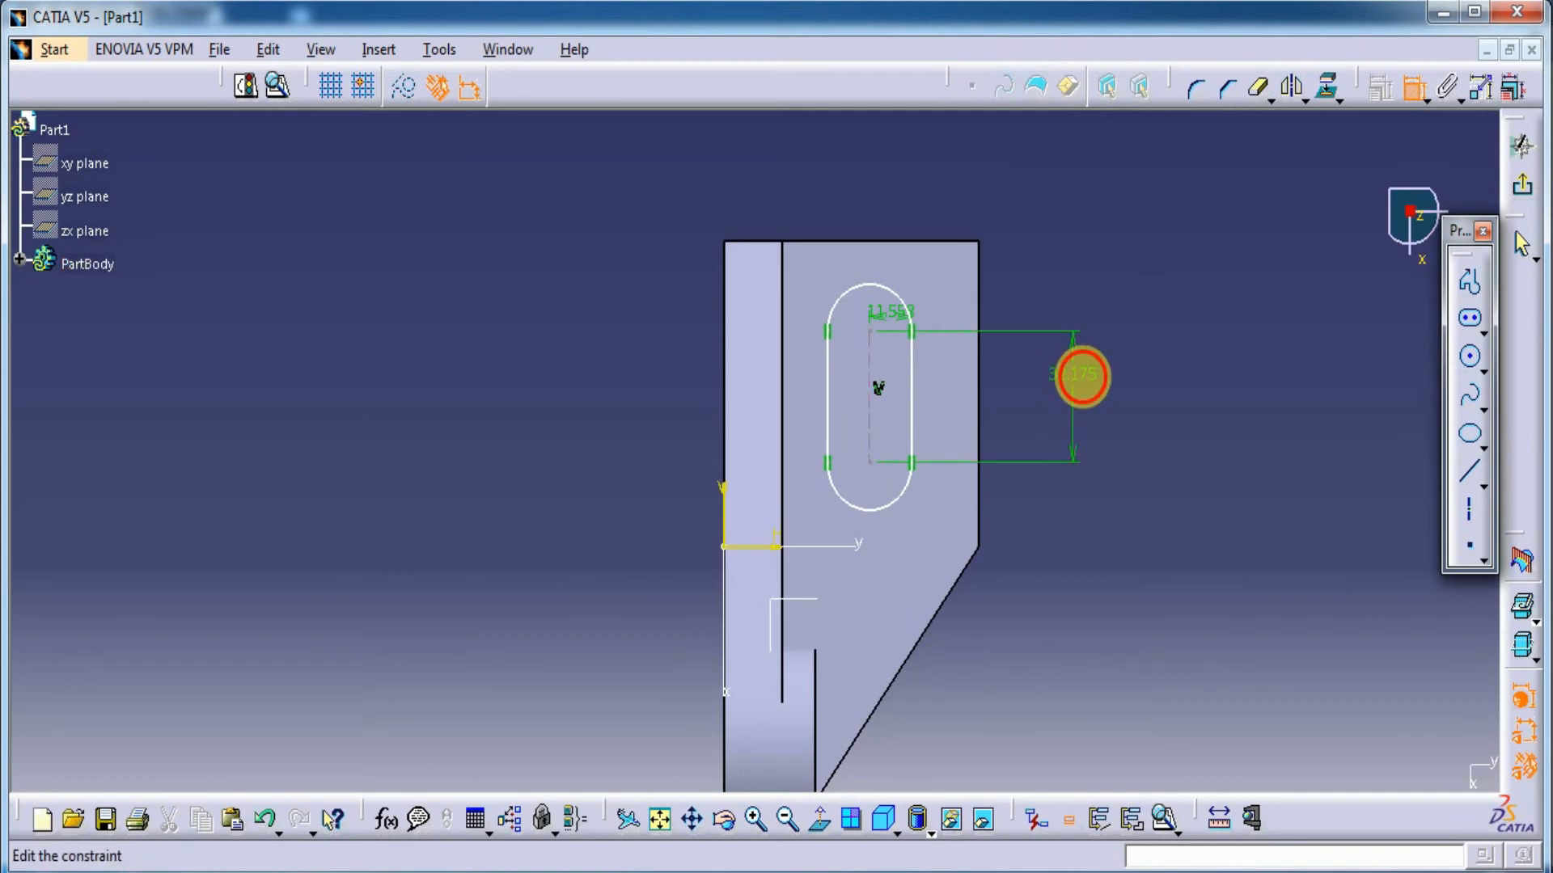
# Dimension the slot to 32 long and 16 wide
pyautogui.doubleClick(1080, 376)
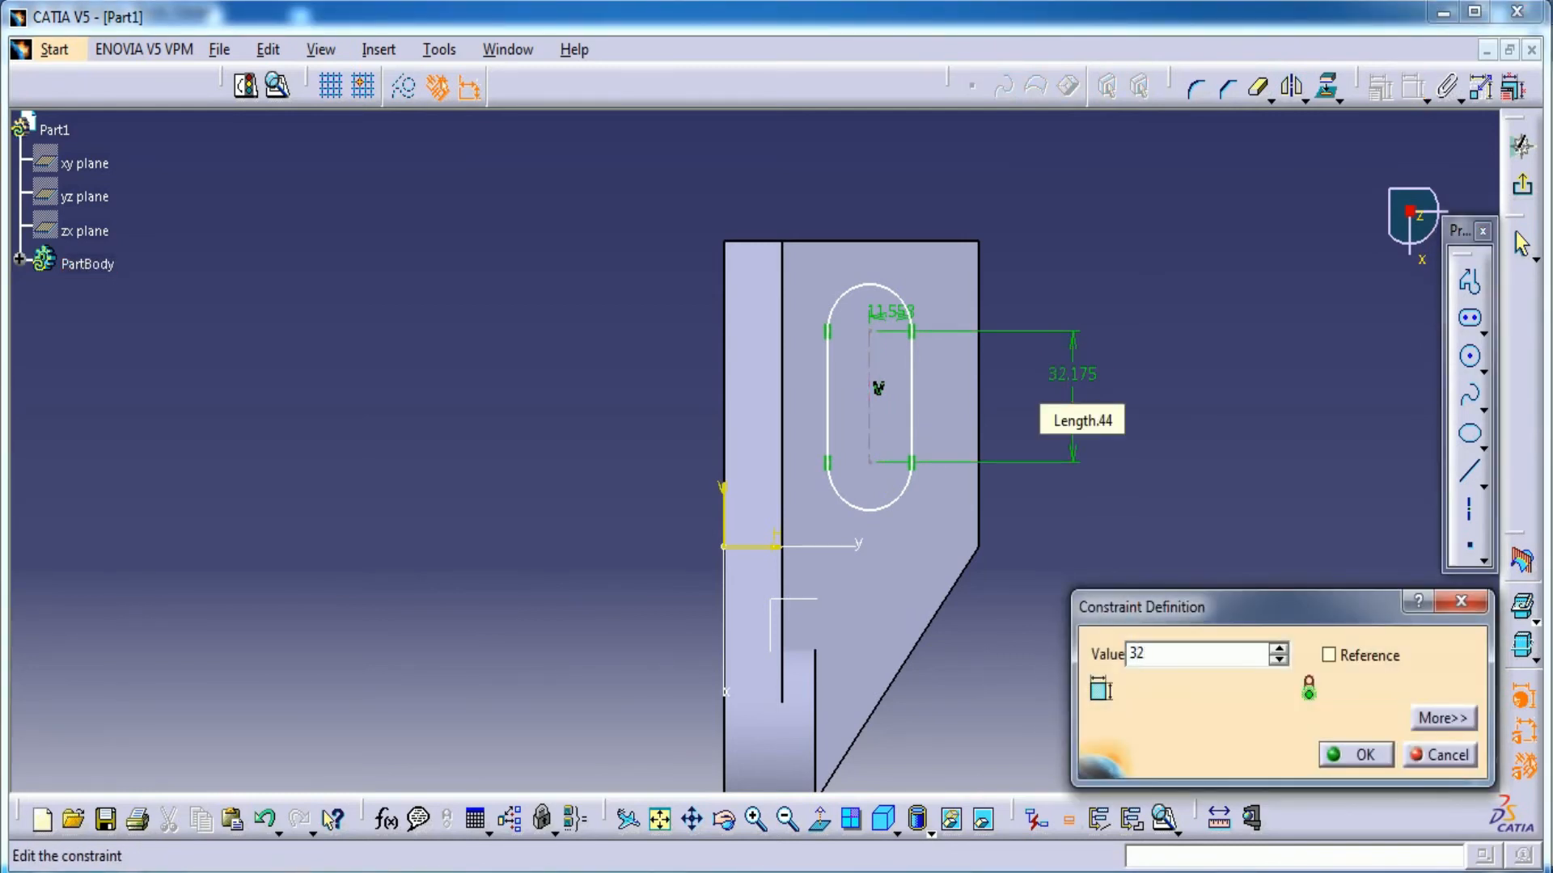
pyautogui.click(1355, 755)
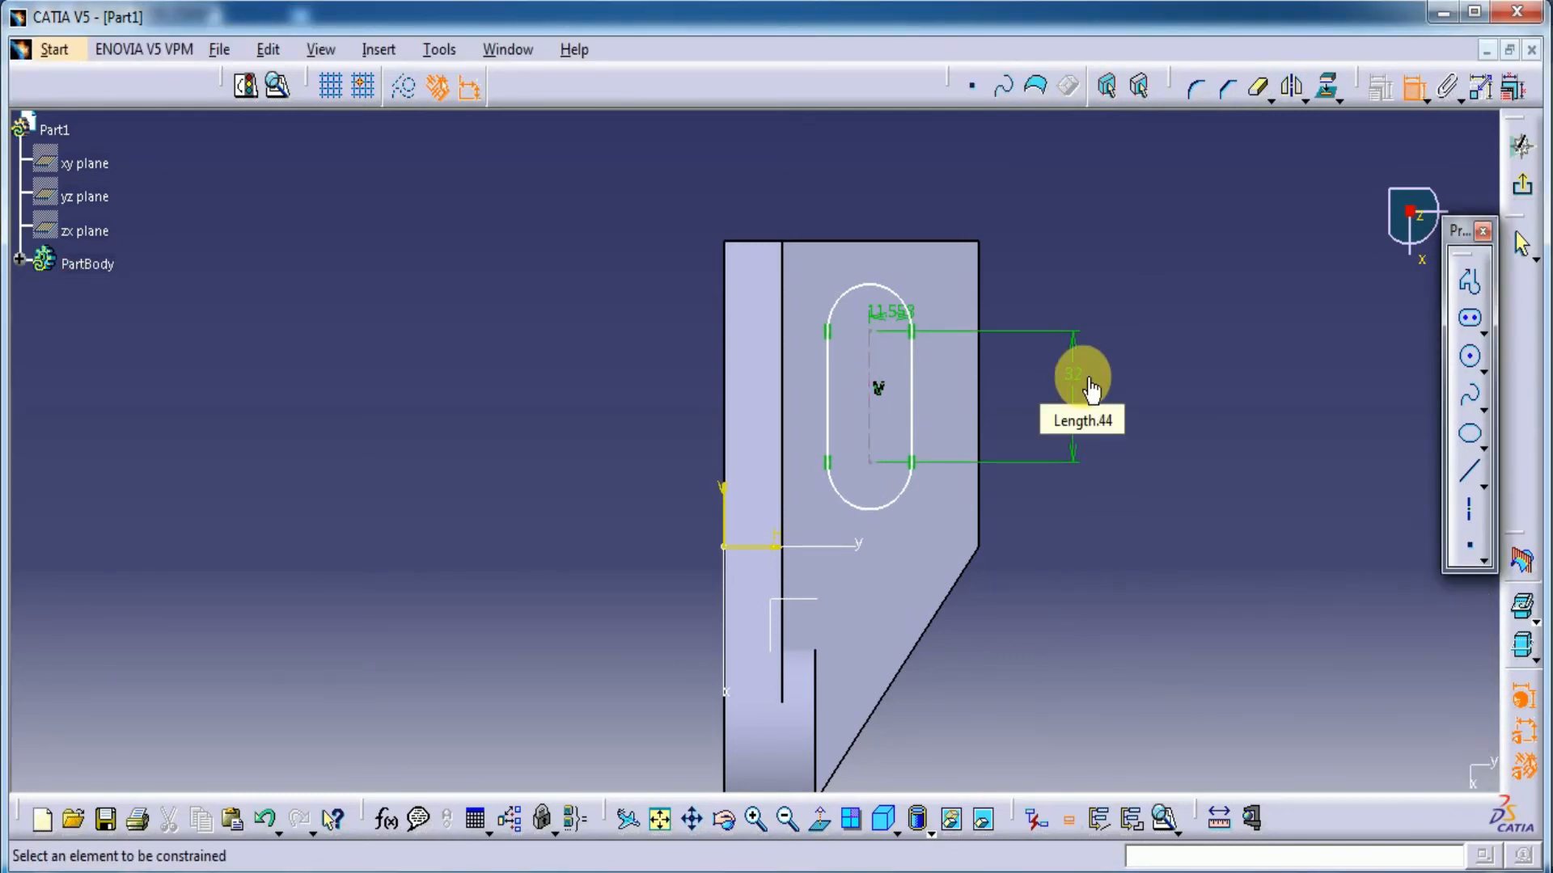
pyautogui.moveTo(1110, 391)
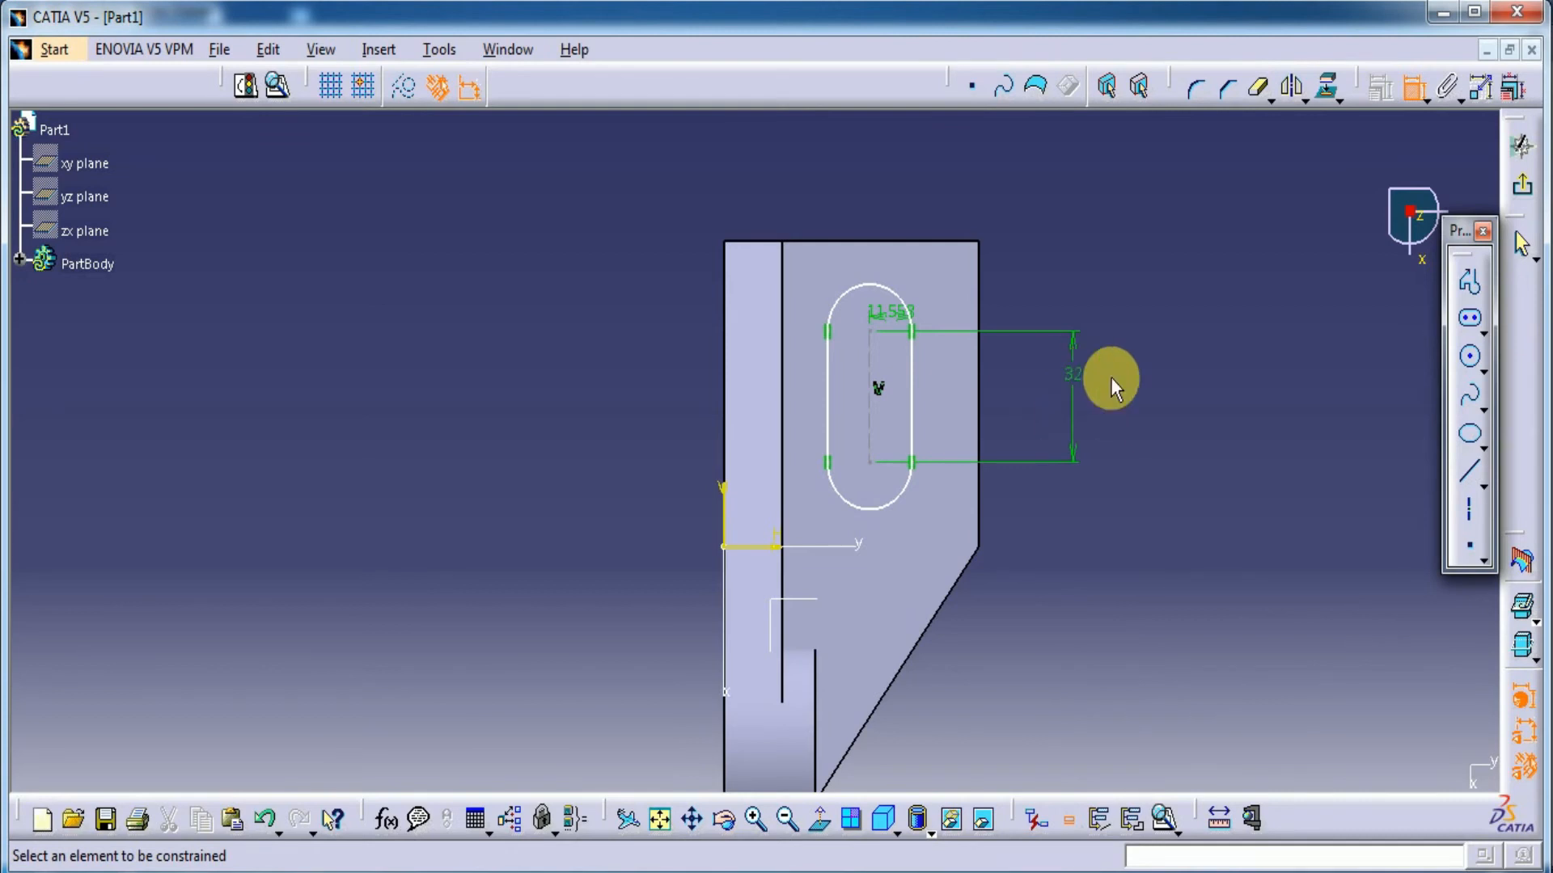
pyautogui.moveTo(892, 317)
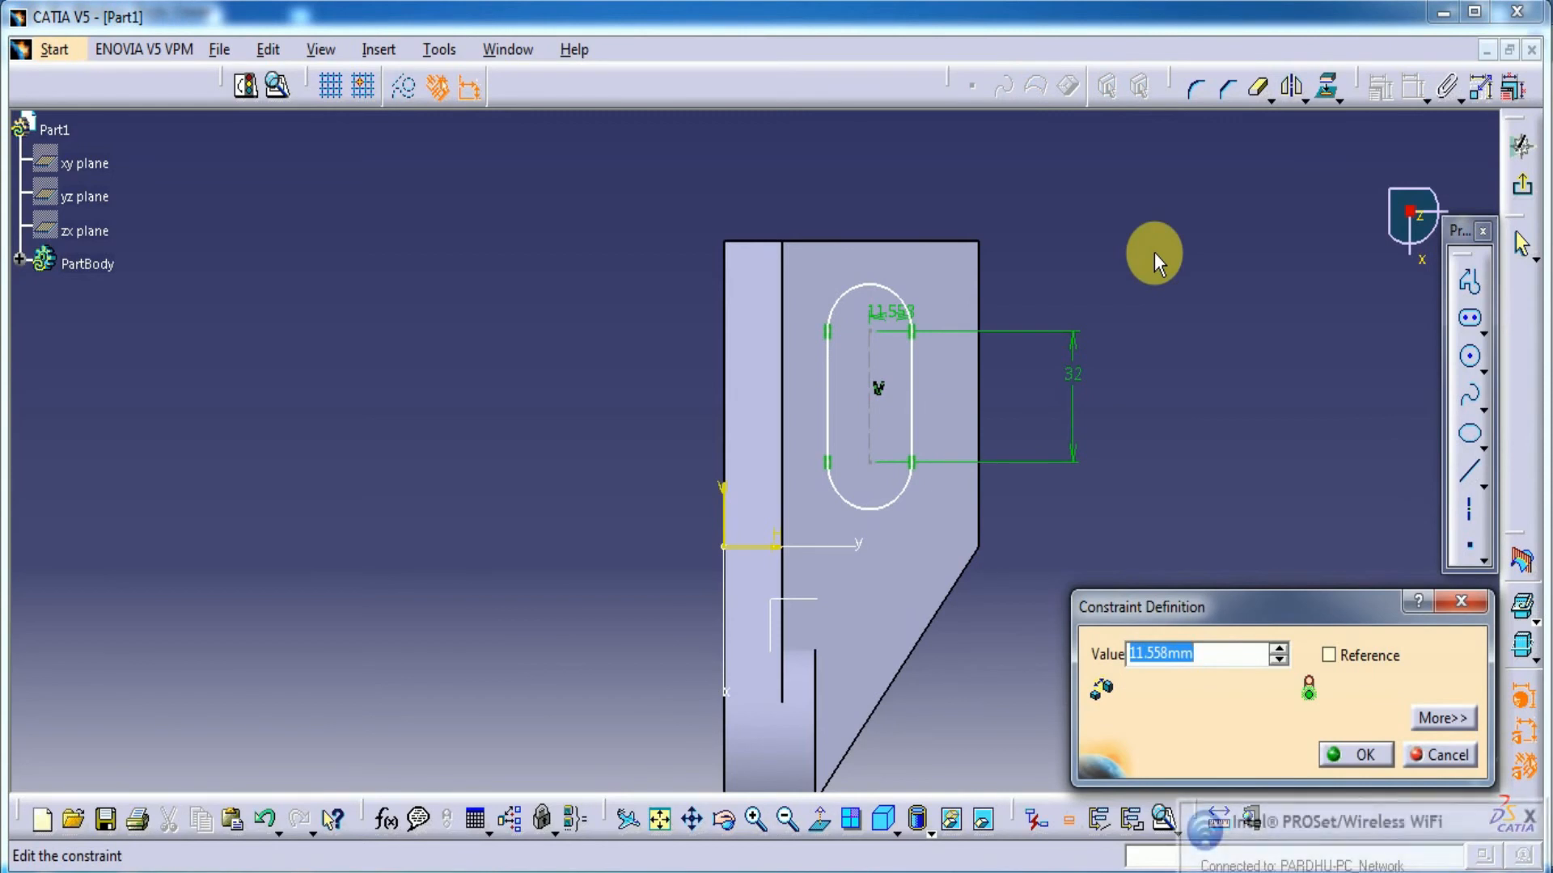
pyautogui.write('1')
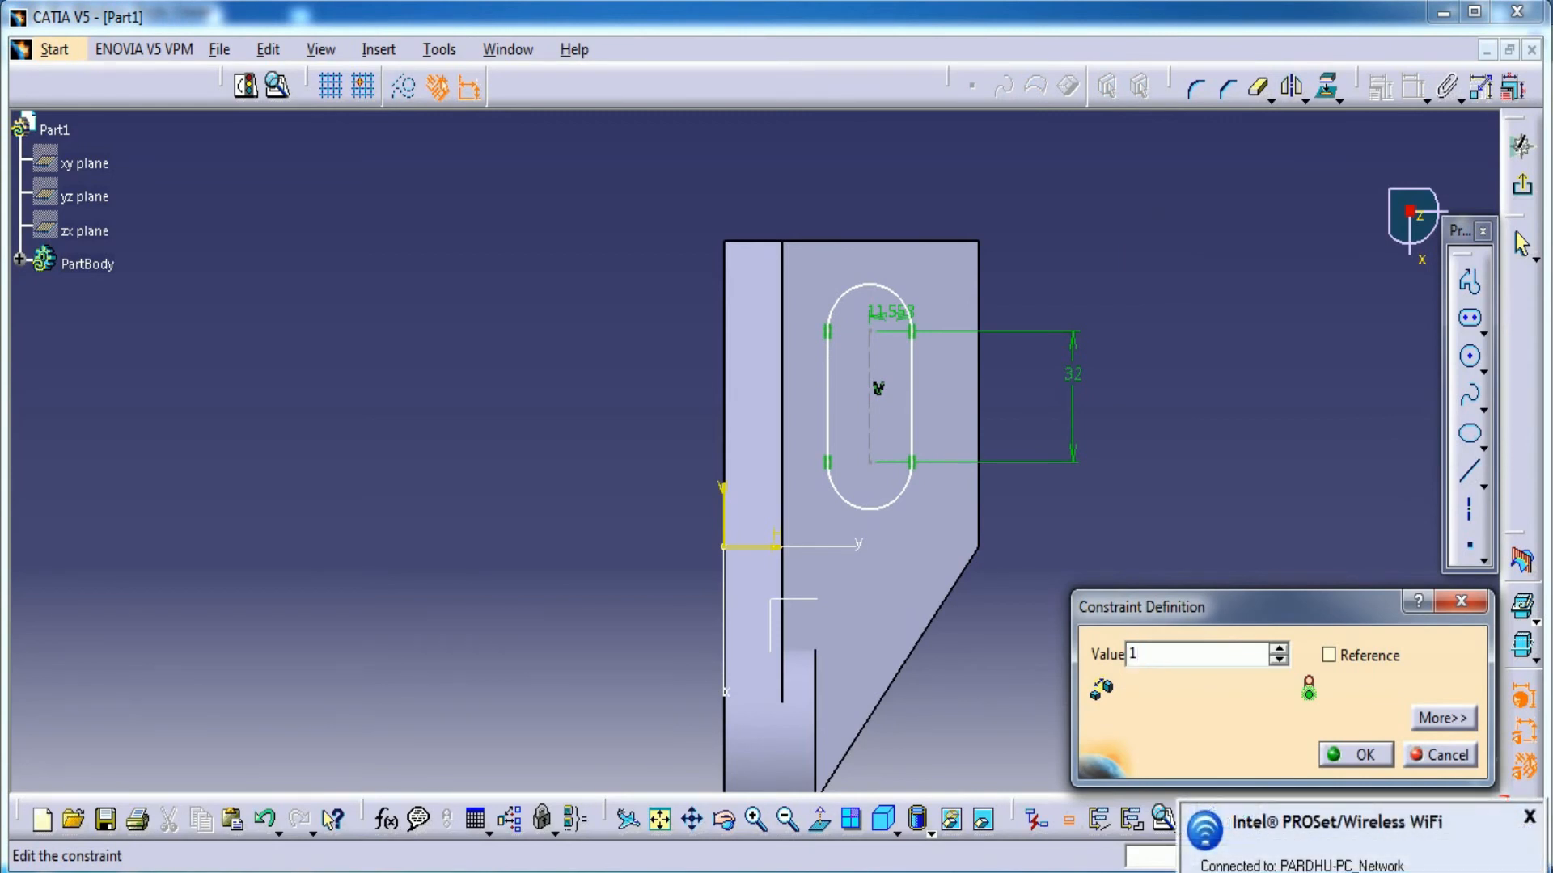
pyautogui.click(1355, 754)
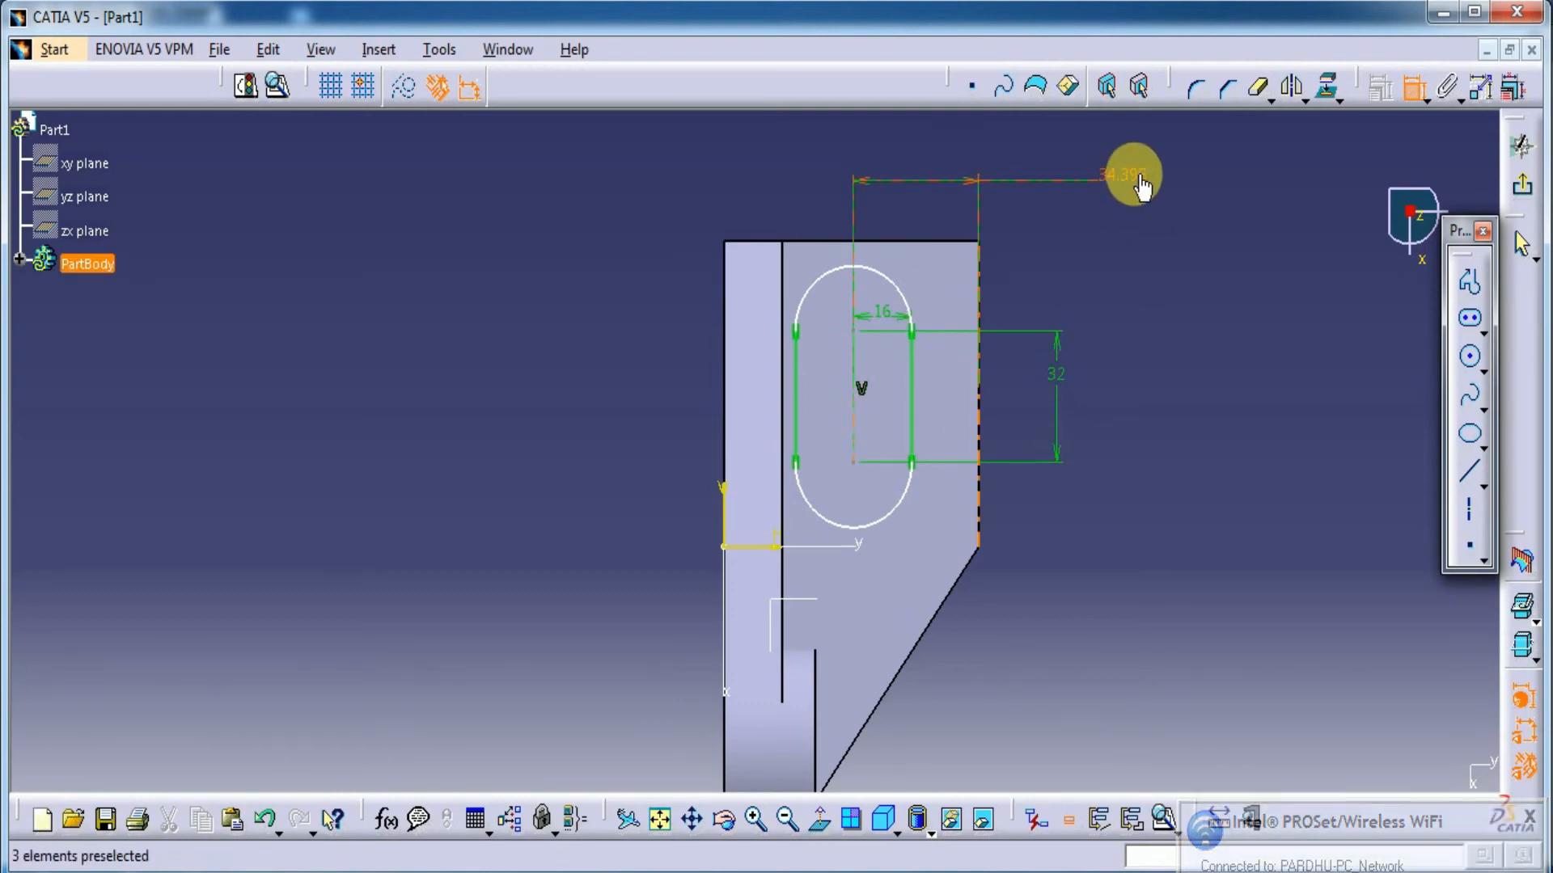
# Position the slot 28 from the side edge and 36 mm below the top edge
pyautogui.doubleClick(1123, 174)
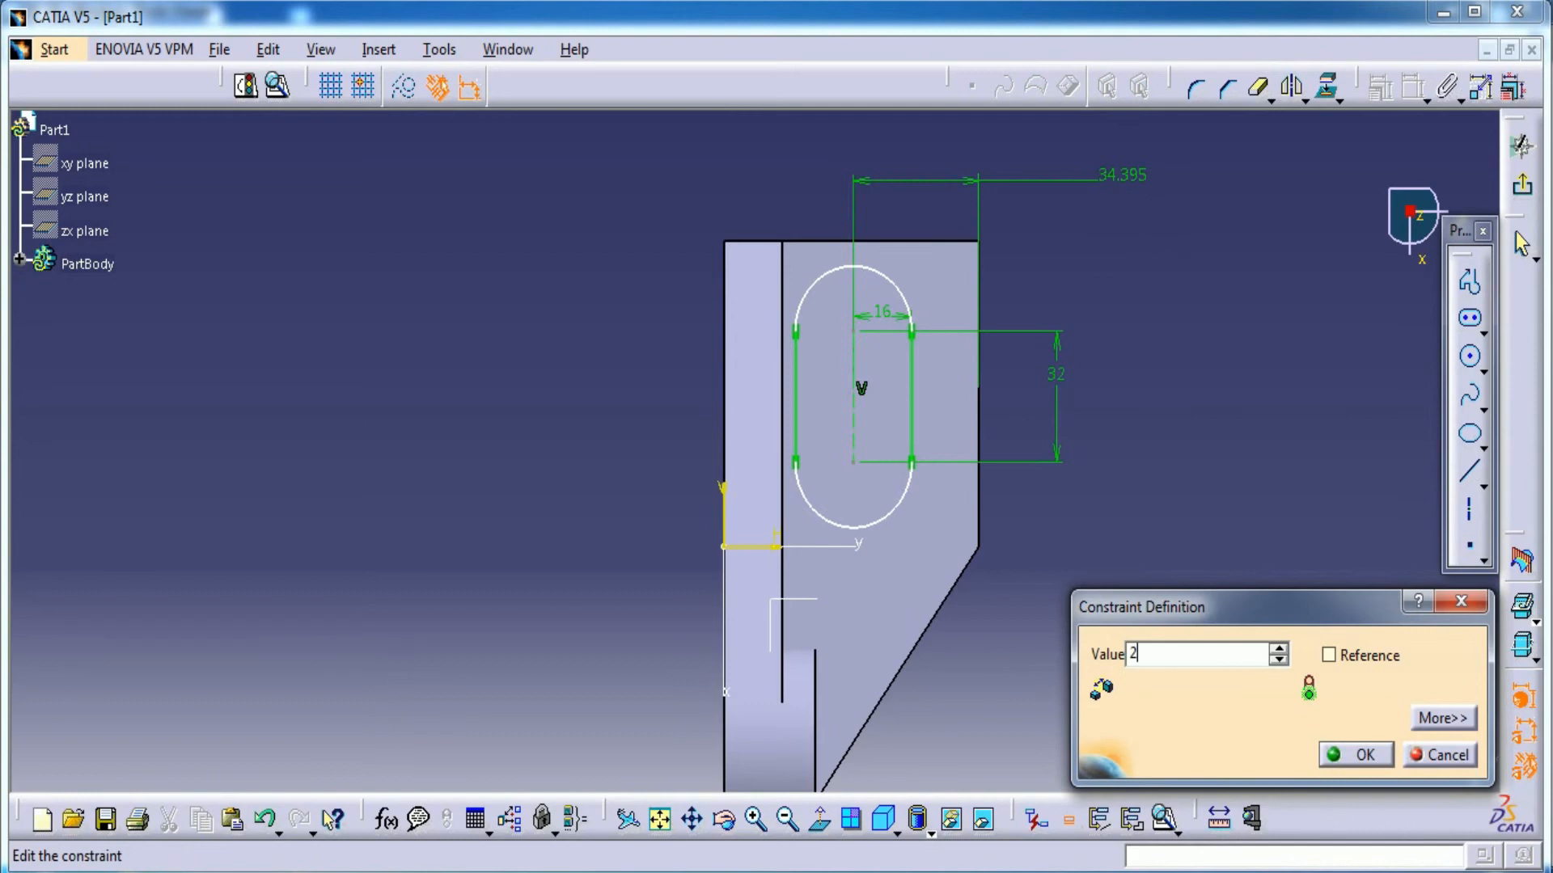
pyautogui.click(1355, 754)
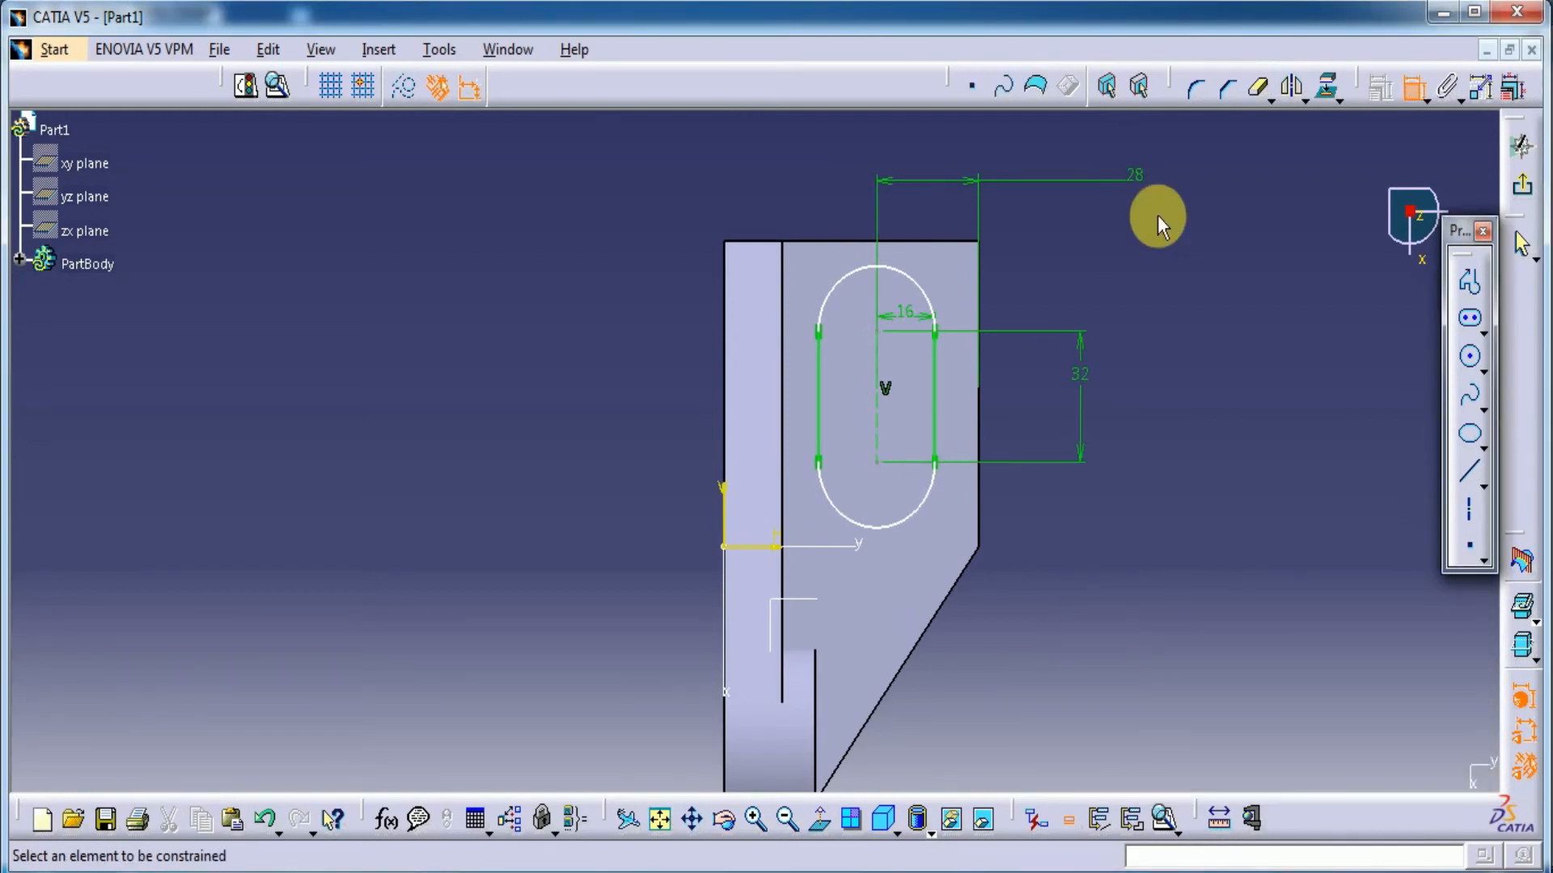
pyautogui.click(84, 263)
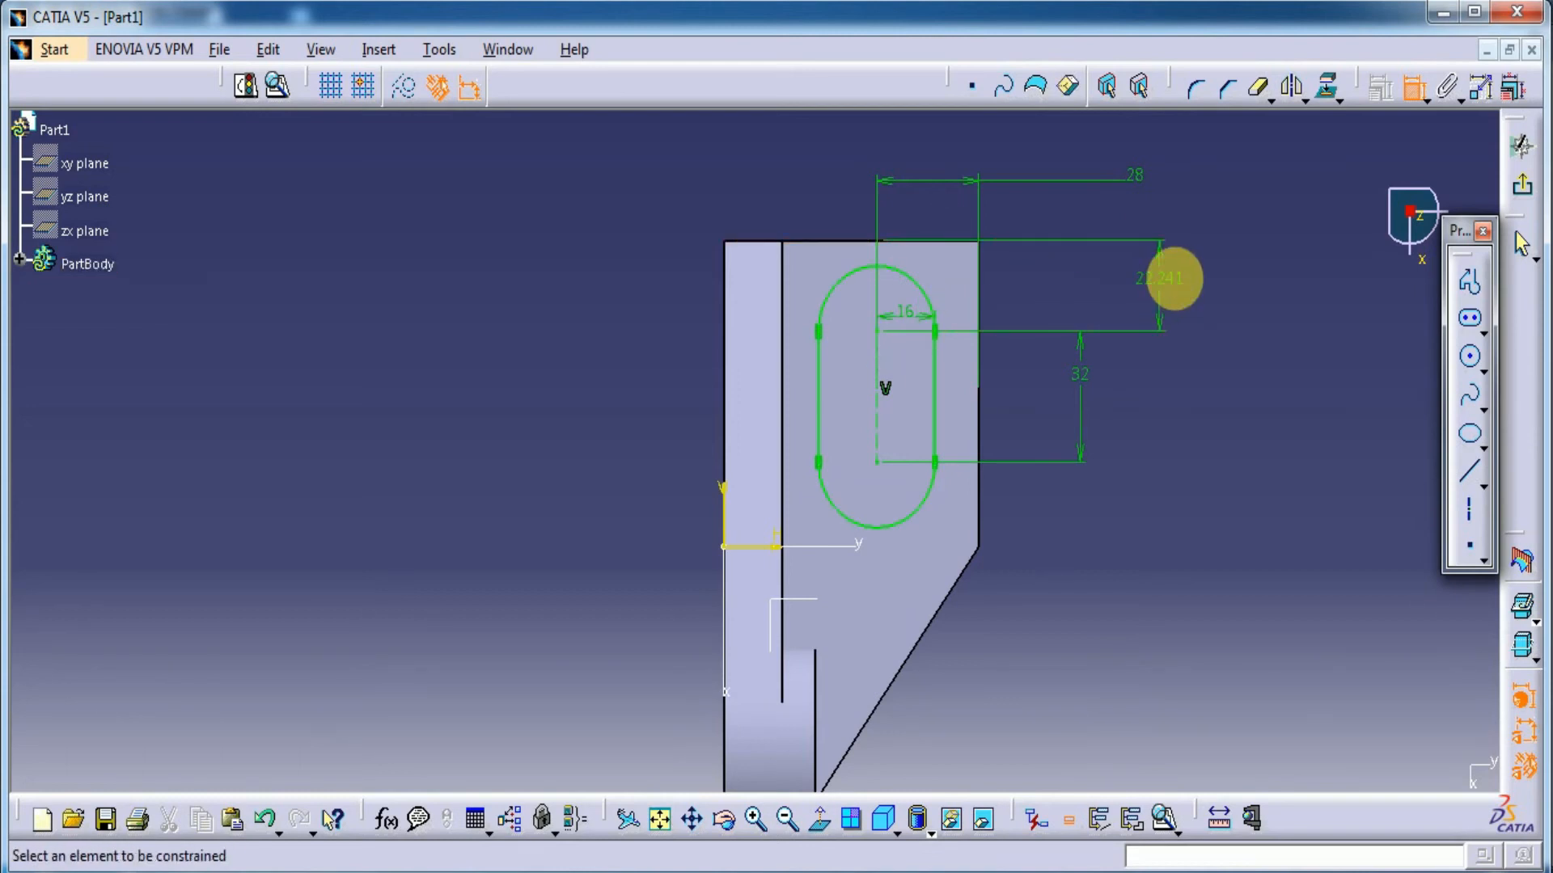
pyautogui.doubleClick(1160, 278)
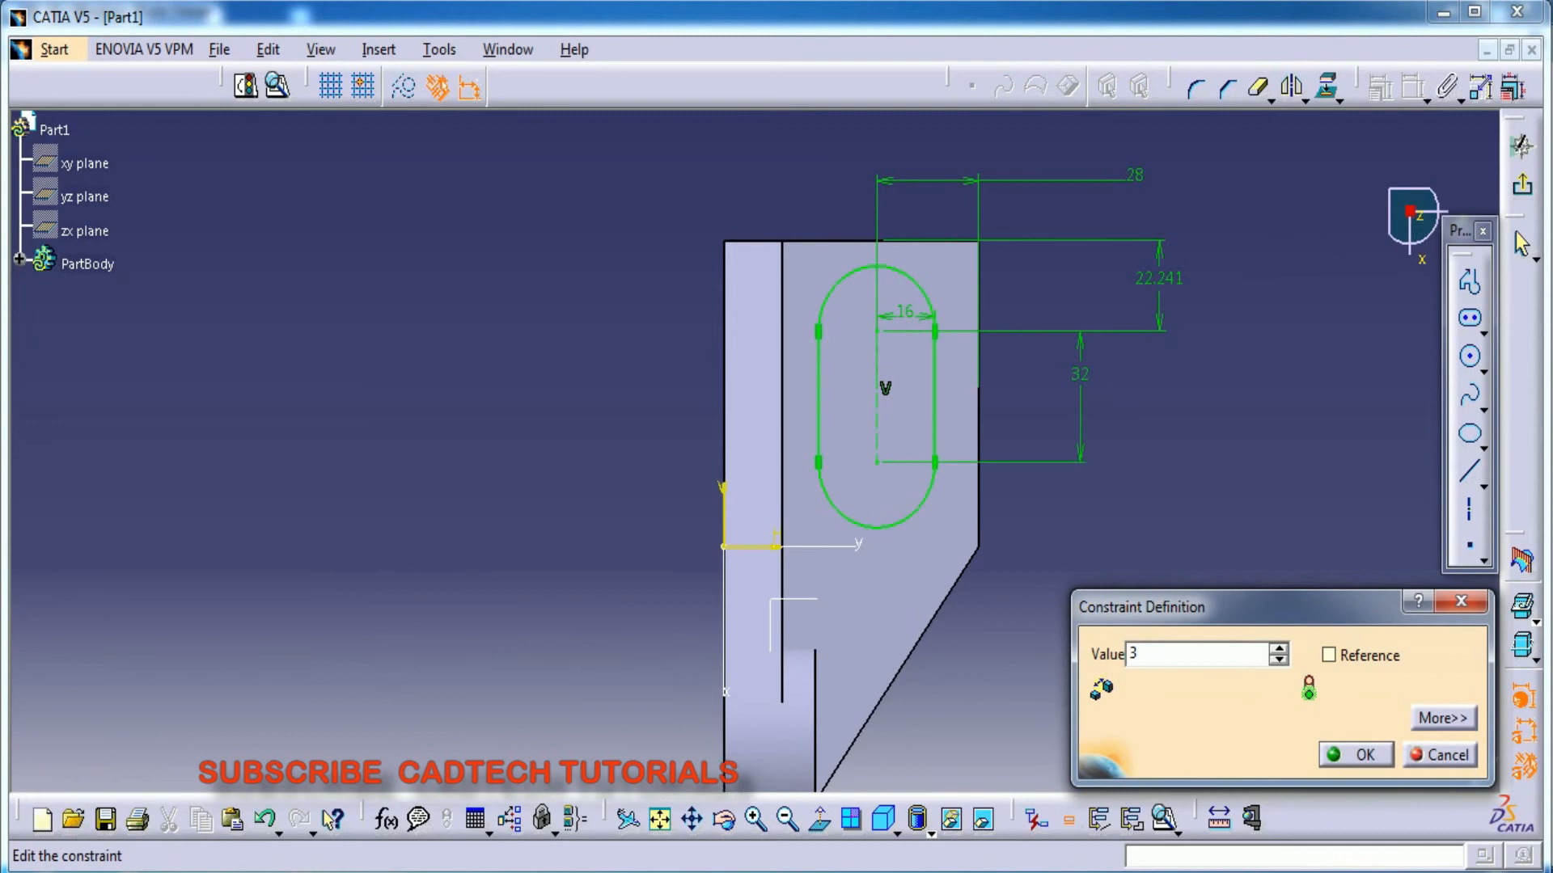
pyautogui.click(1355, 755)
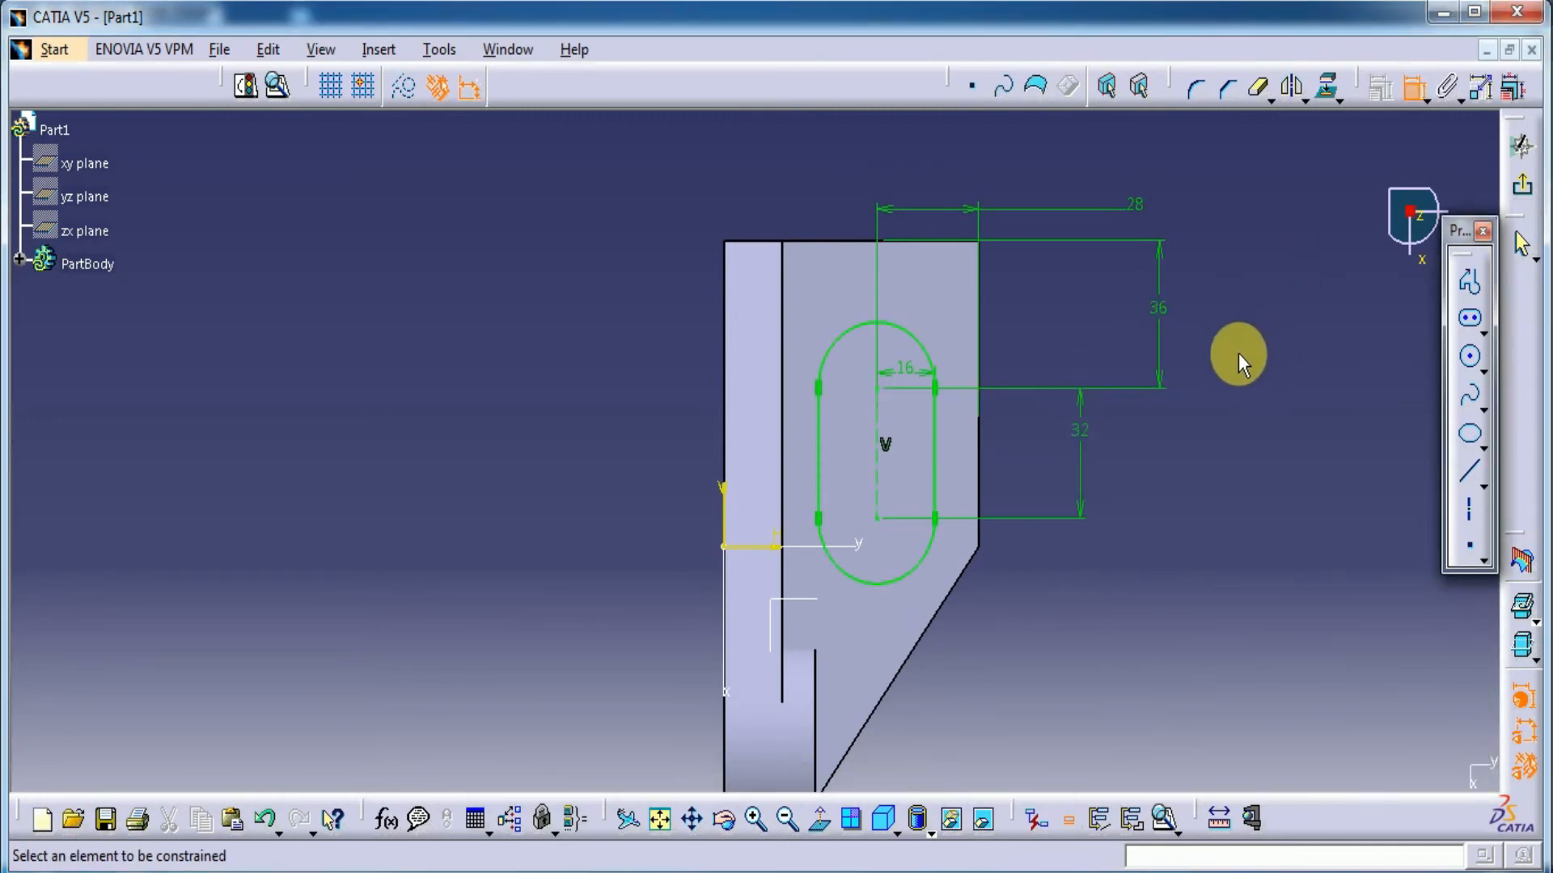
pyautogui.moveTo(1150, 432)
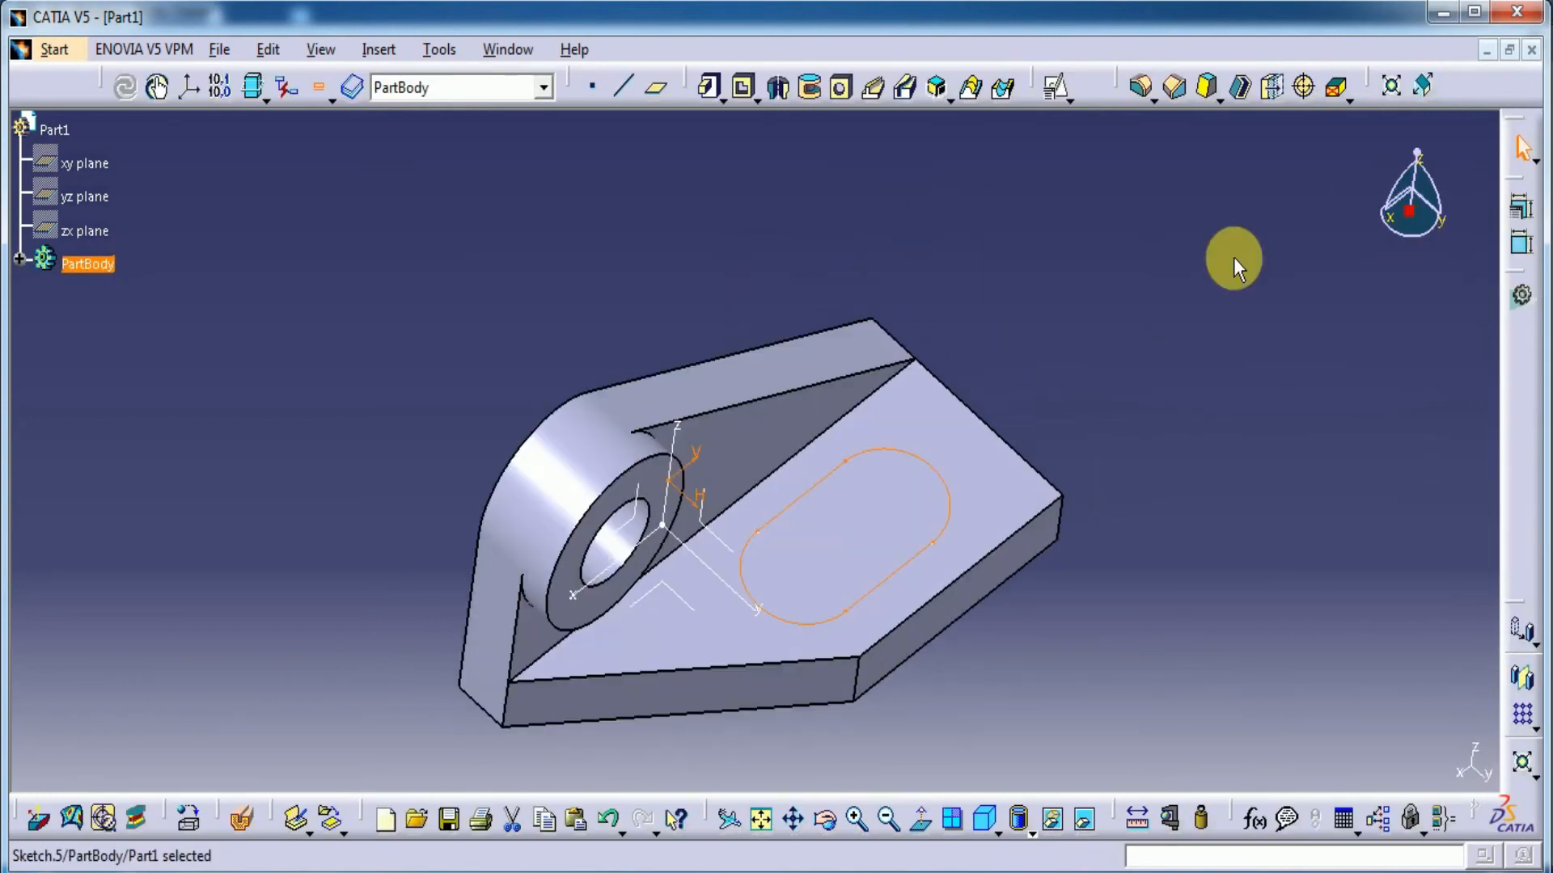
# Pad the slot sketch 3 mm into a raised obround boss
pyautogui.click(713, 86)
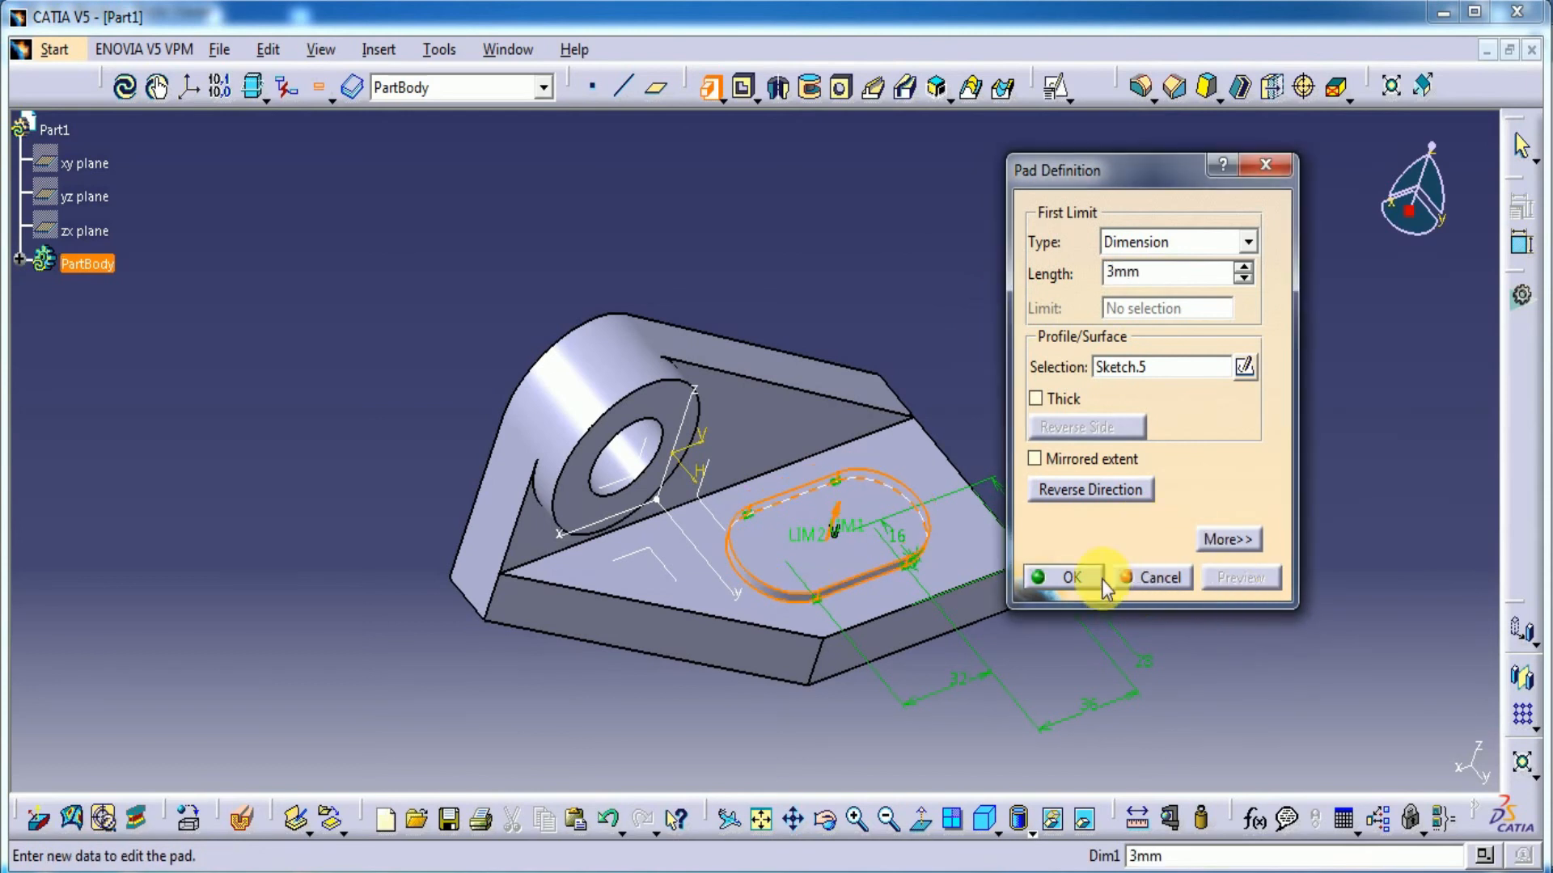
pyautogui.click(1070, 577)
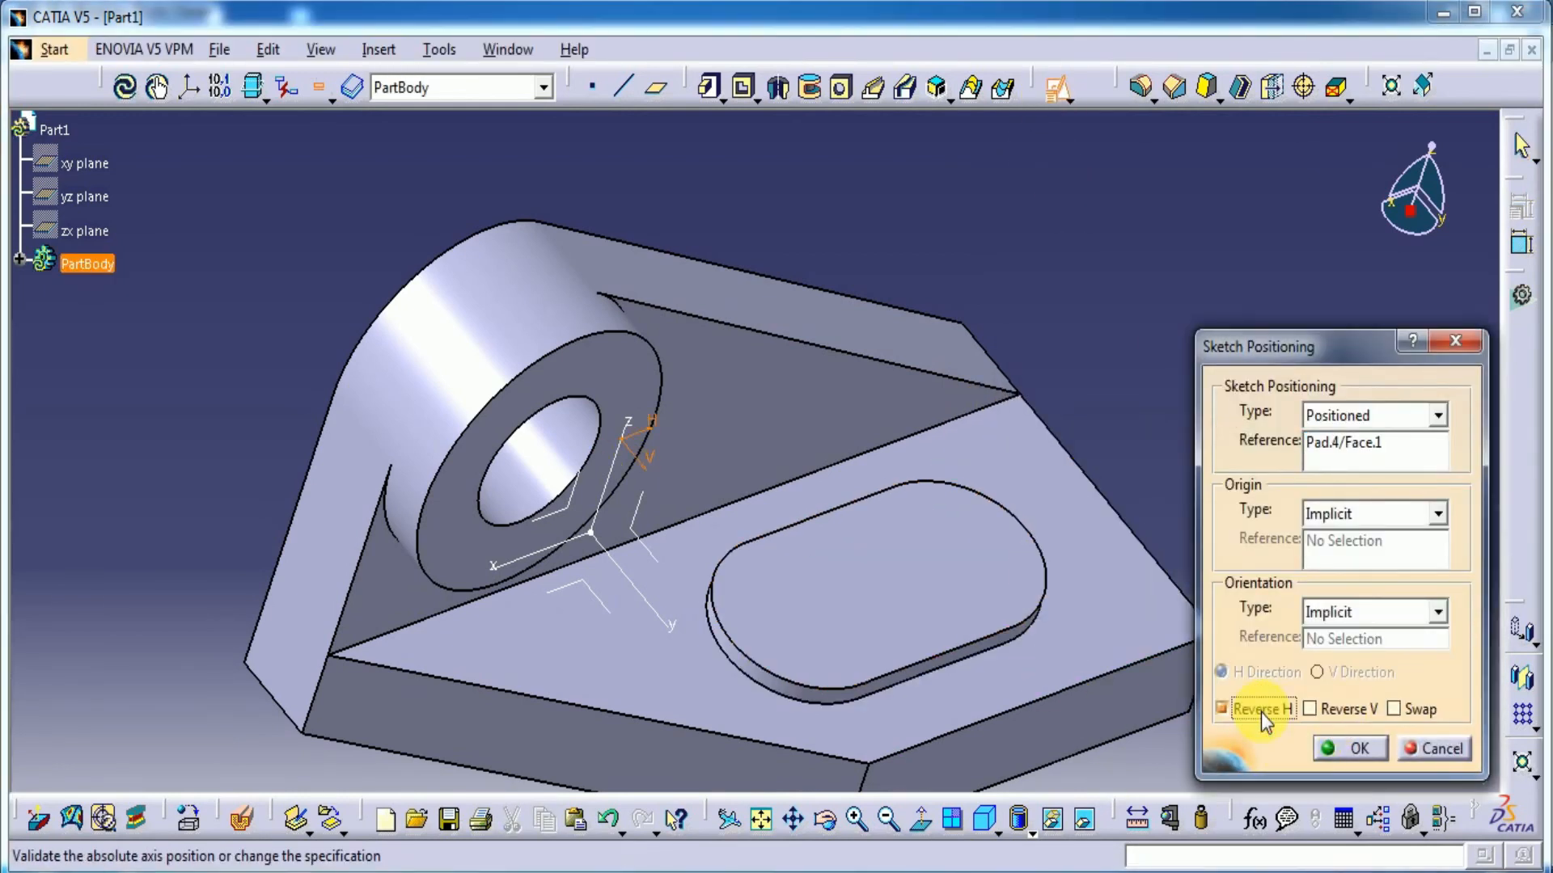
# On the pad's top face, offset the pad outline 8 mm inward into an inner obround
pyautogui.click(1350, 748)
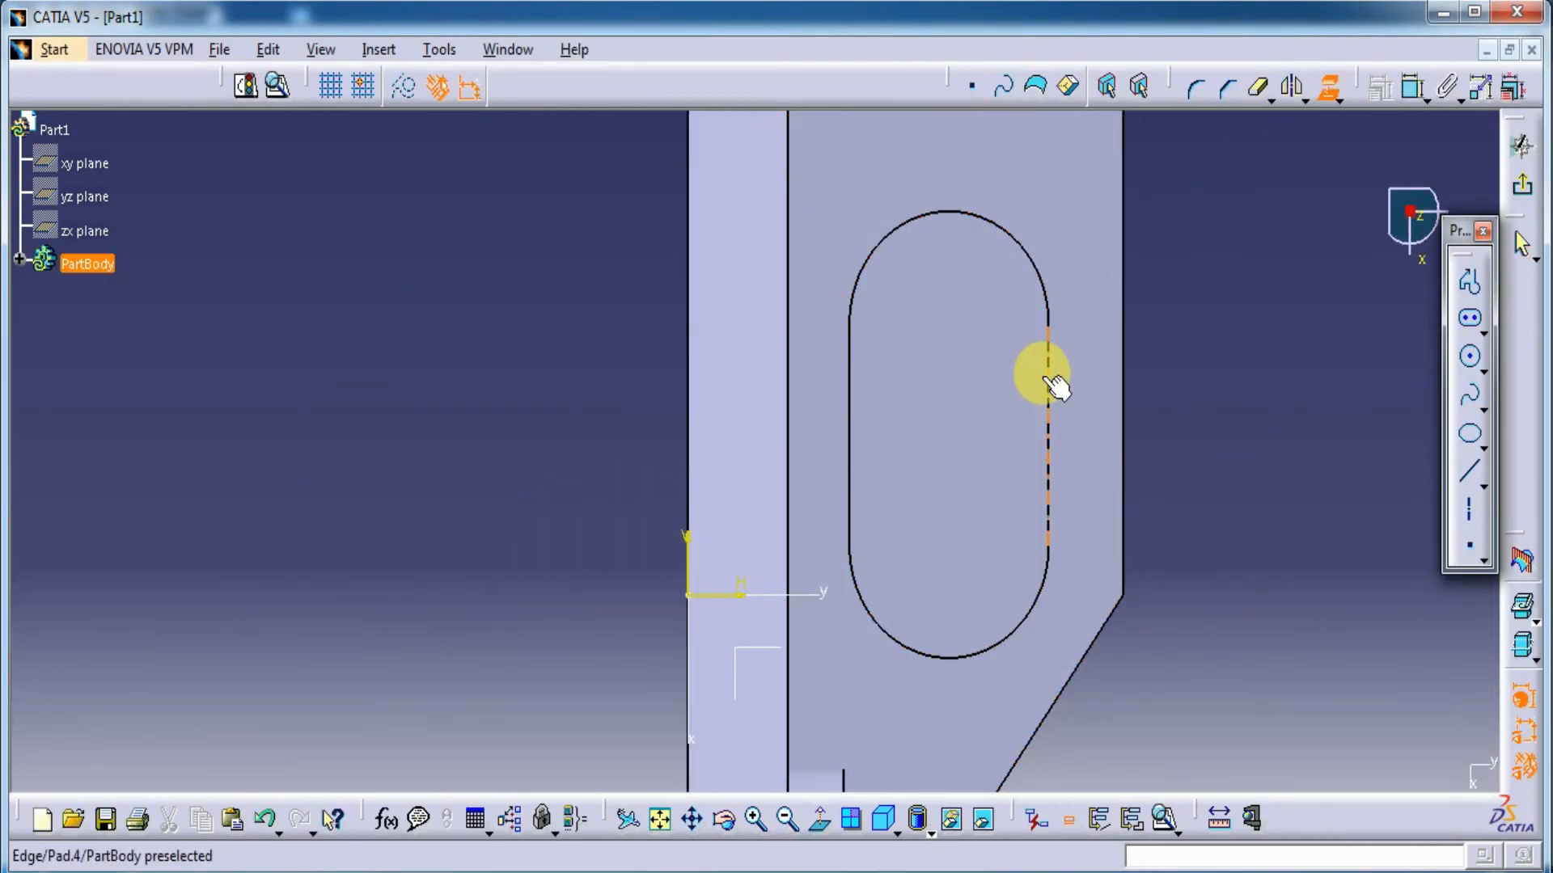
pyautogui.click(1053, 381)
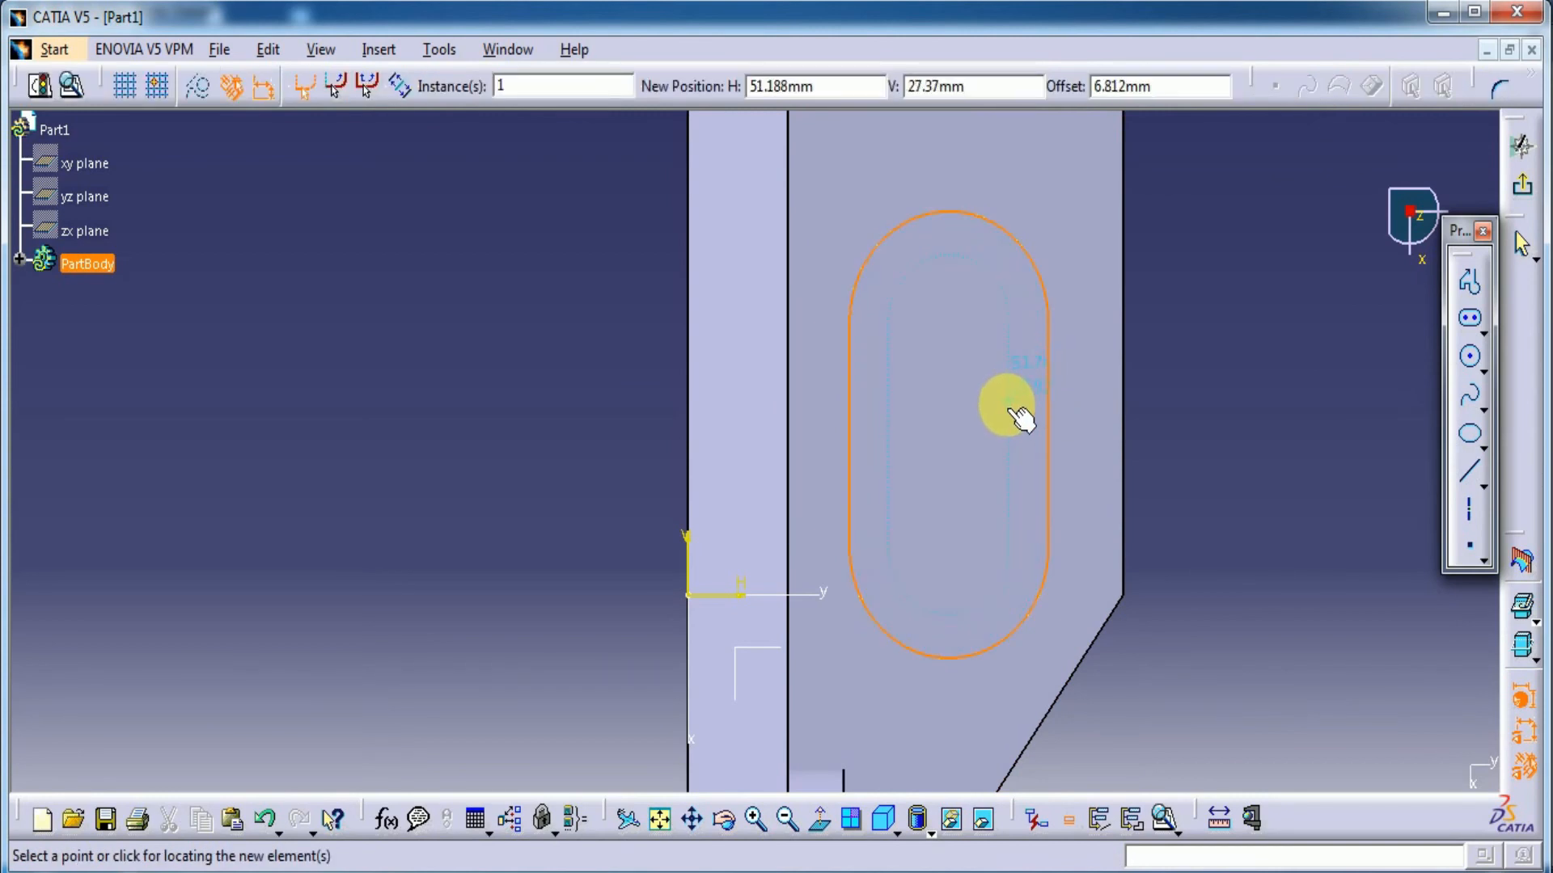
pyautogui.moveTo(1010, 406); pyautogui.dragTo(975, 426)
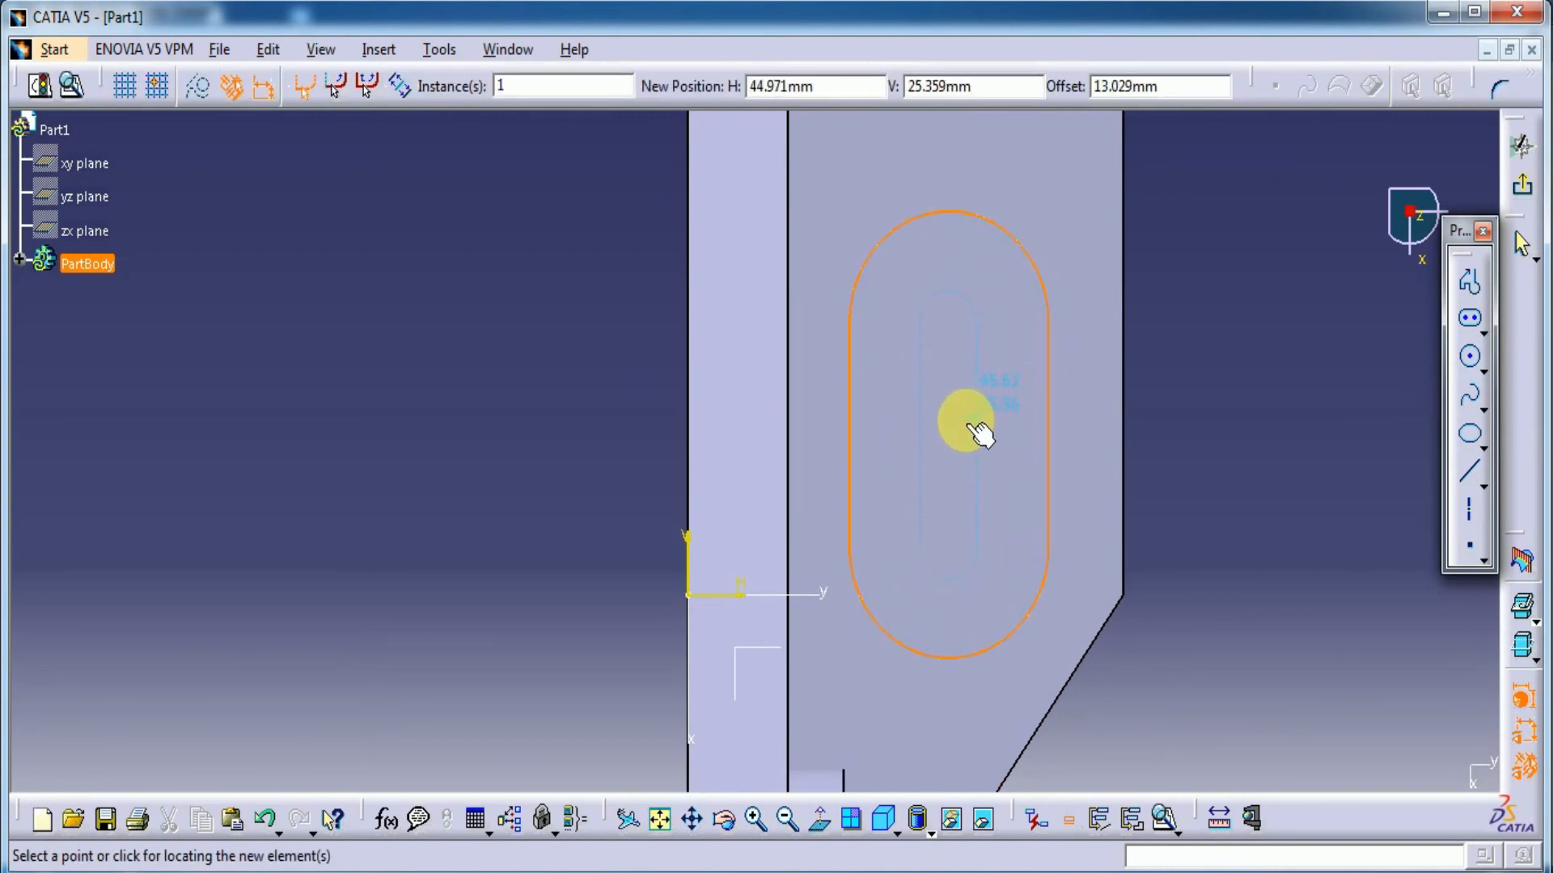
pyautogui.moveTo(975, 429); pyautogui.dragTo(921, 447)
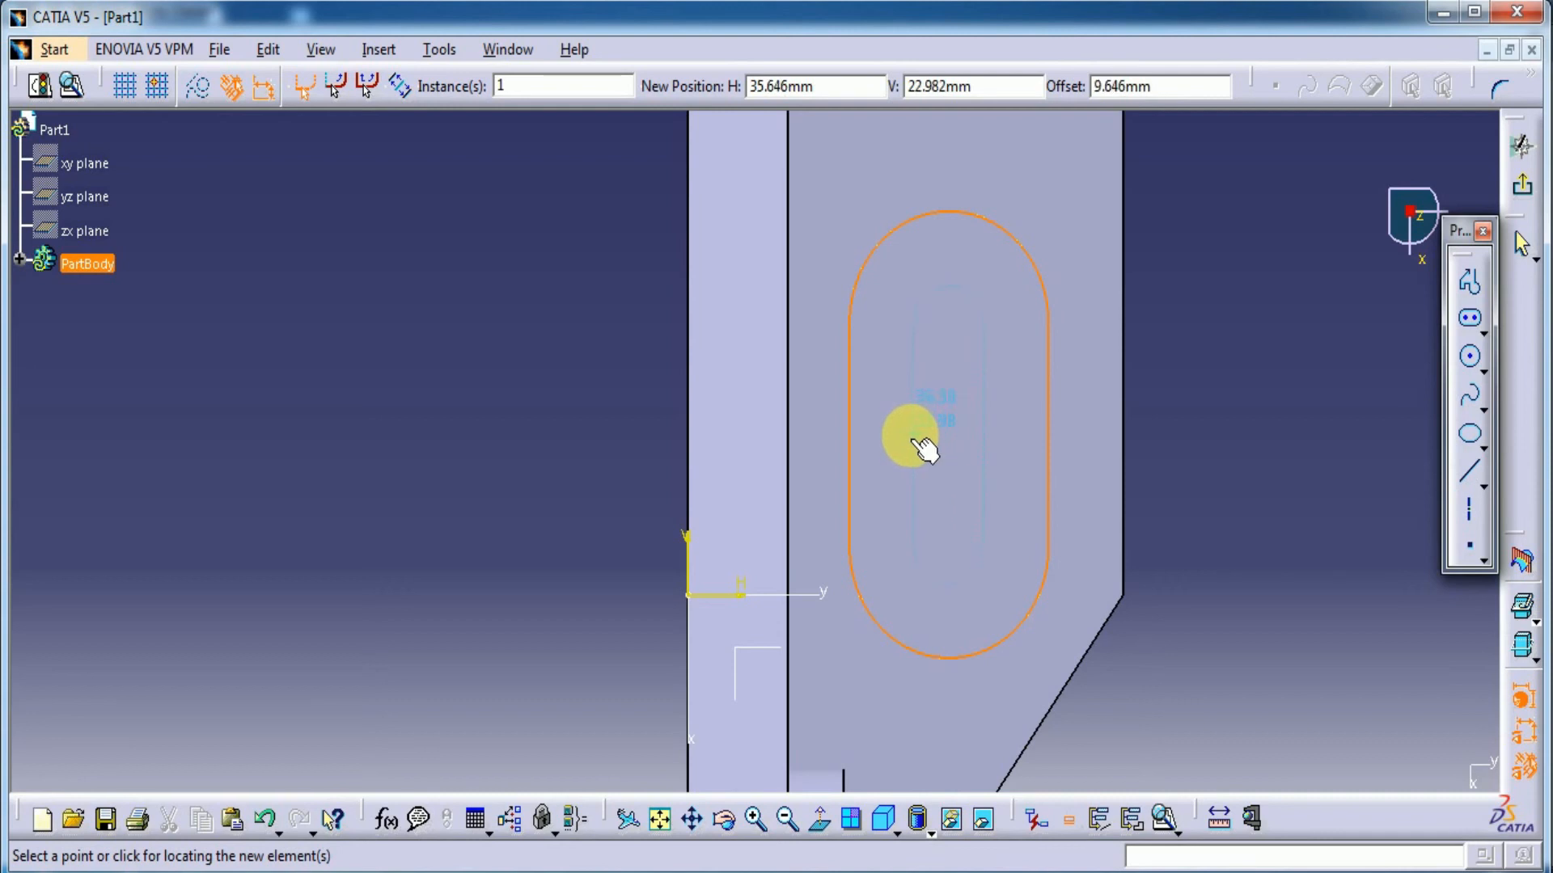
pyautogui.moveTo(911, 437); pyautogui.dragTo(975, 433)
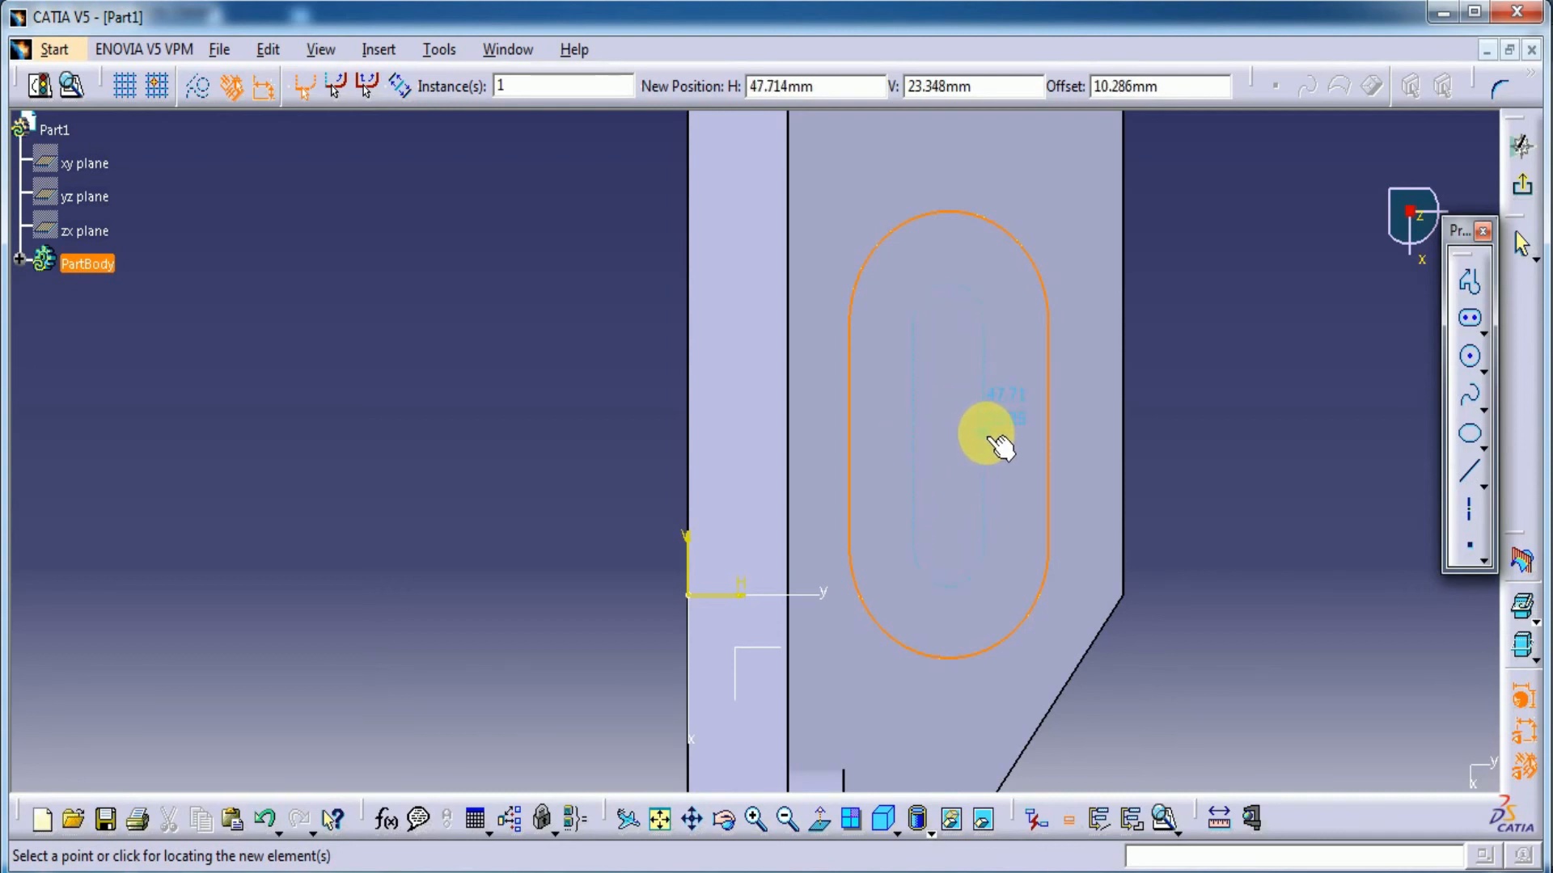
pyautogui.moveTo(990, 441); pyautogui.dragTo(965, 441)
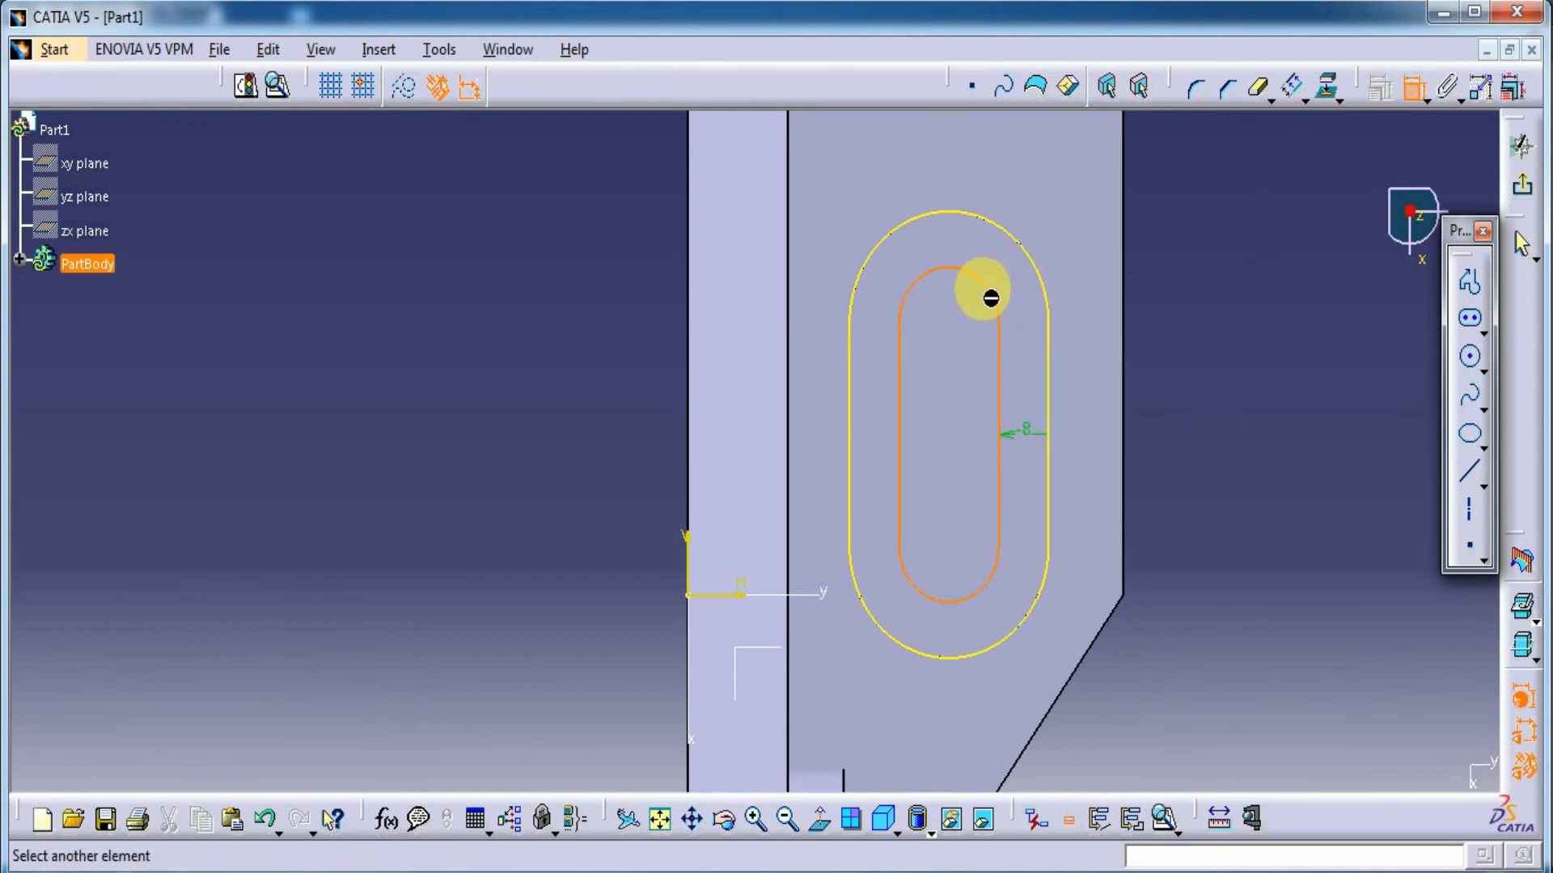
pyautogui.moveTo(984, 295); pyautogui.dragTo(966, 287)
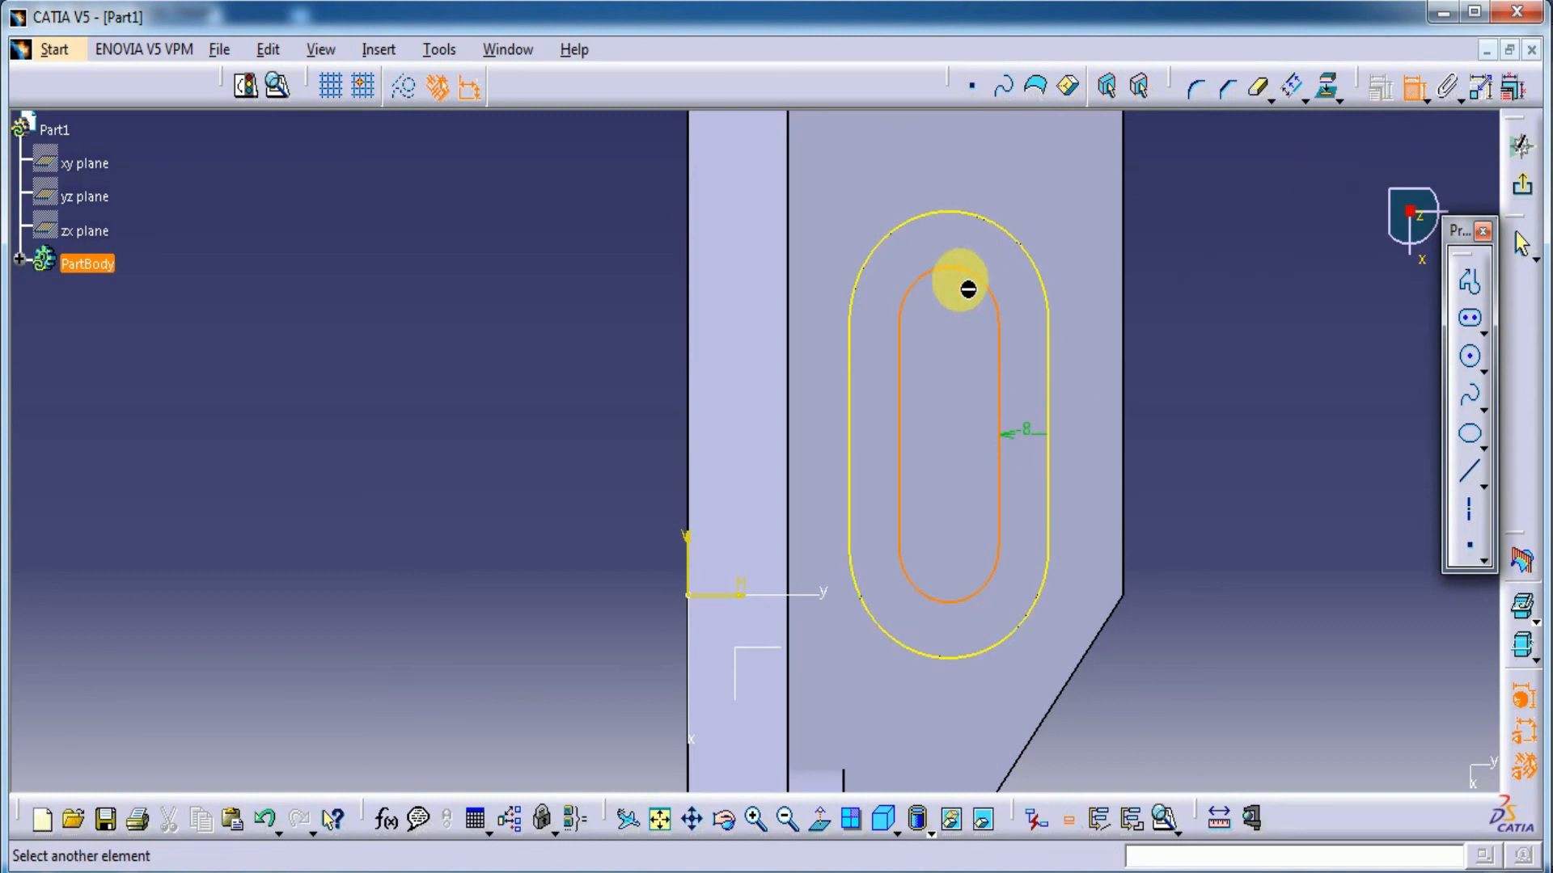
pyautogui.moveTo(991, 297)
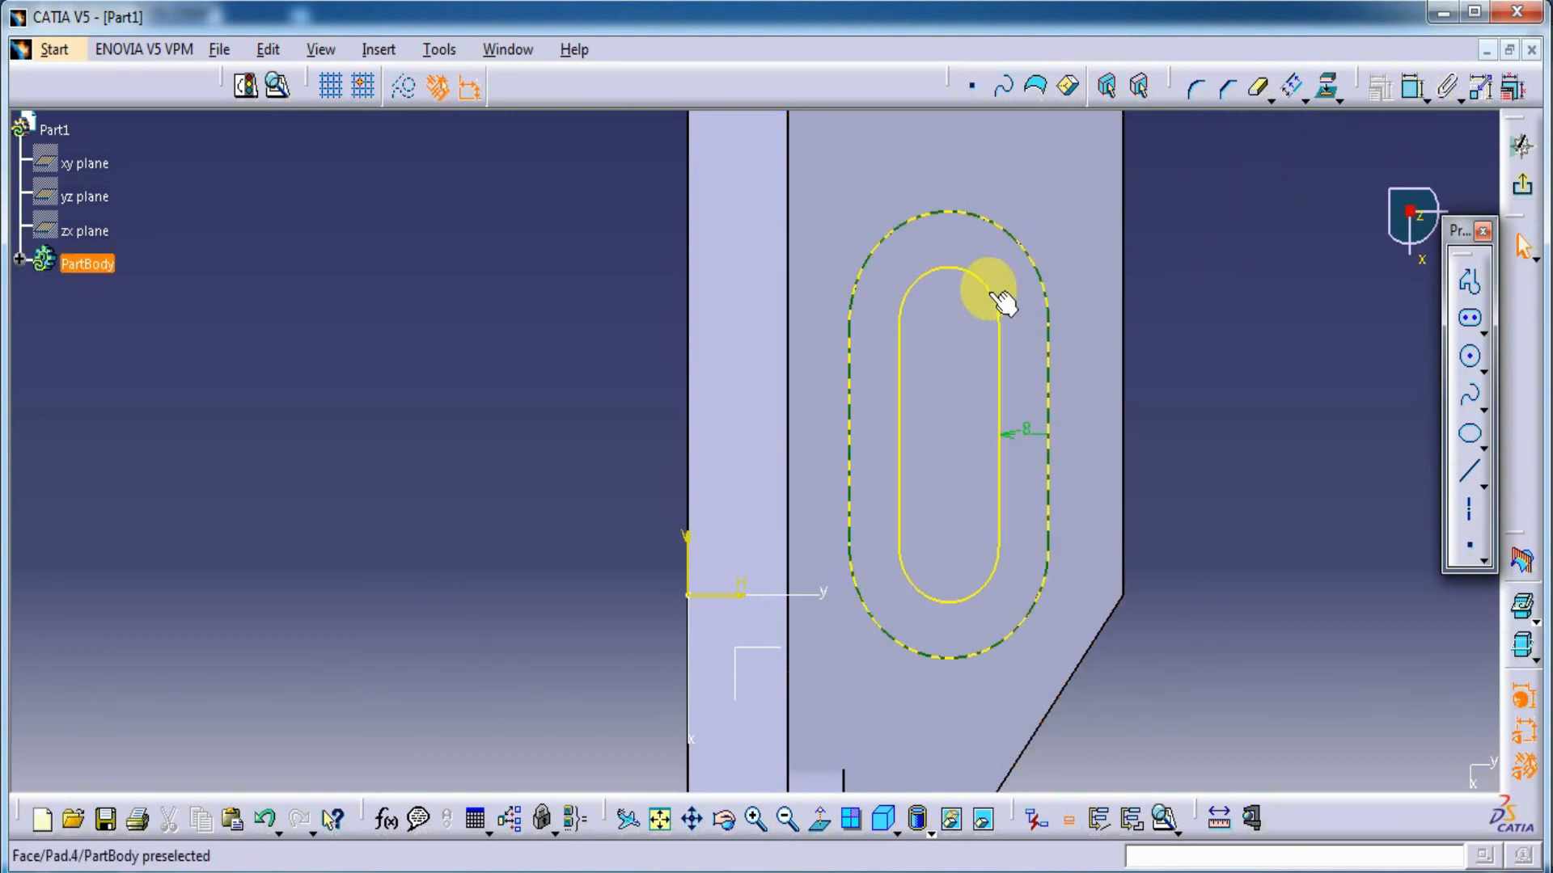
pyautogui.moveTo(1054, 283)
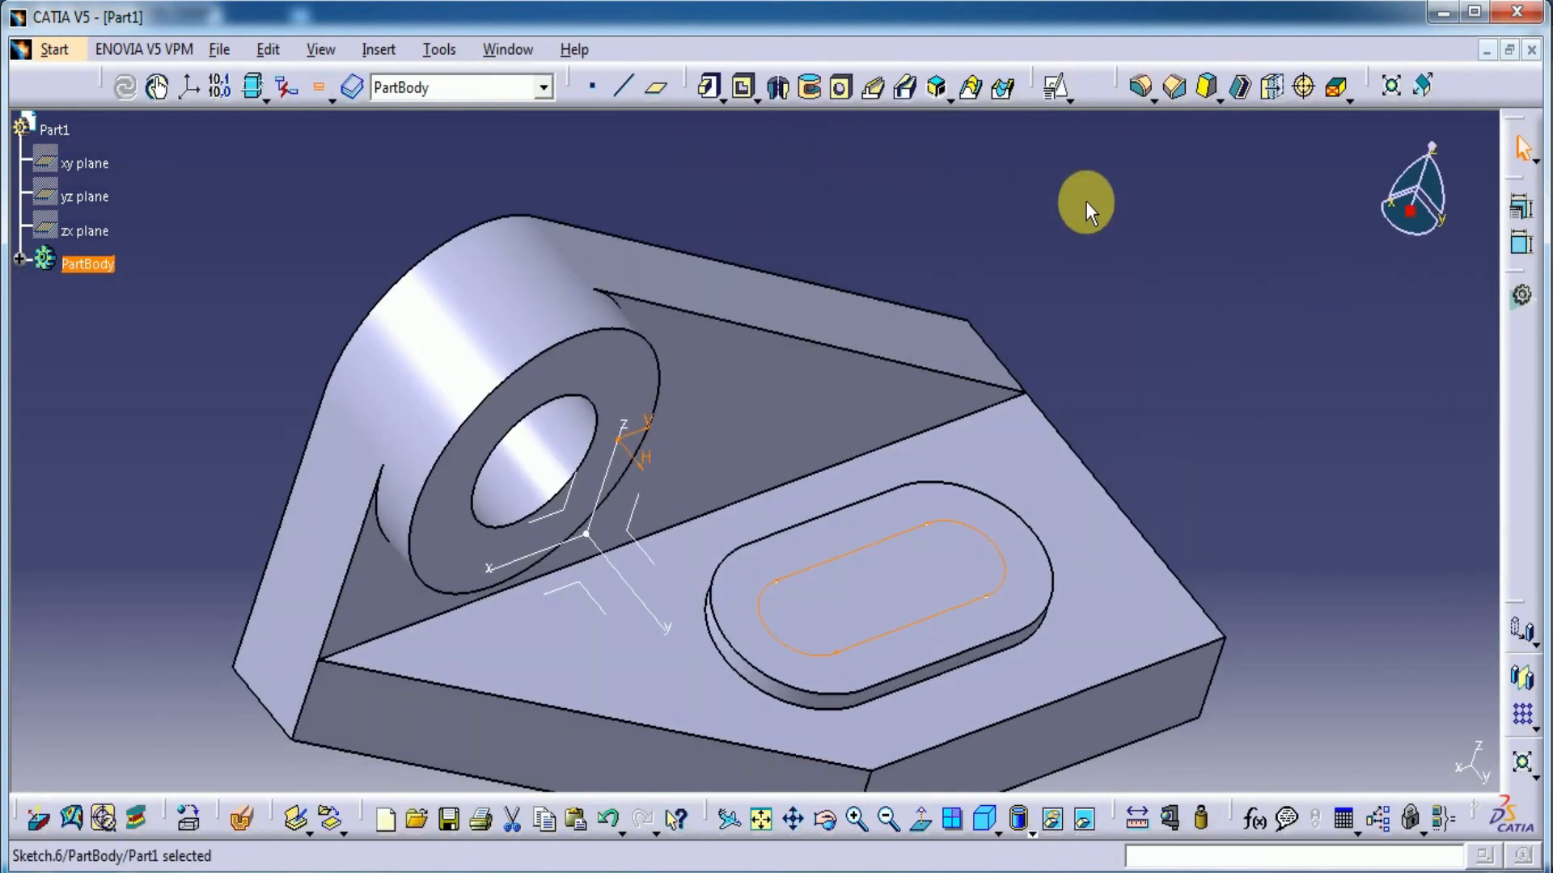
# Pocket the inner obround sketch Up to last, previewing before confirming the through slot
pyautogui.click(744, 88)
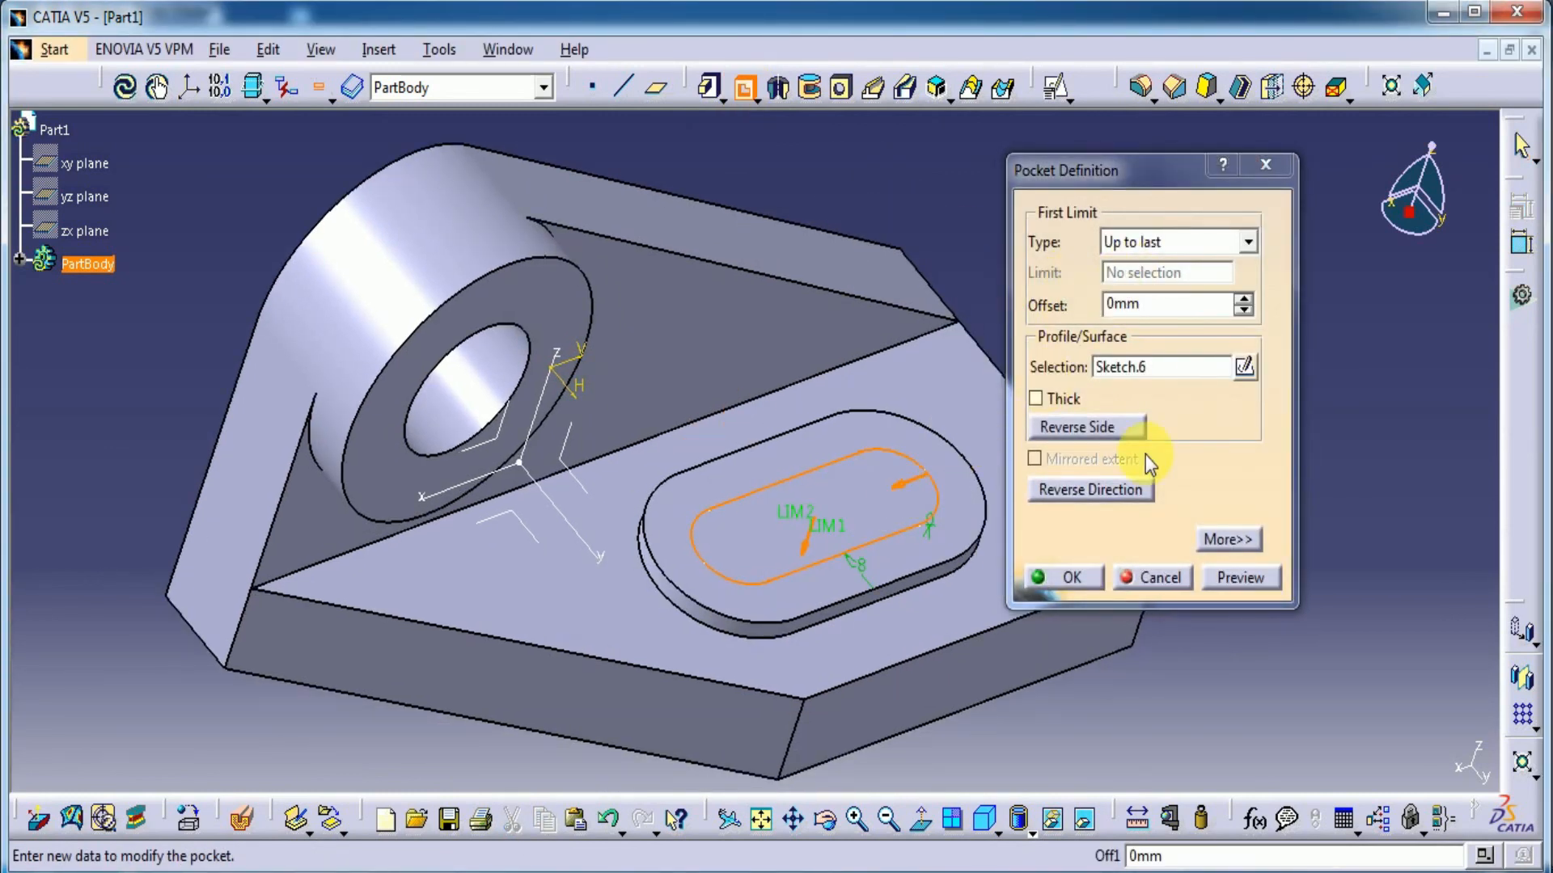
pyautogui.click(1240, 577)
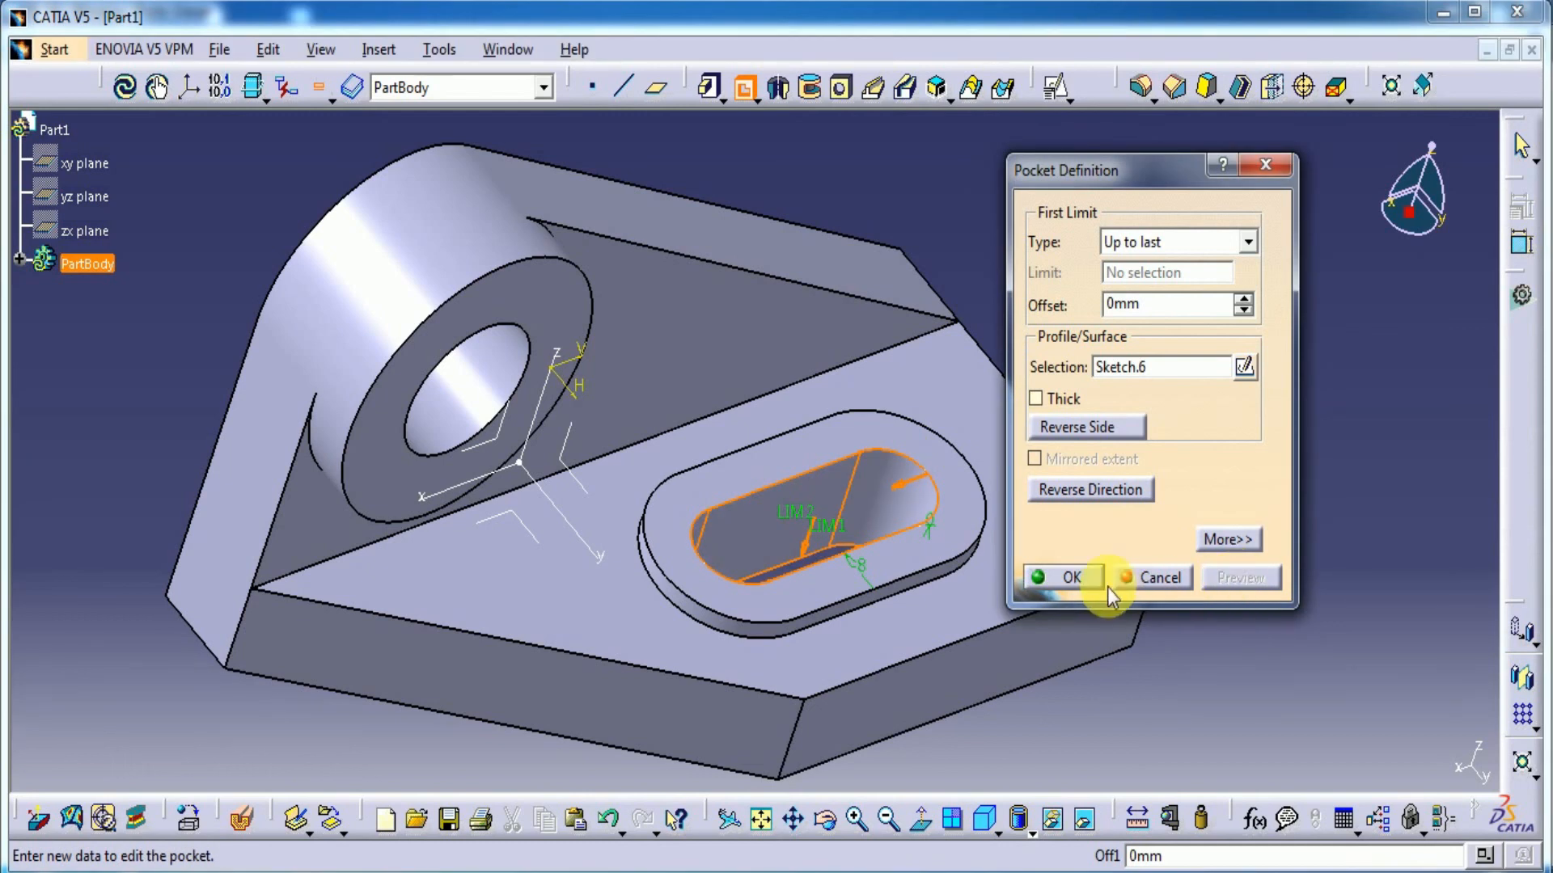
pyautogui.click(1069, 576)
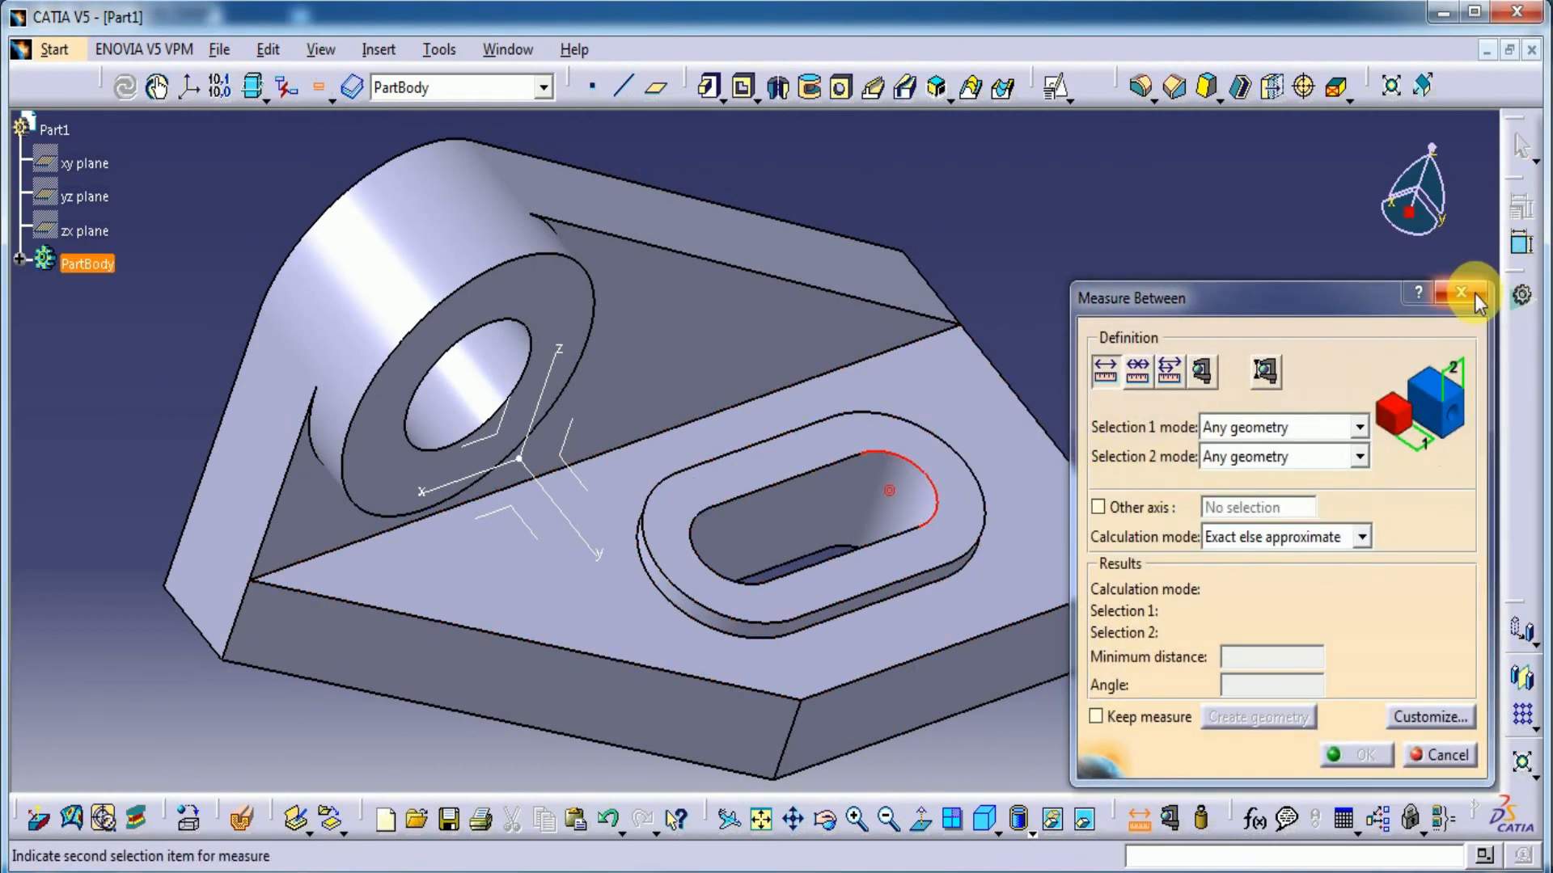
# Close the Measure Between dialog without taking a measurement
pyautogui.click(924, 528)
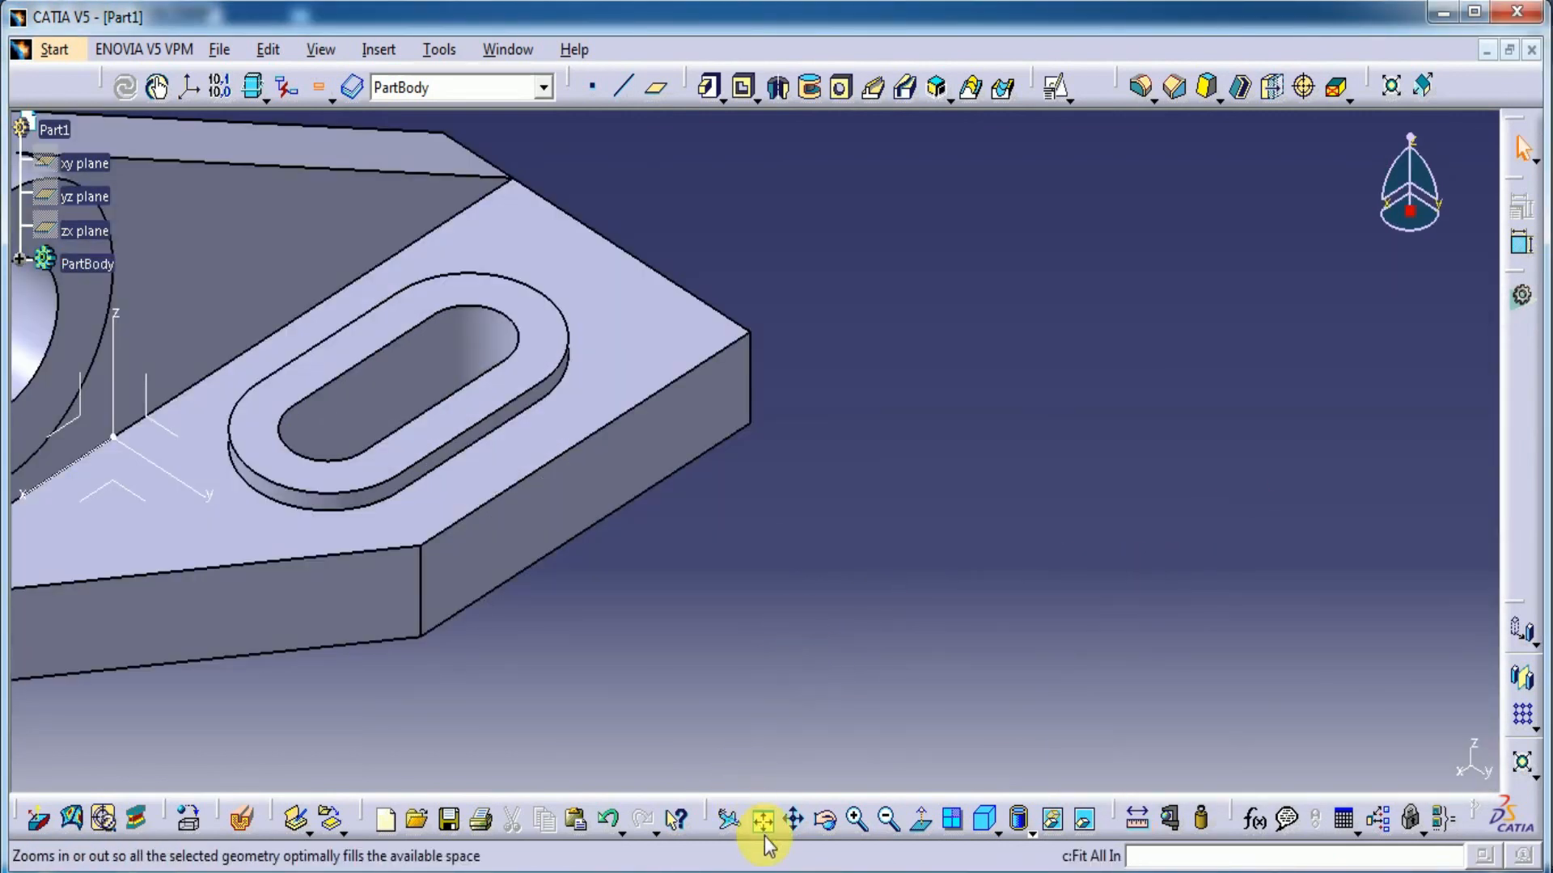
# Fit the whole bracket, with bored boss and slotted pad, into the view
pyautogui.click(760, 821)
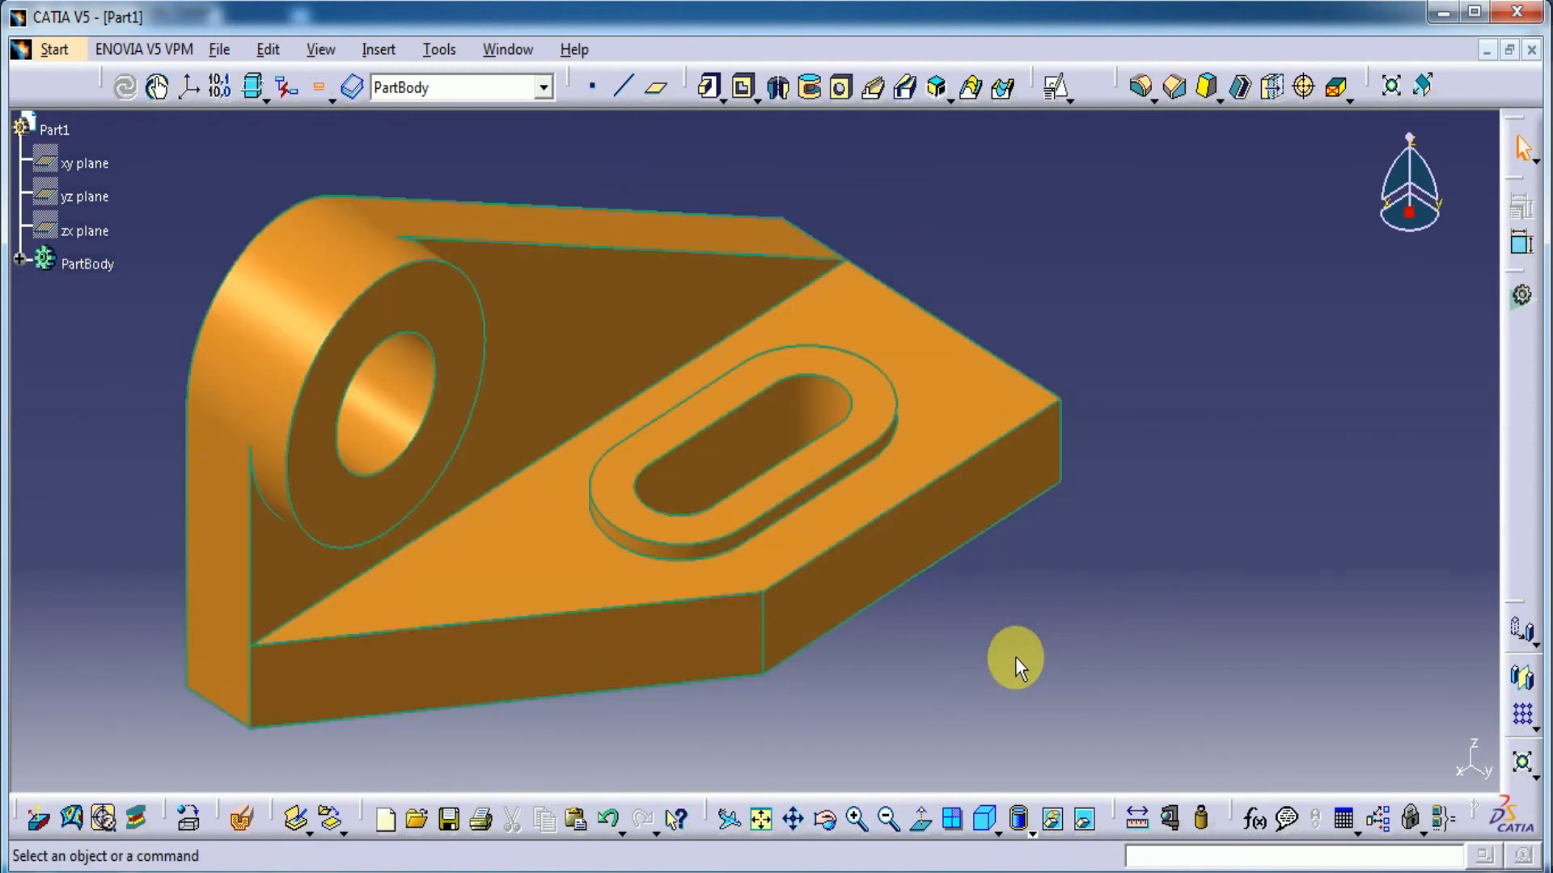
pyautogui.moveTo(1125, 493)
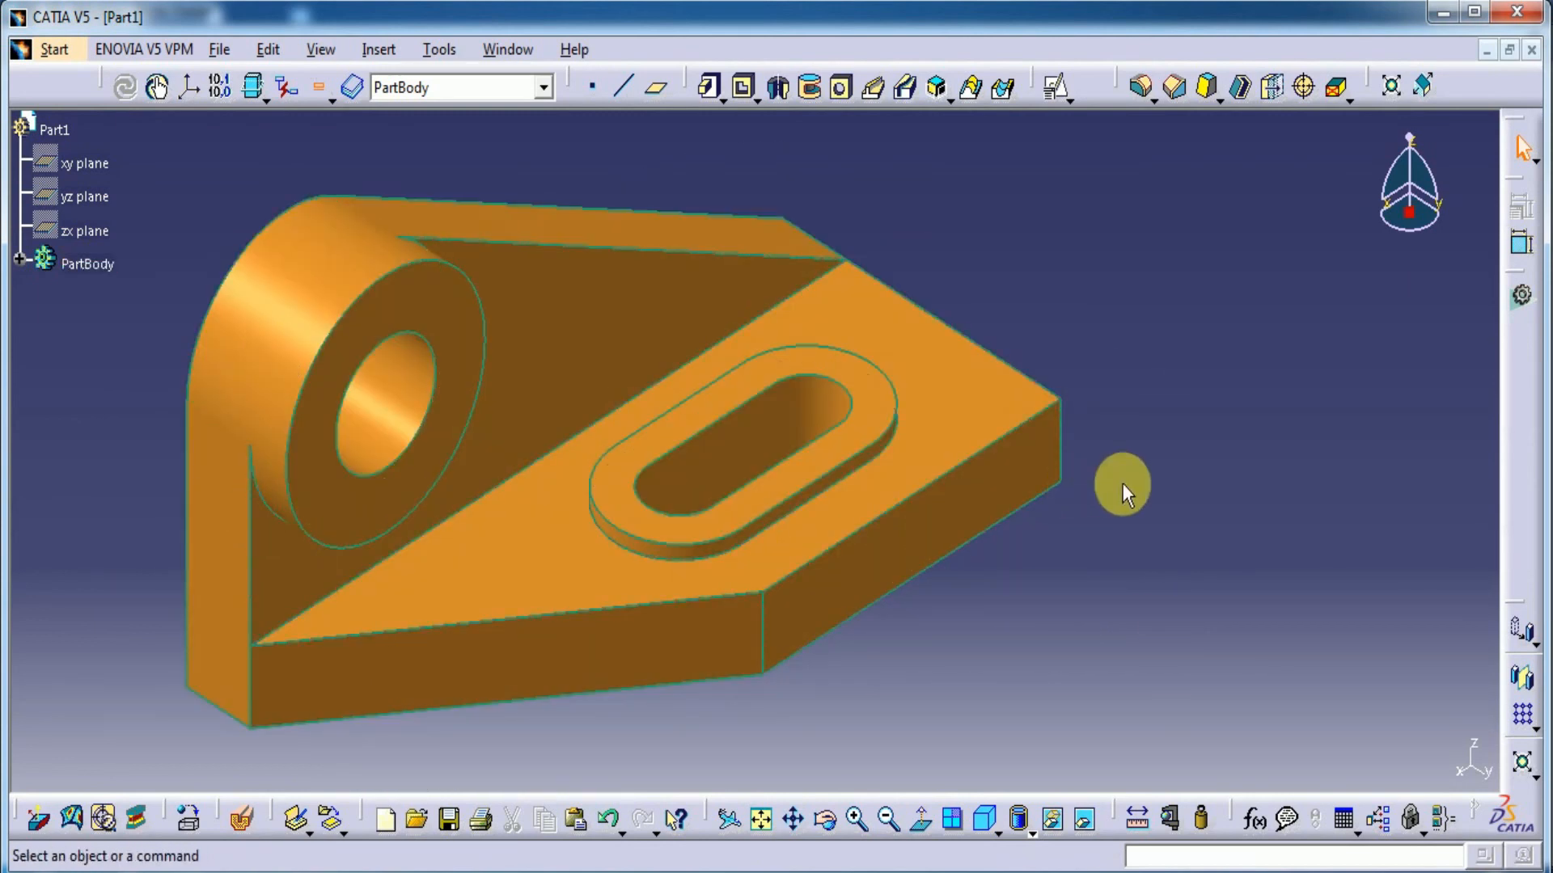